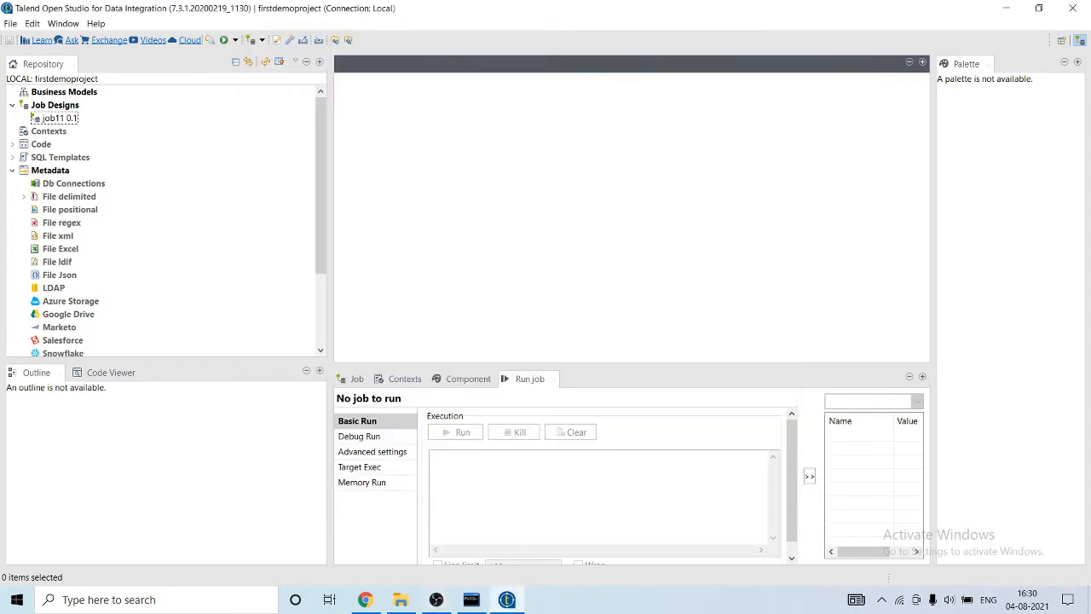
Step: Create a new job under Job Designs named demo_job and finish the wizard
left_click(85, 119)
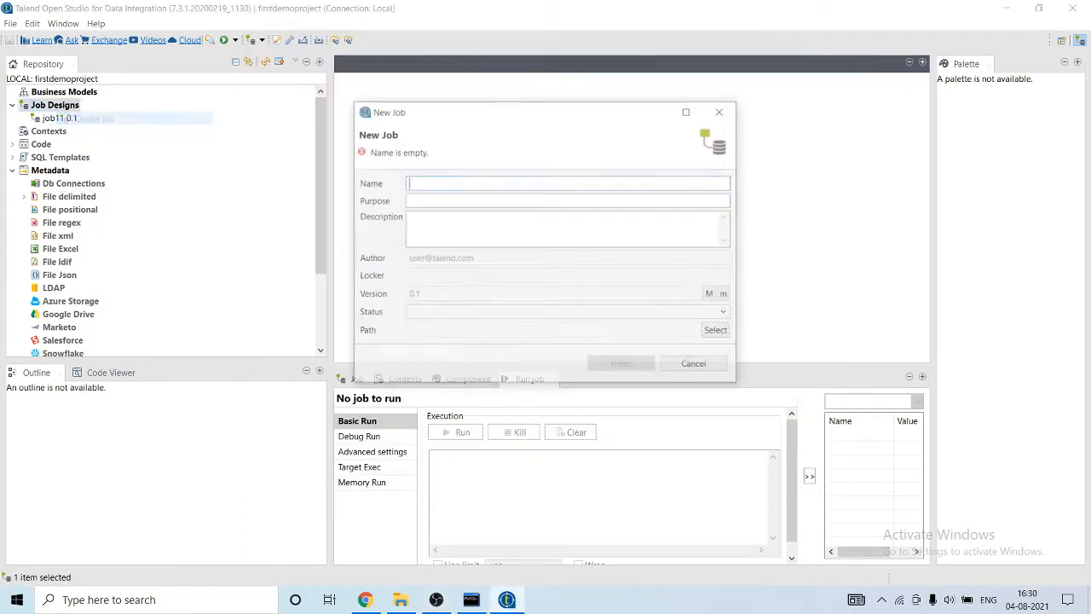
type("demo_job")
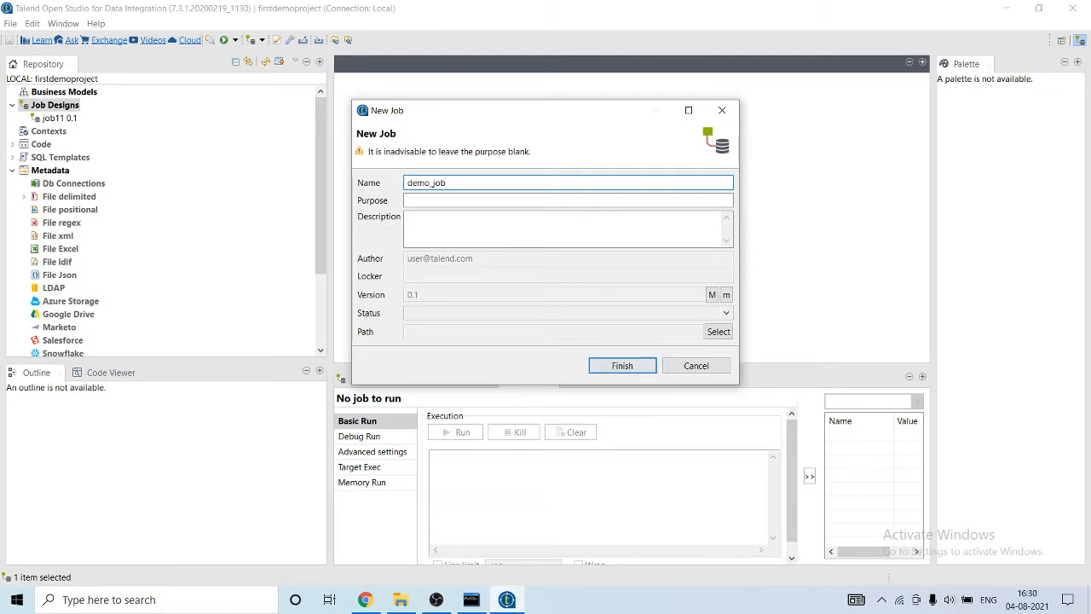
left_click(621, 365)
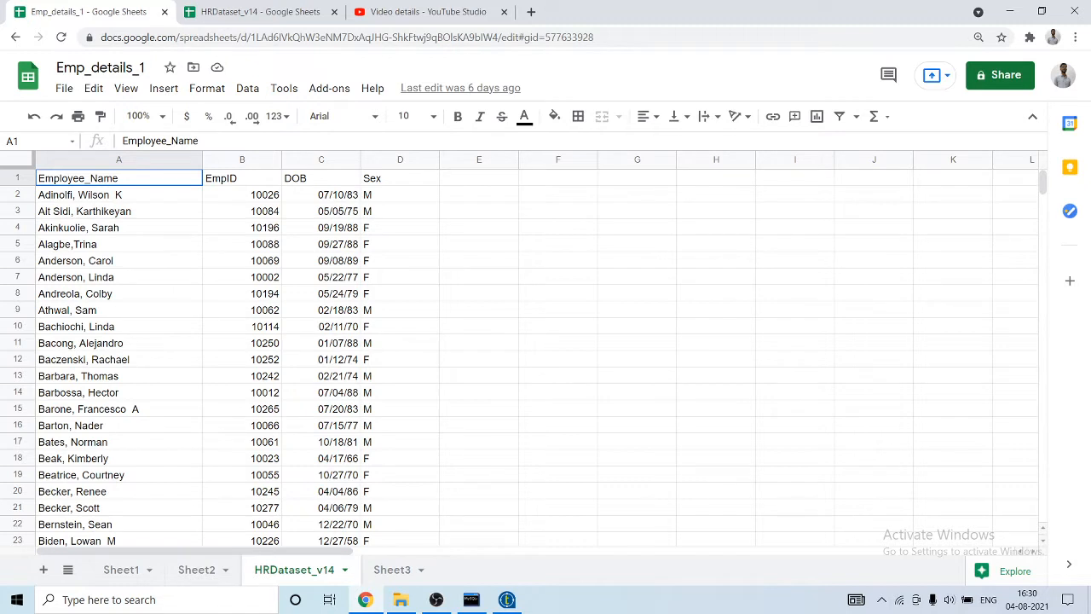
Step: View the HRDataset_v14 sheet listing State and EmpID in the browser
left_click(259, 10)
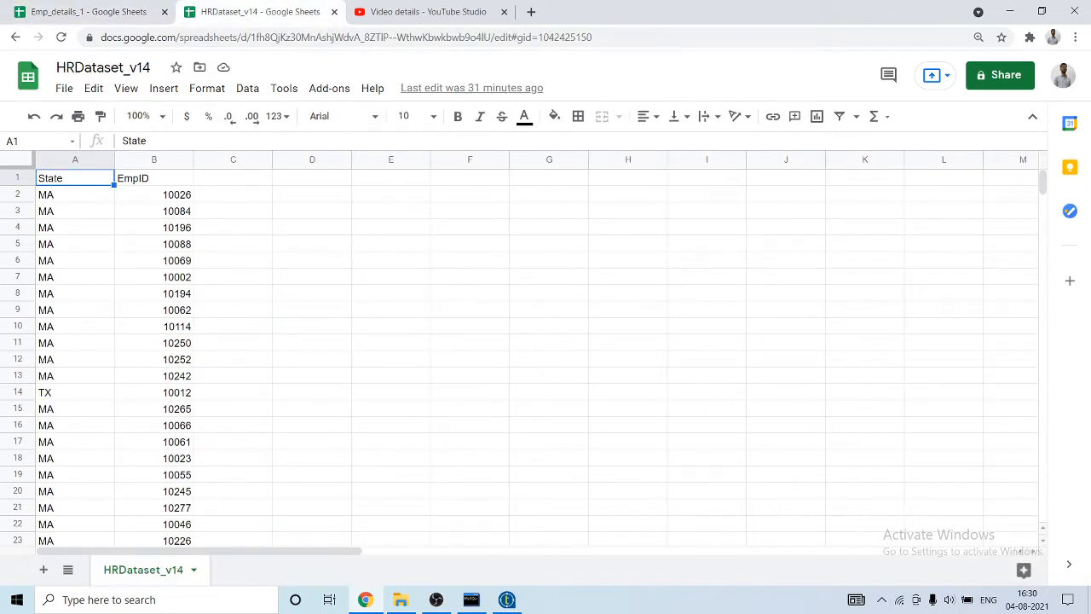
left_click(153, 177)
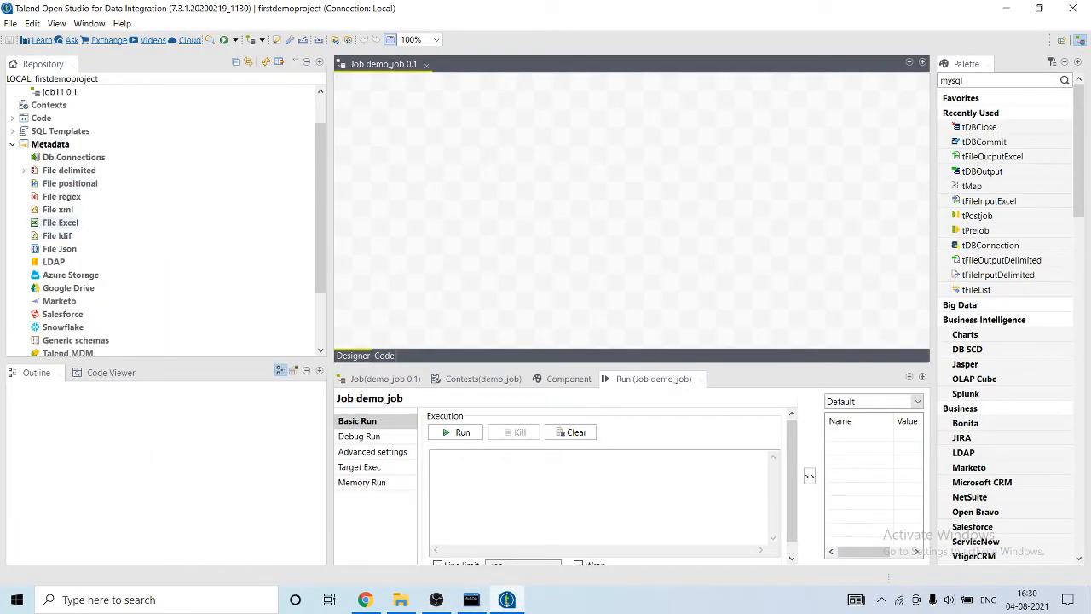
Step: Start a new File Excel metadata item and name it, moving to the file settings
double_click(60, 222)
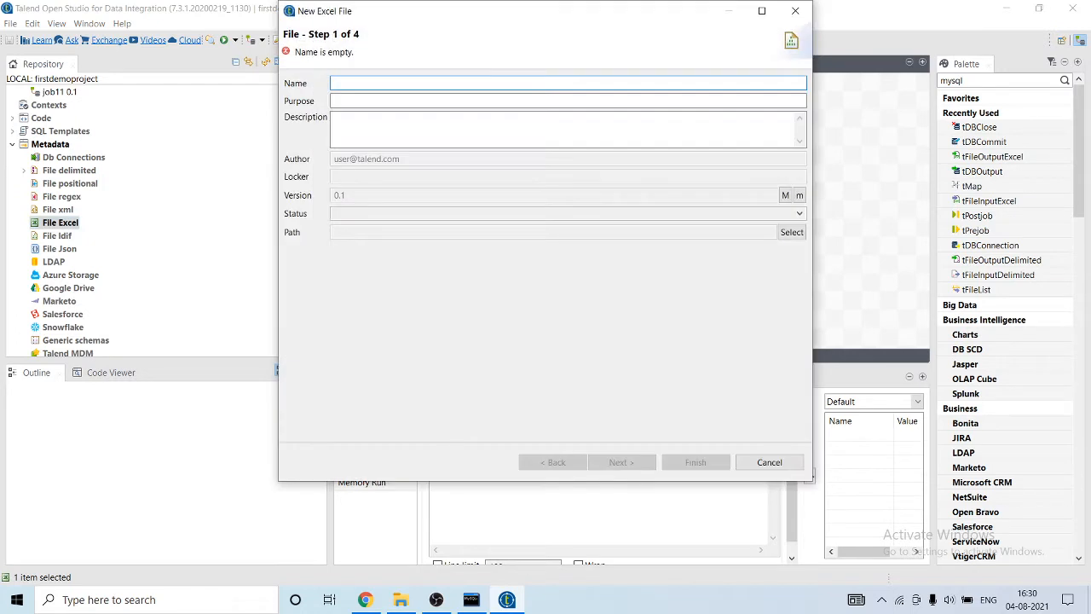
type("emp1")
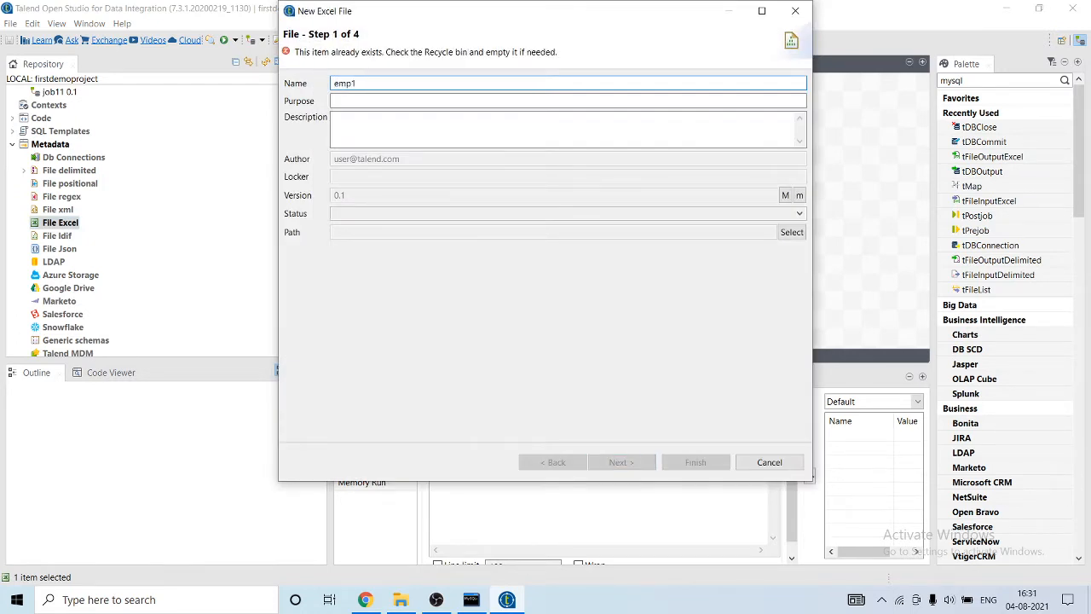
left_click(621, 462)
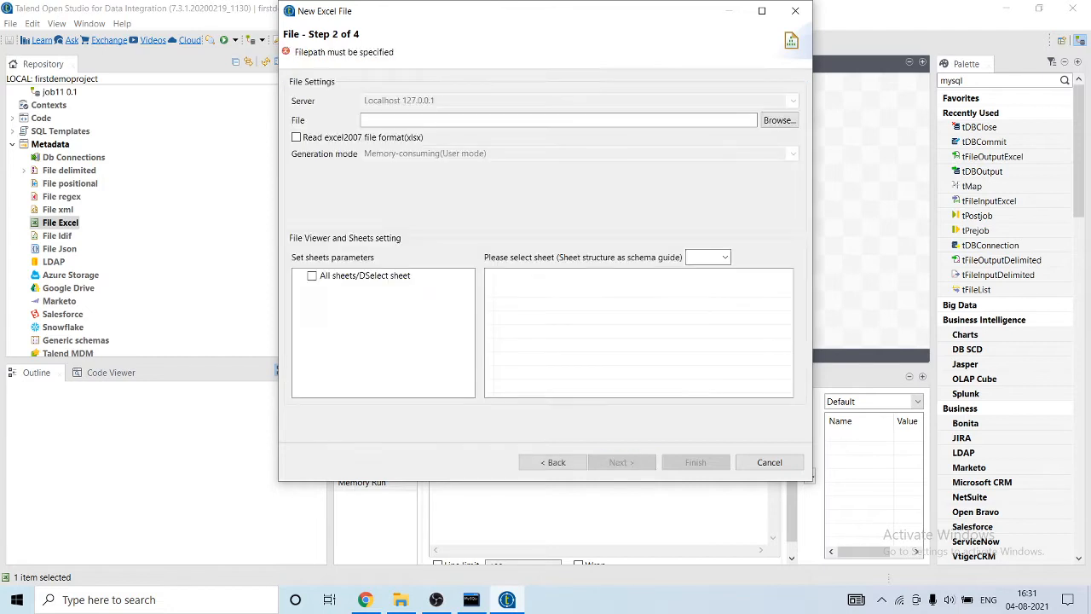
Step: Select datasets/sql_pipeline/Emp_details_1.xlsx as the file and tick its HRDataset_v14 sheet
left_click(778, 120)
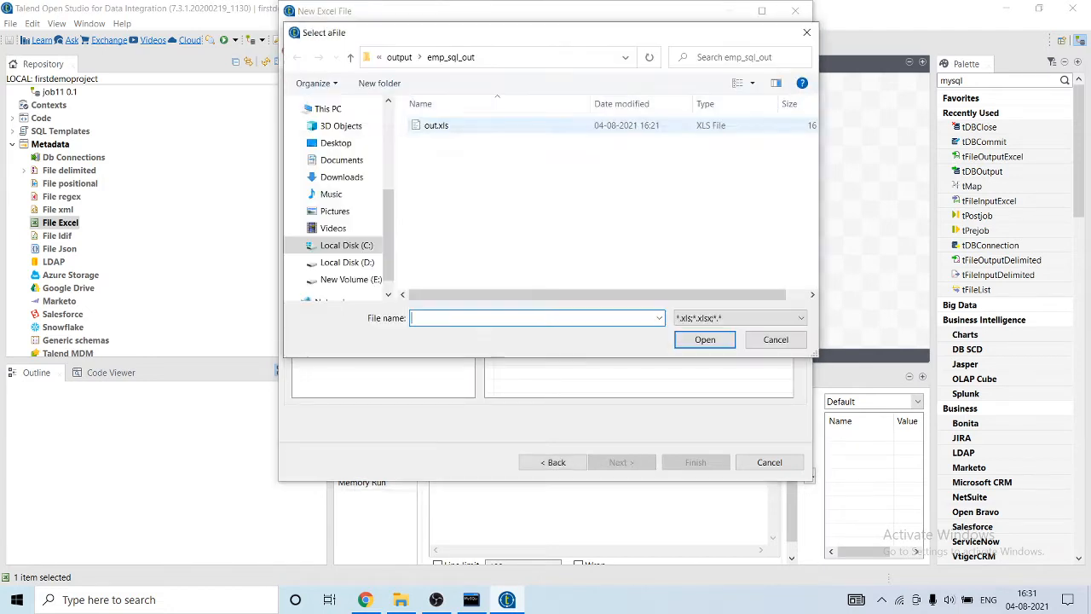
left_click(352, 58)
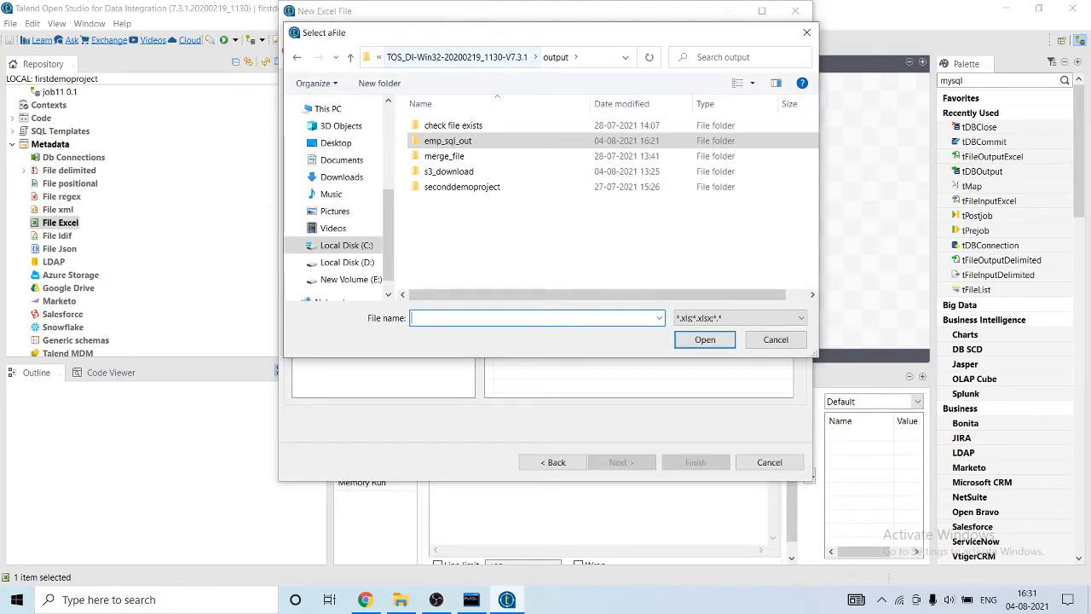
left_click(559, 58)
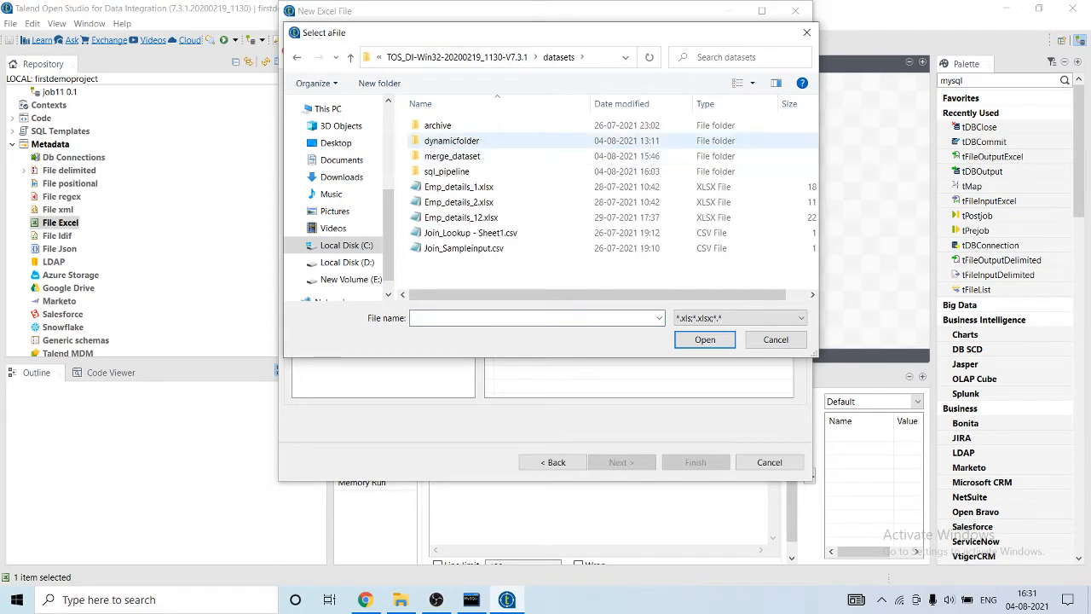
double_click(450, 170)
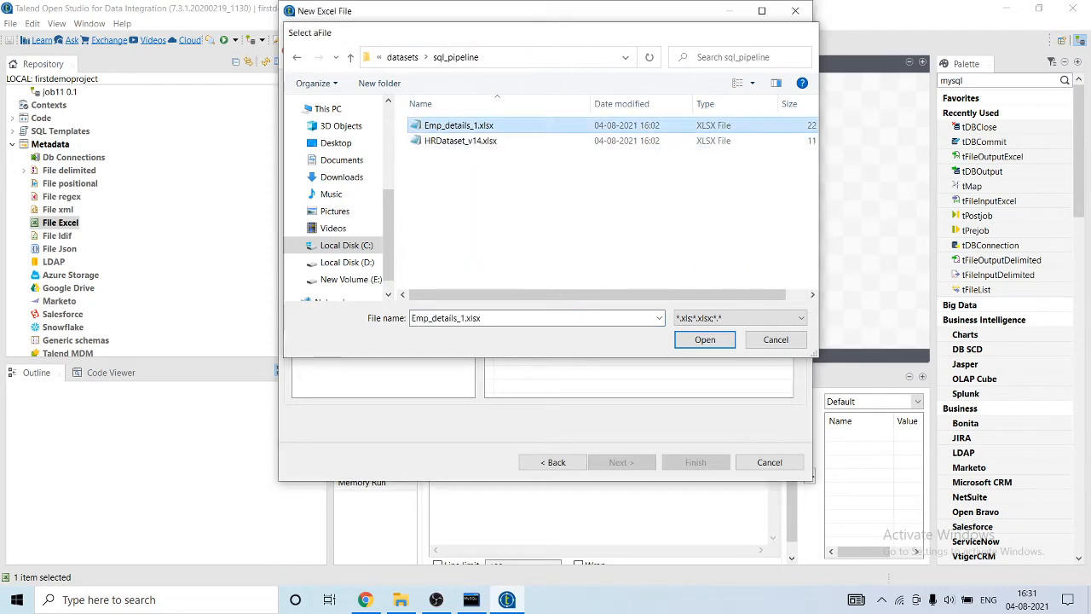
left_click(704, 340)
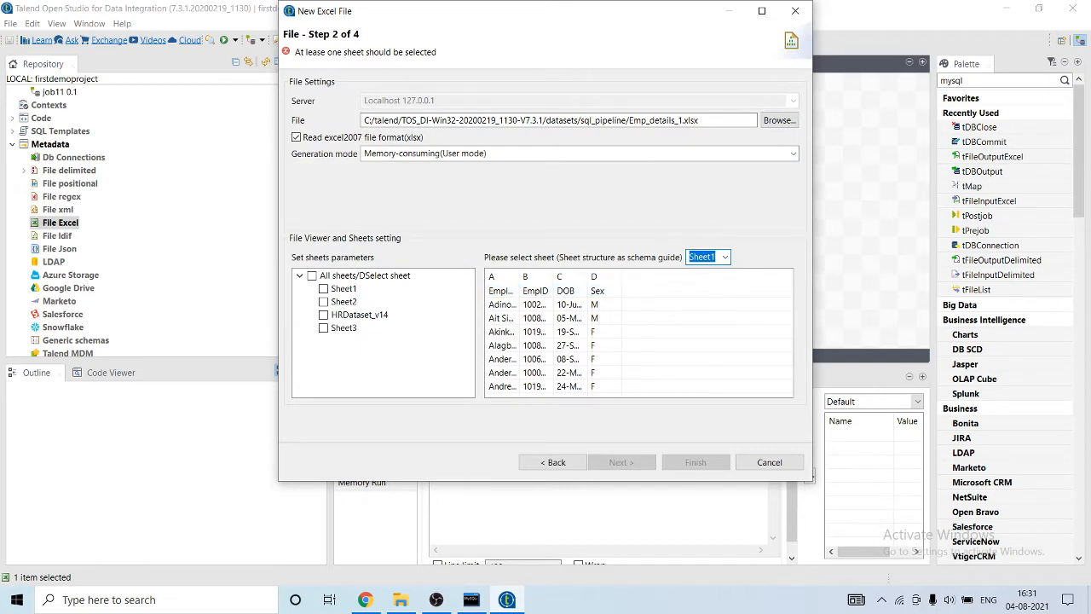
left_click(324, 314)
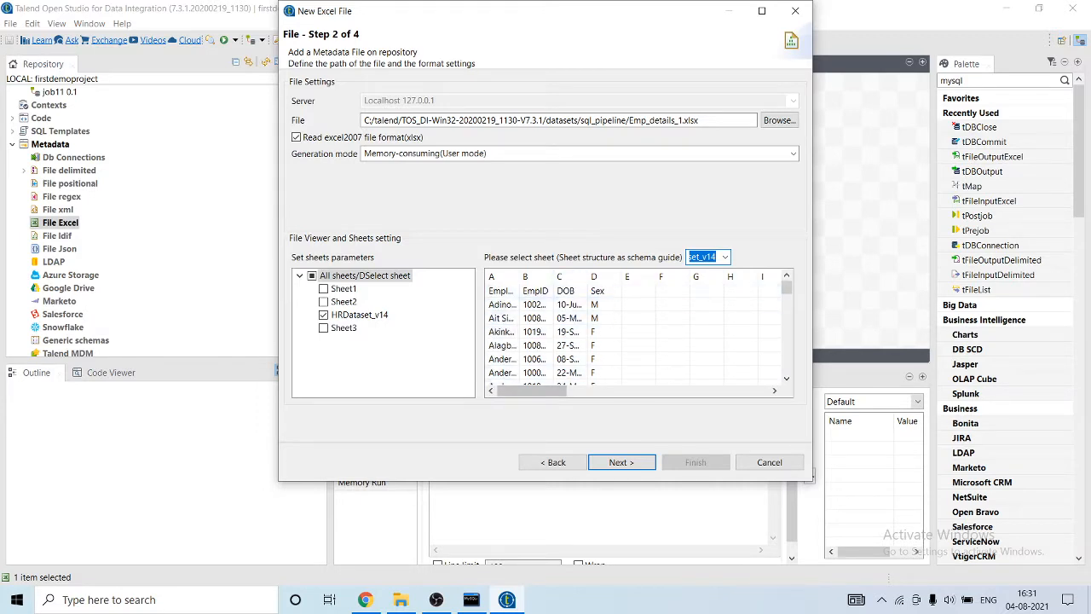
Step: Set the first row as column names, refresh the preview and advance to the schema step
left_click(621, 462)
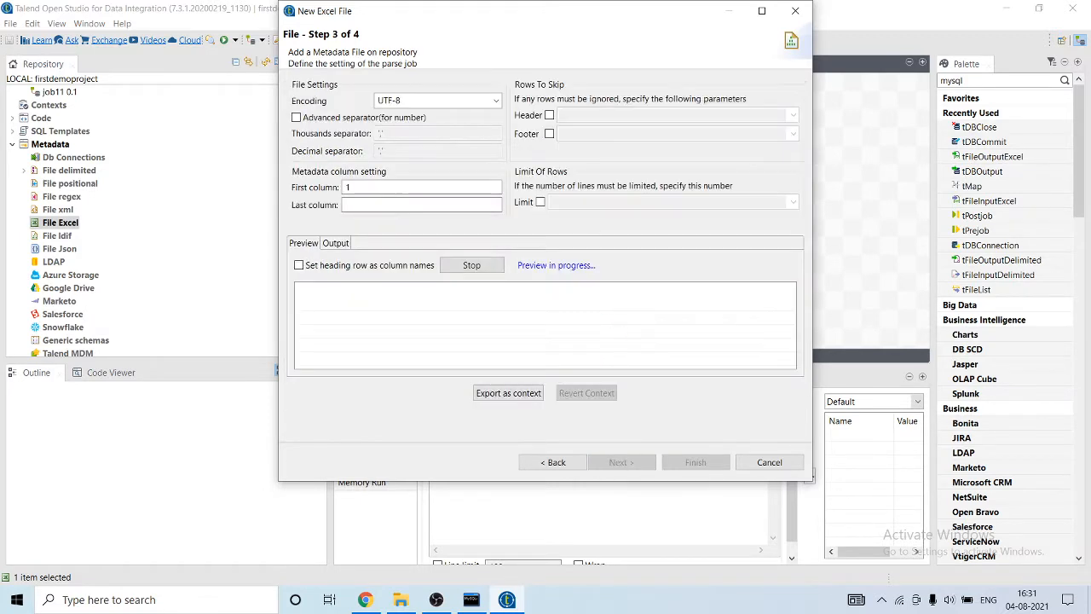
left_click(300, 266)
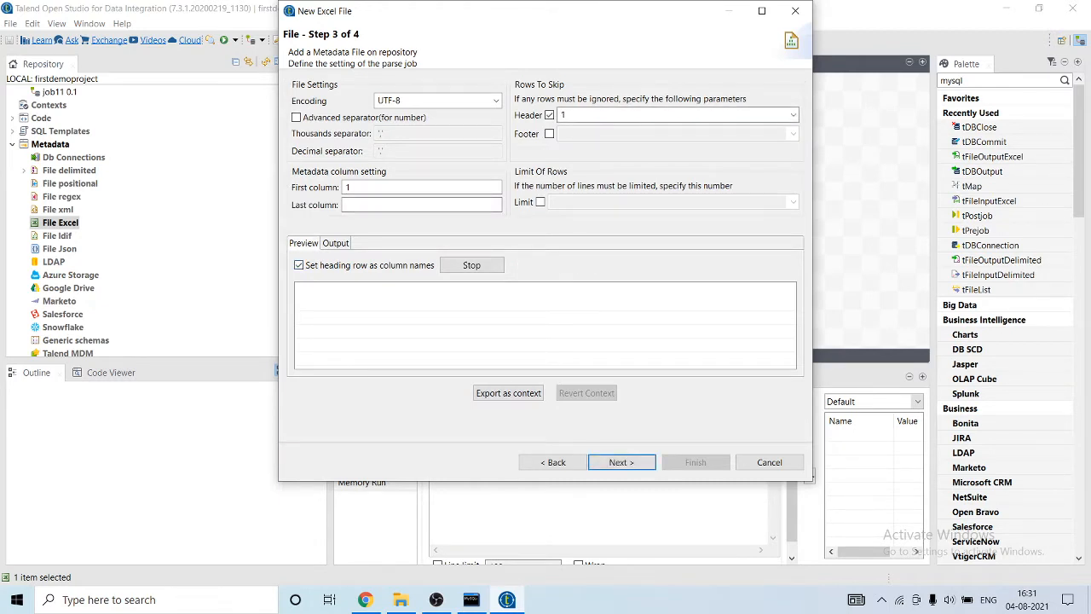
left_click(471, 264)
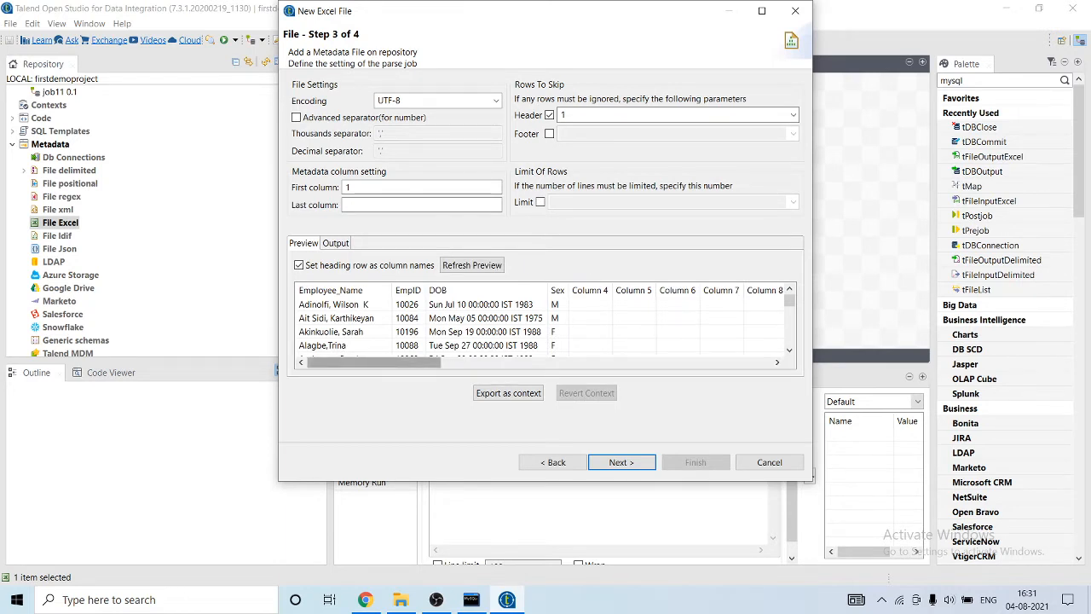
scroll("right", 3)
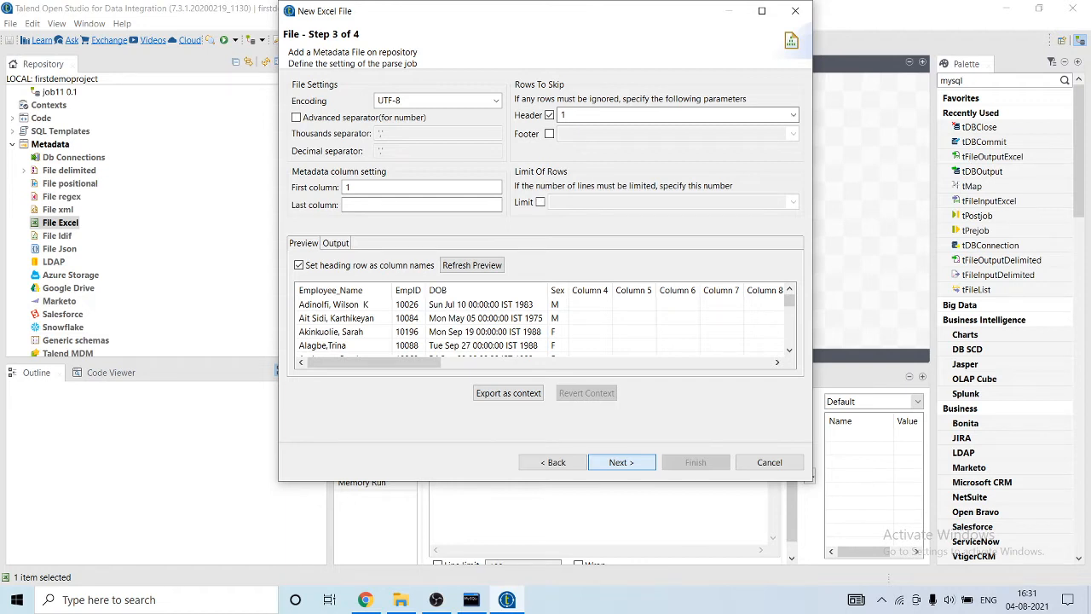
left_click(620, 462)
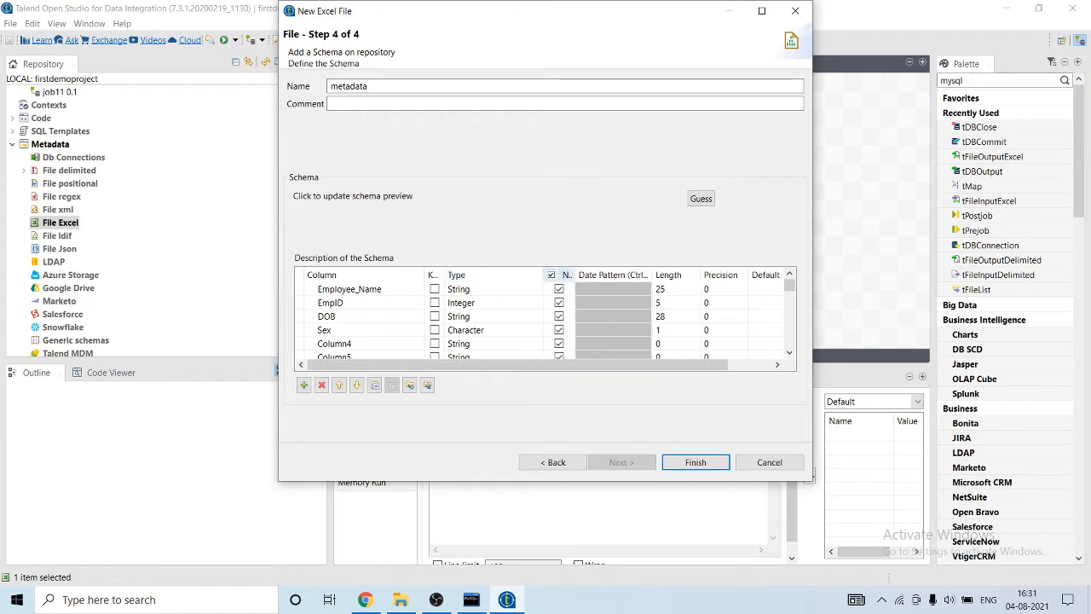
Step: Delete the extra empty columns, keeping Employee_Name, EmpID, DOB and Sex, checking against the sheet
left_click(358, 316)
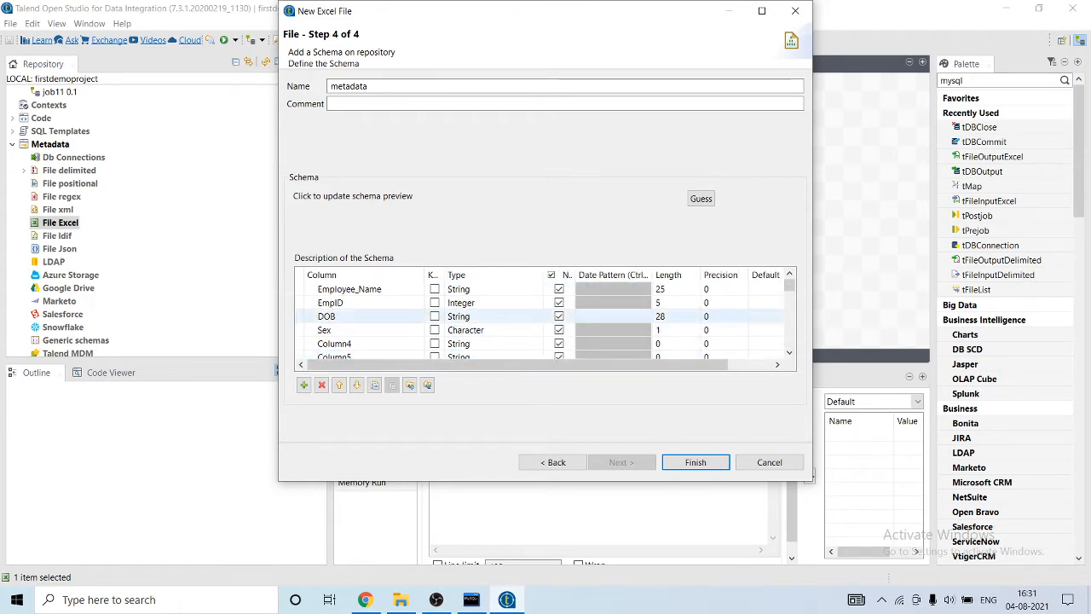
scroll("down", 3)
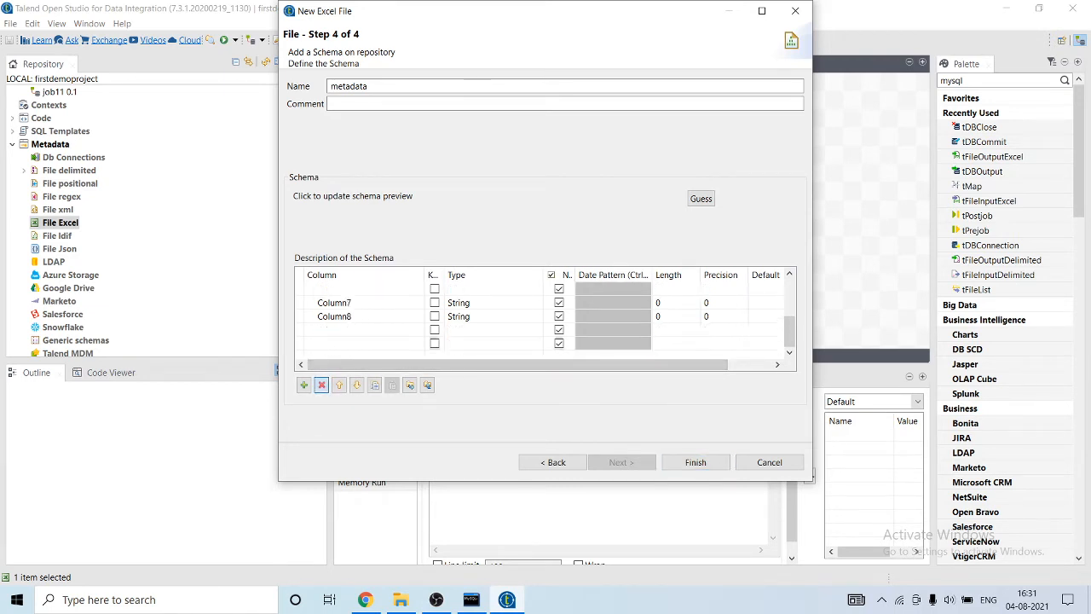
left_click(699, 198)
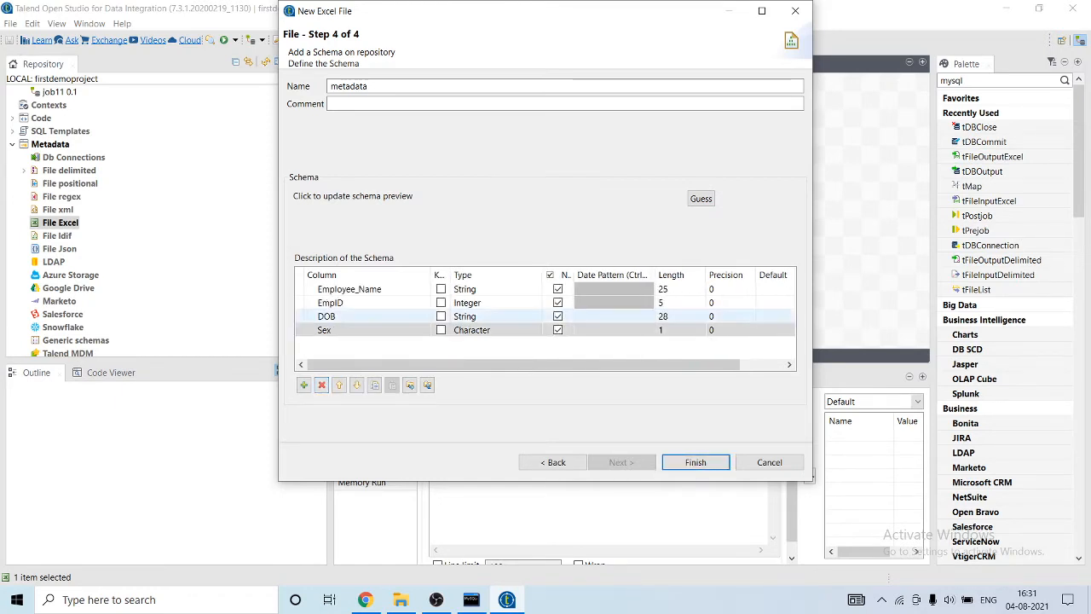
left_click(341, 331)
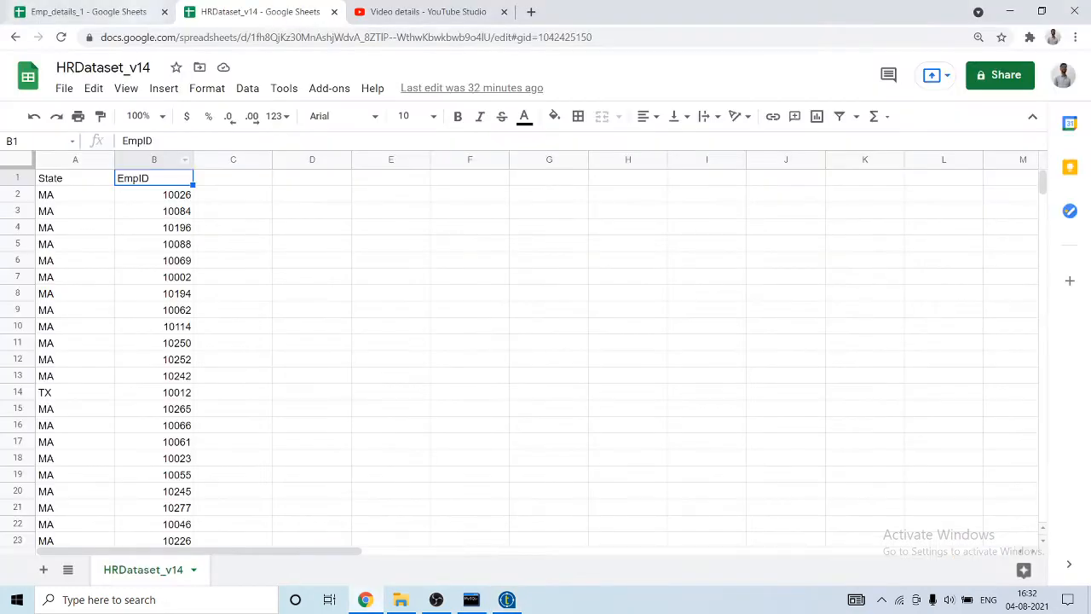
left_click(85, 10)
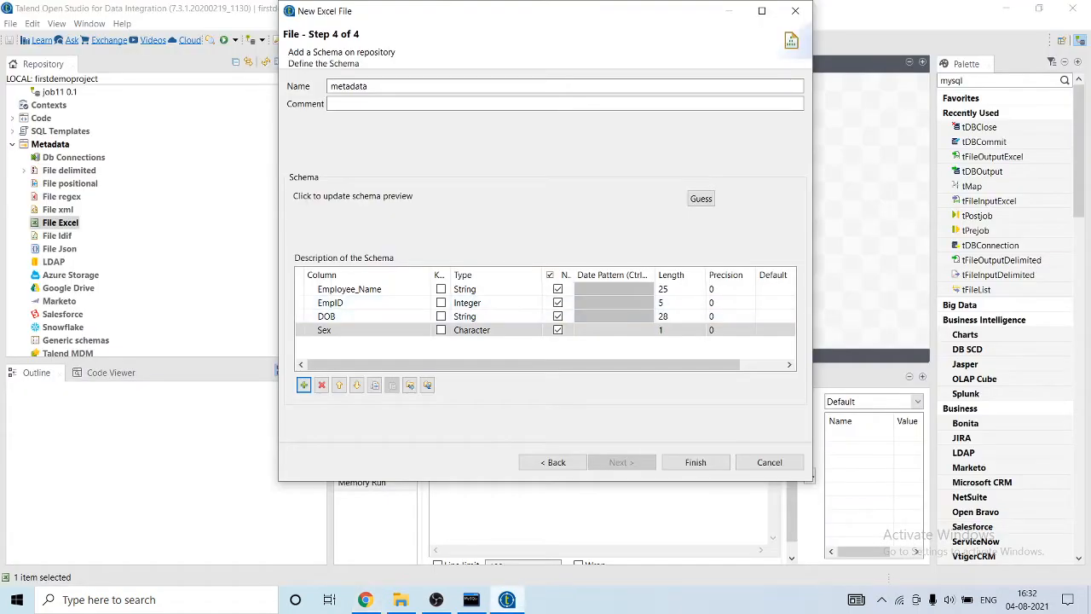
Step: Save the emp11 Excel metadata item to the repository
left_click(696, 462)
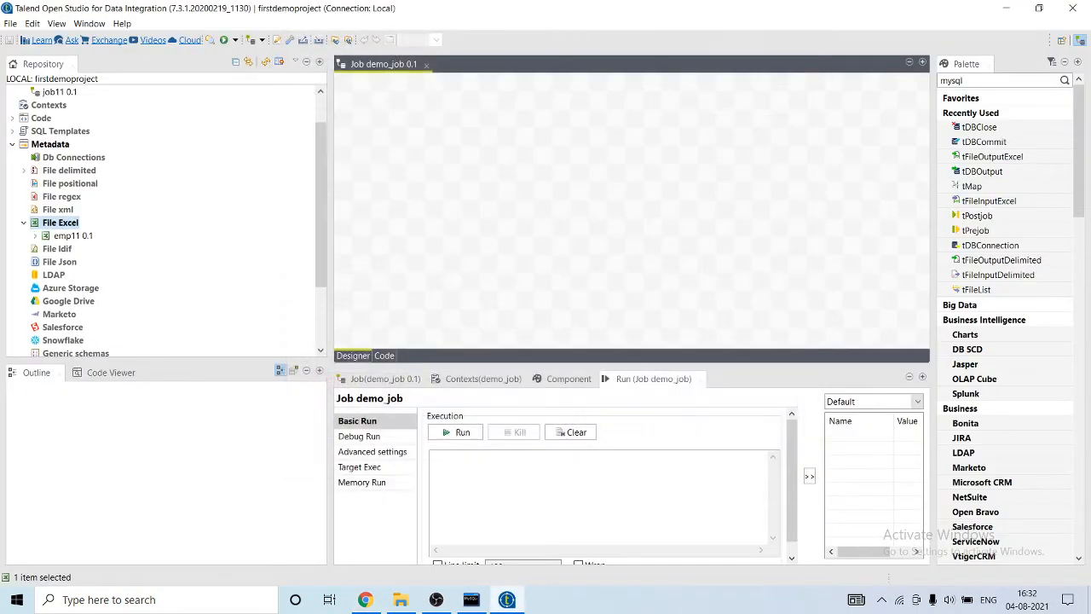
right_click(59, 222)
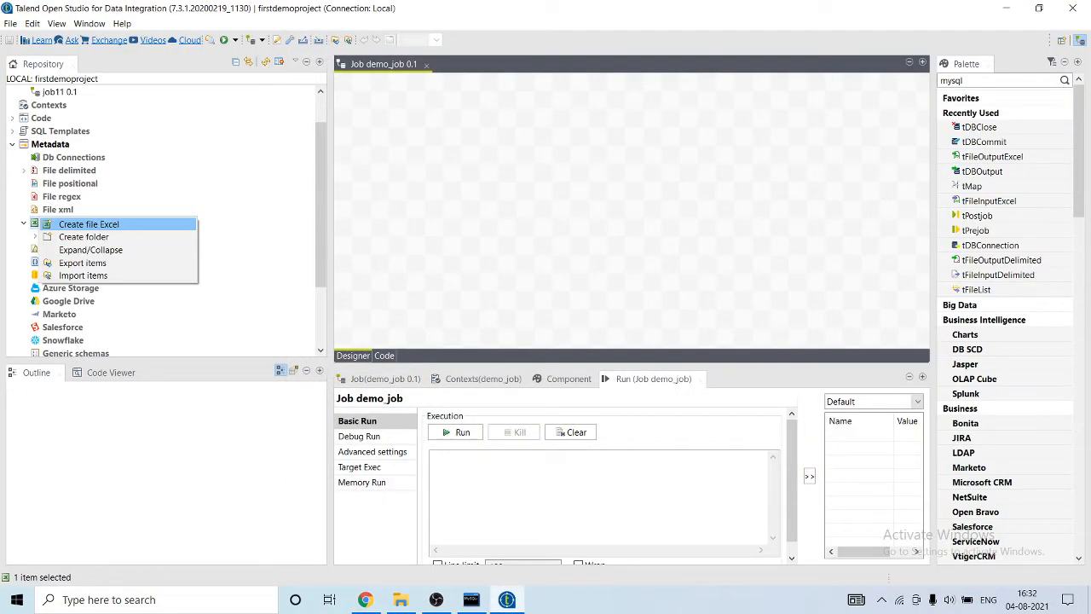
Step: Create a second File Excel metadata item named emp12
left_click(89, 223)
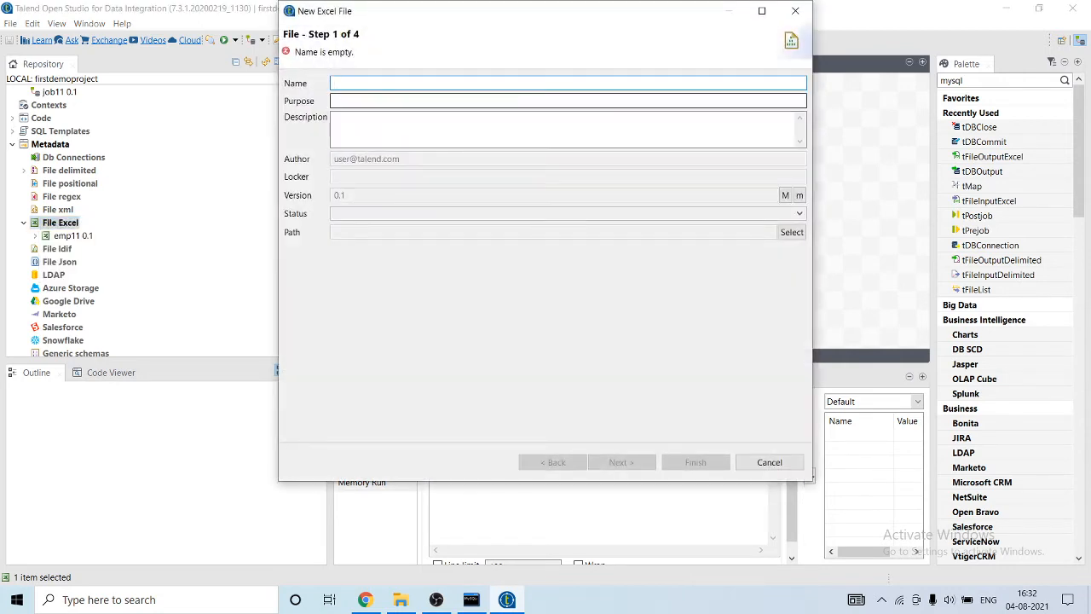
type("emp12")
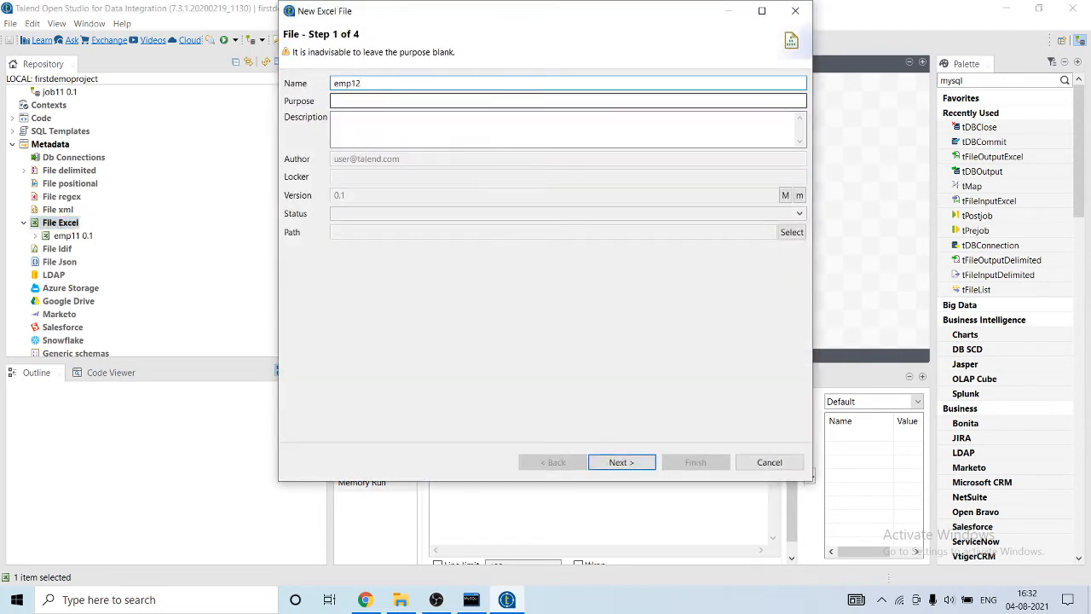
left_click(620, 463)
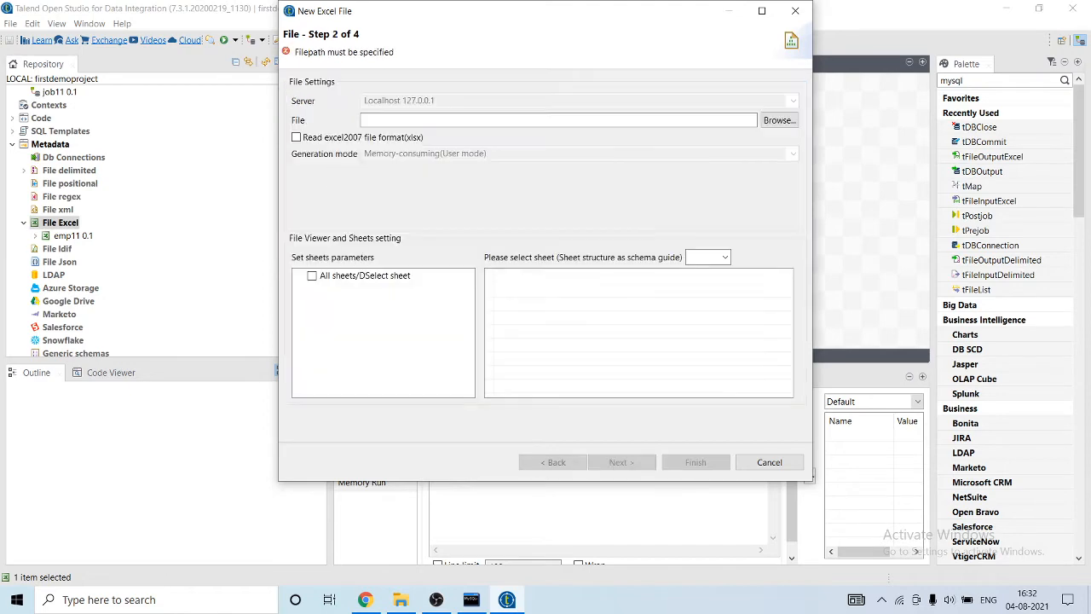
Step: Point emp12 at HRDataset_v14.xlsx with its HRDataset_v14 sheet included and reach parsing settings
left_click(777, 120)
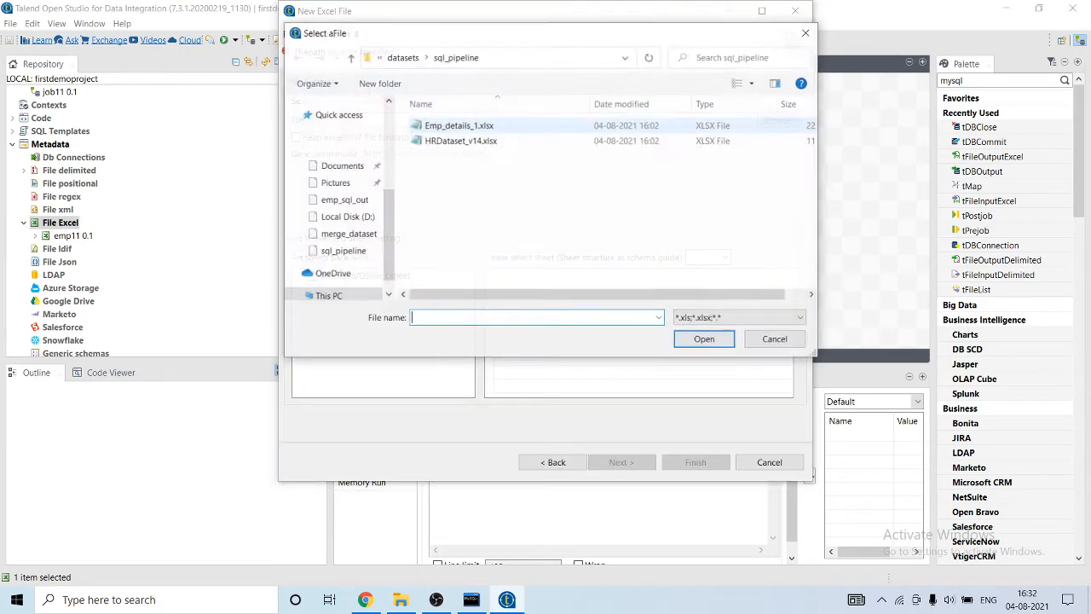
left_click(704, 338)
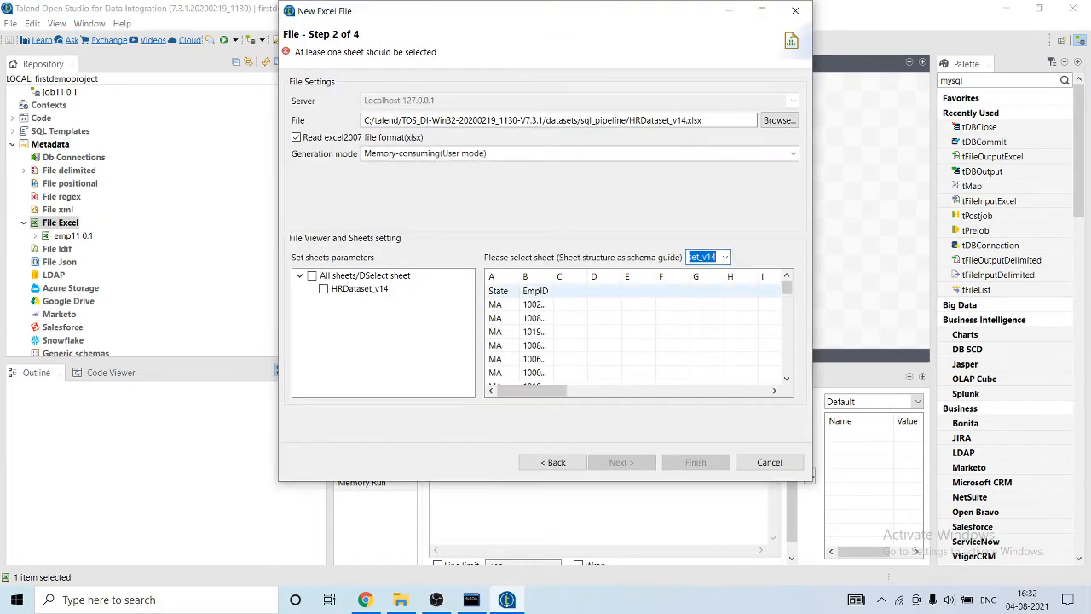
scroll("right", 3)
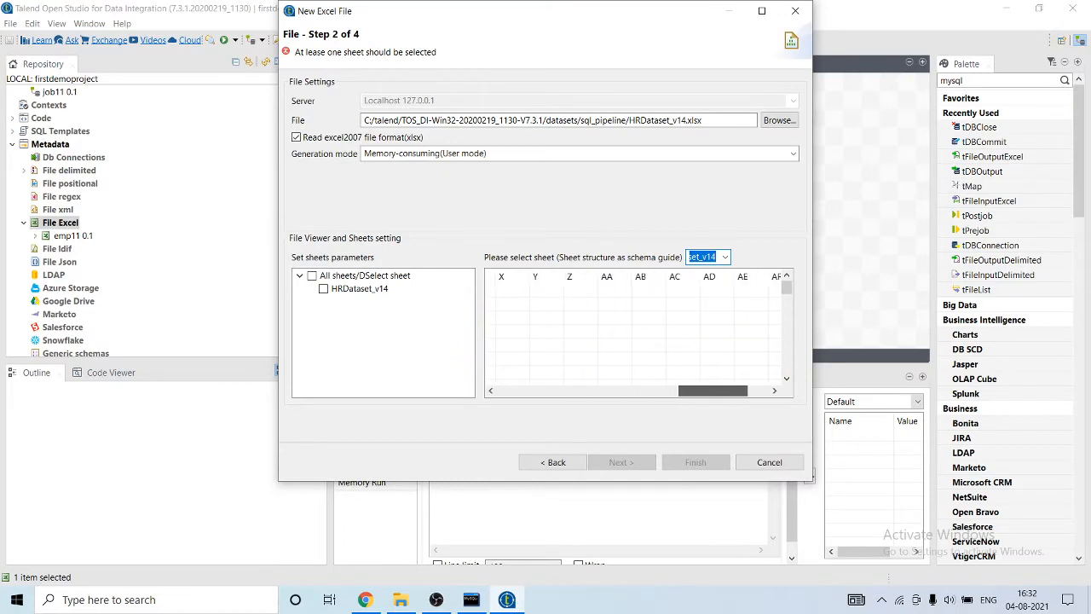
left_click(312, 276)
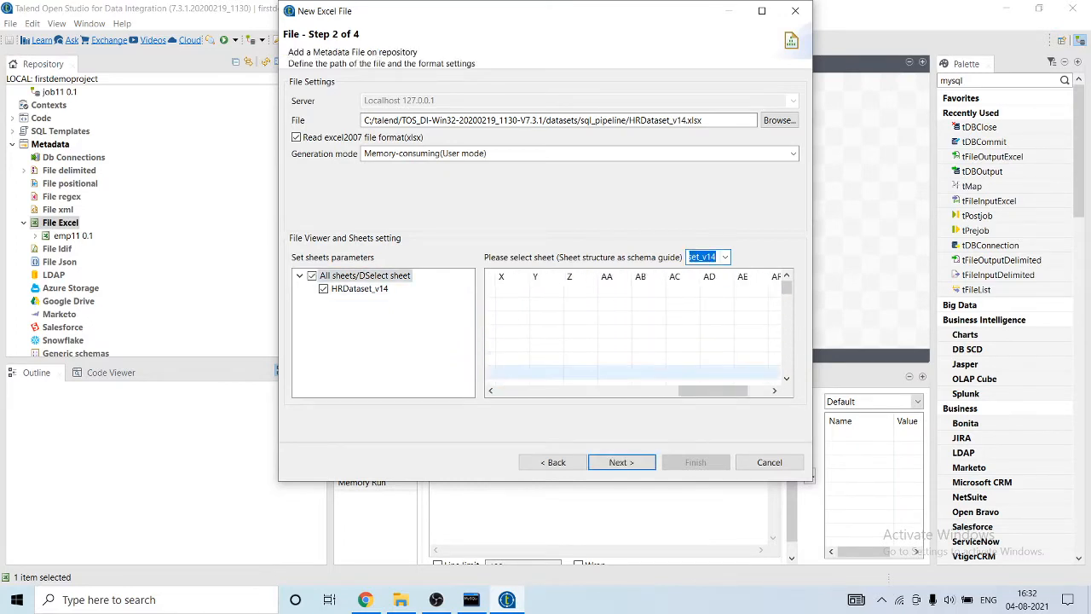
left_click(621, 462)
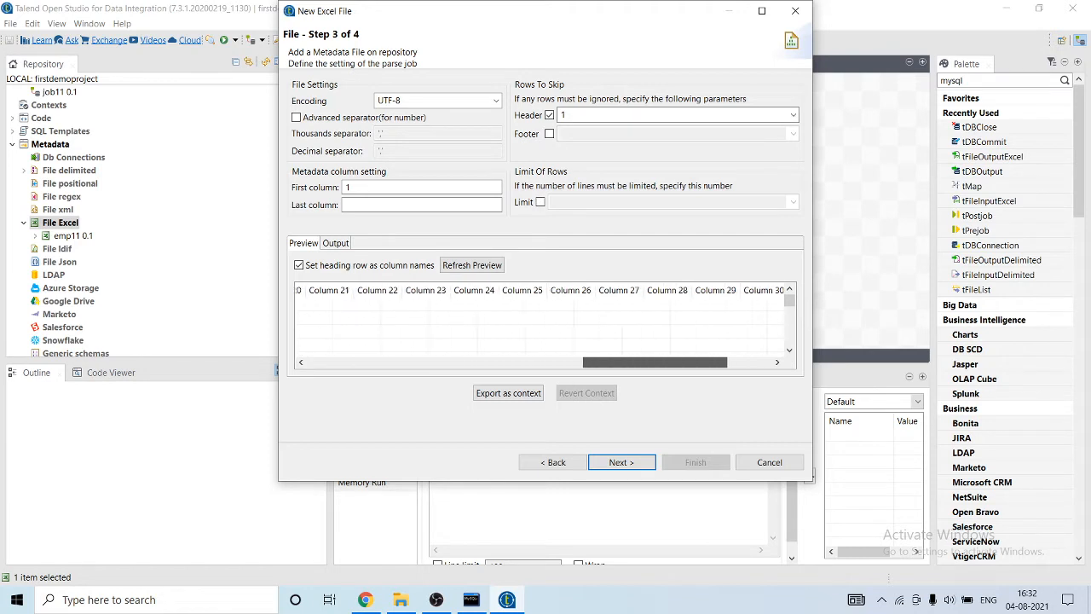
Step: Preview the data, trim the schema to State and EmpID only, and save the emp12 metadata
left_click(470, 264)
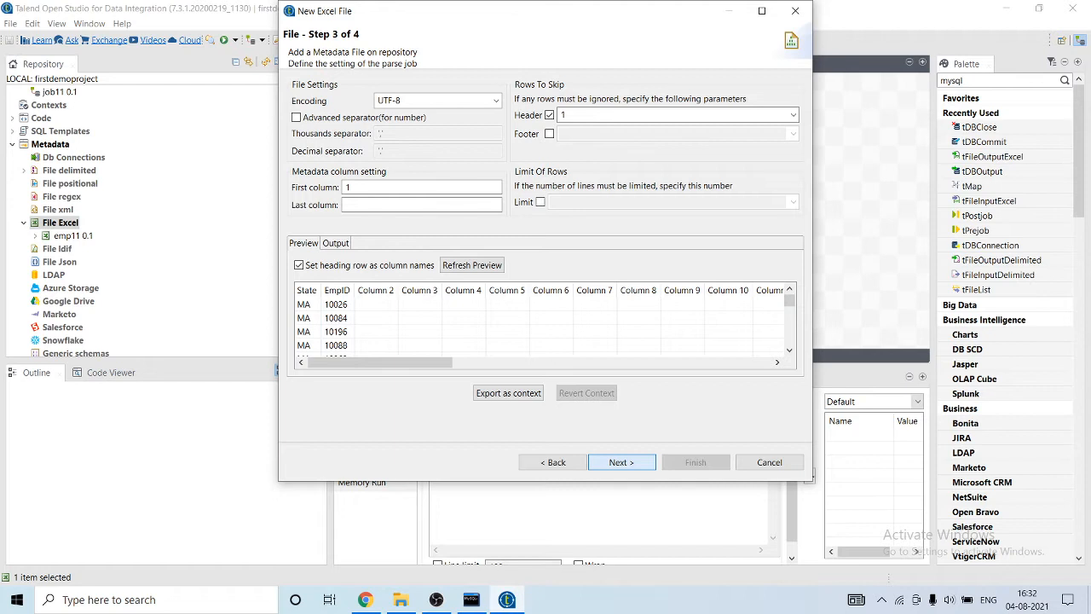
left_click(620, 462)
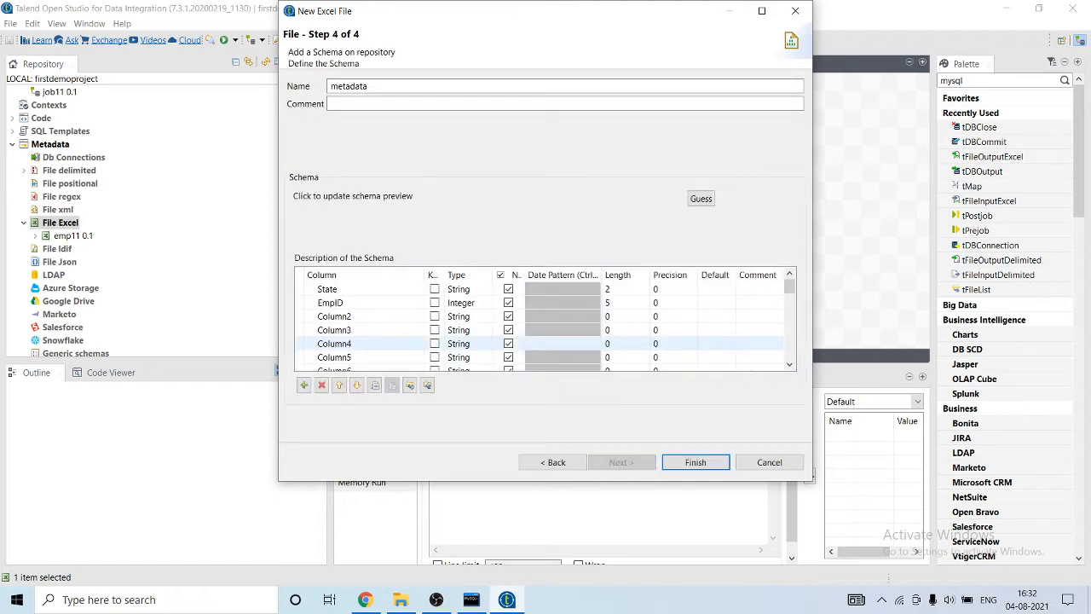
scroll("down", 3)
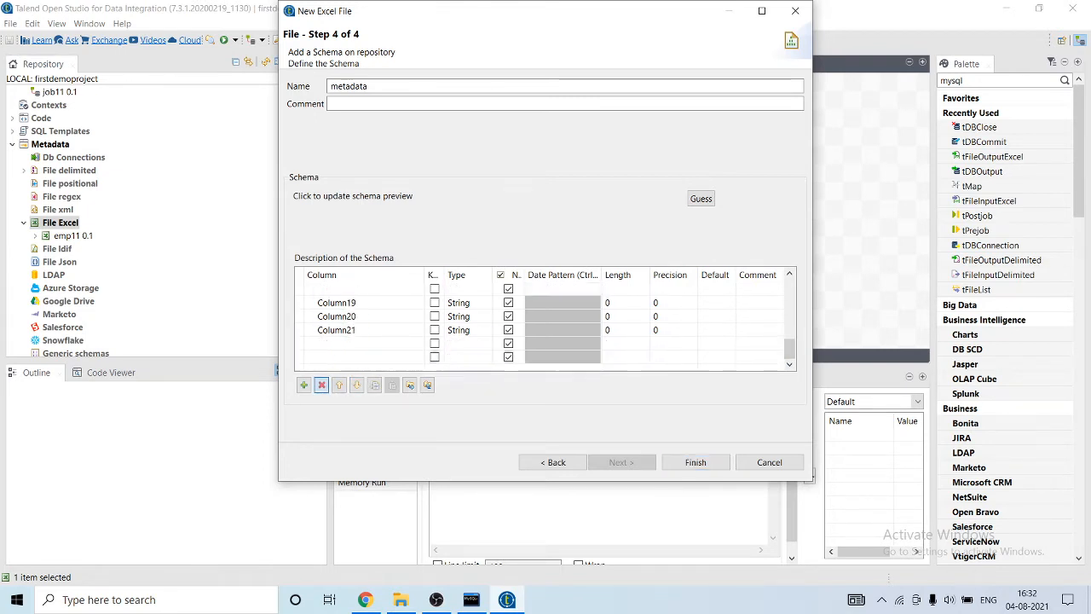
scroll("up", 3)
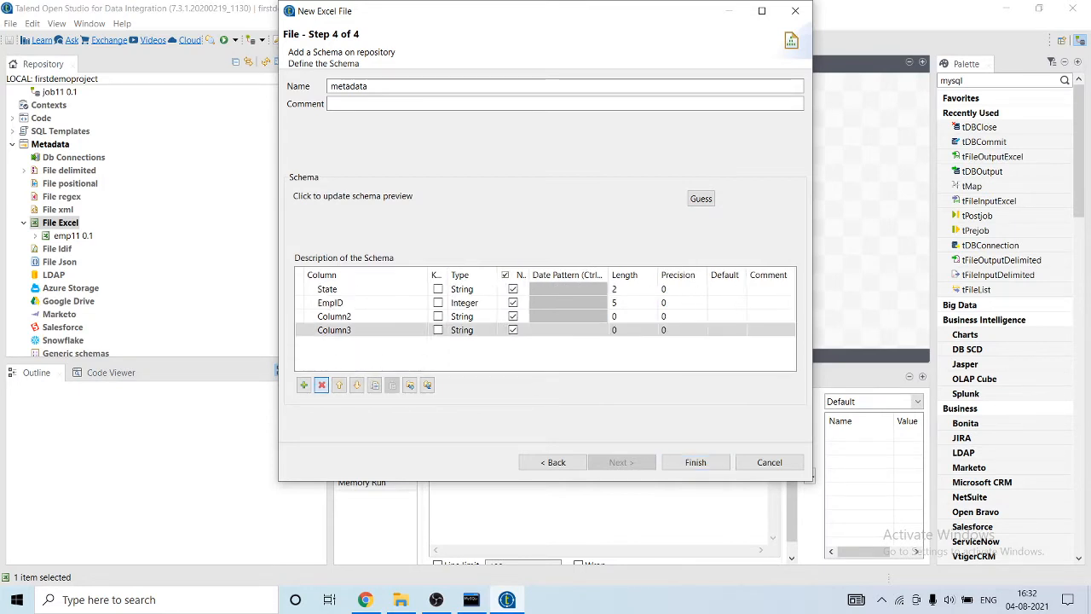
left_click(321, 385)
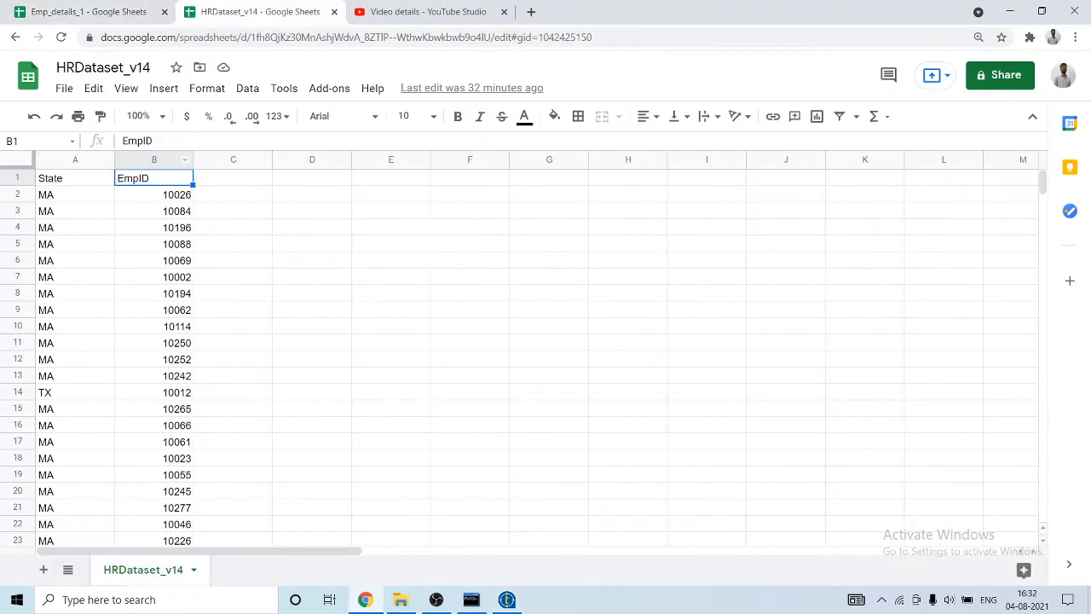
left_click(153, 160)
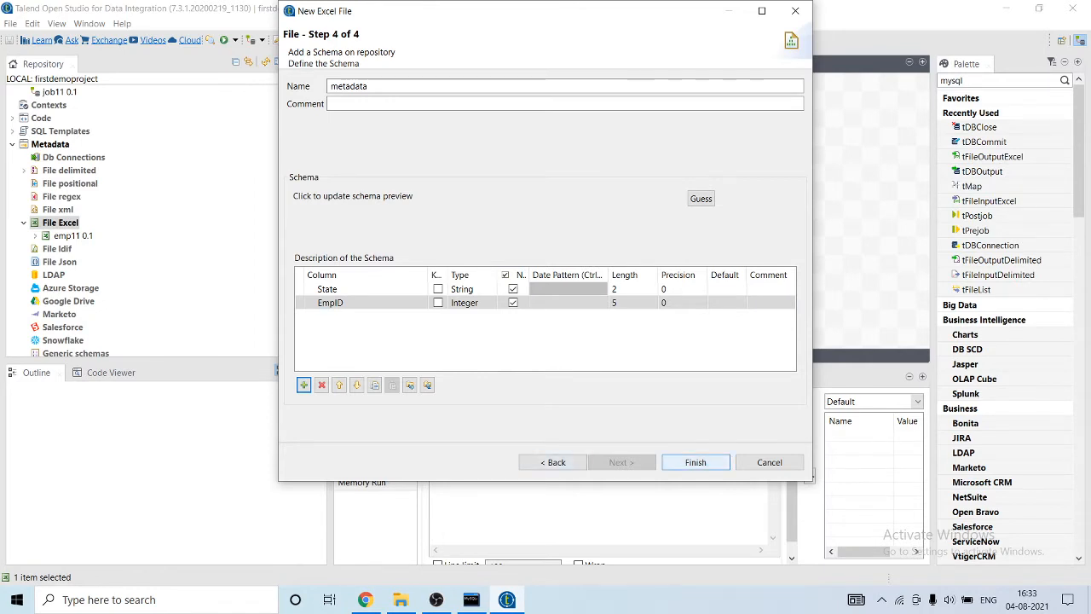
left_click(695, 463)
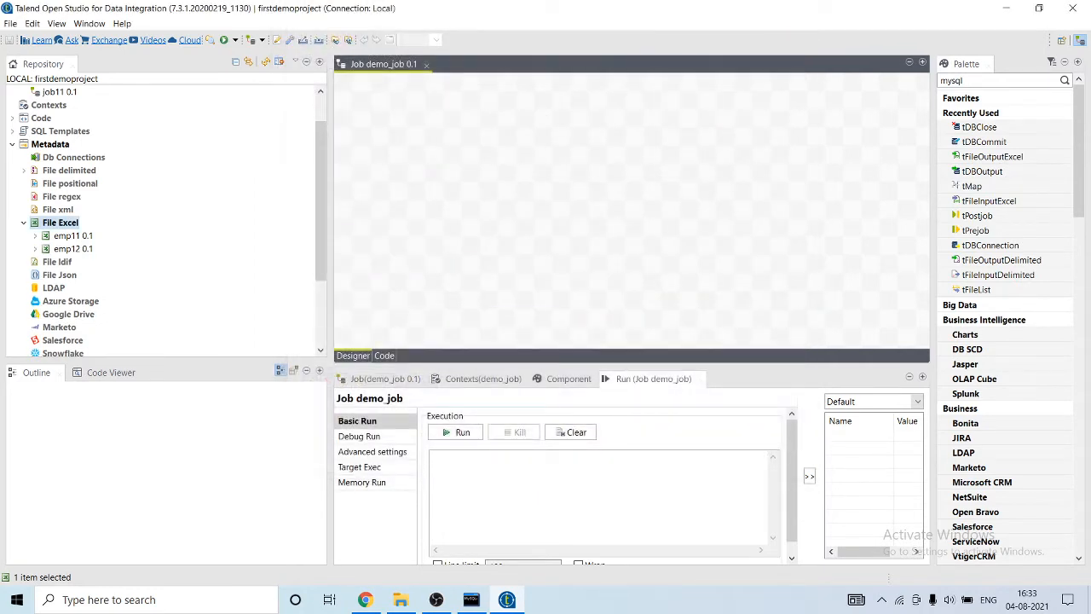
Step: Place emp11 and emp12 on the canvas as tFileInputExcel components and add a tMap
left_click(72, 235)
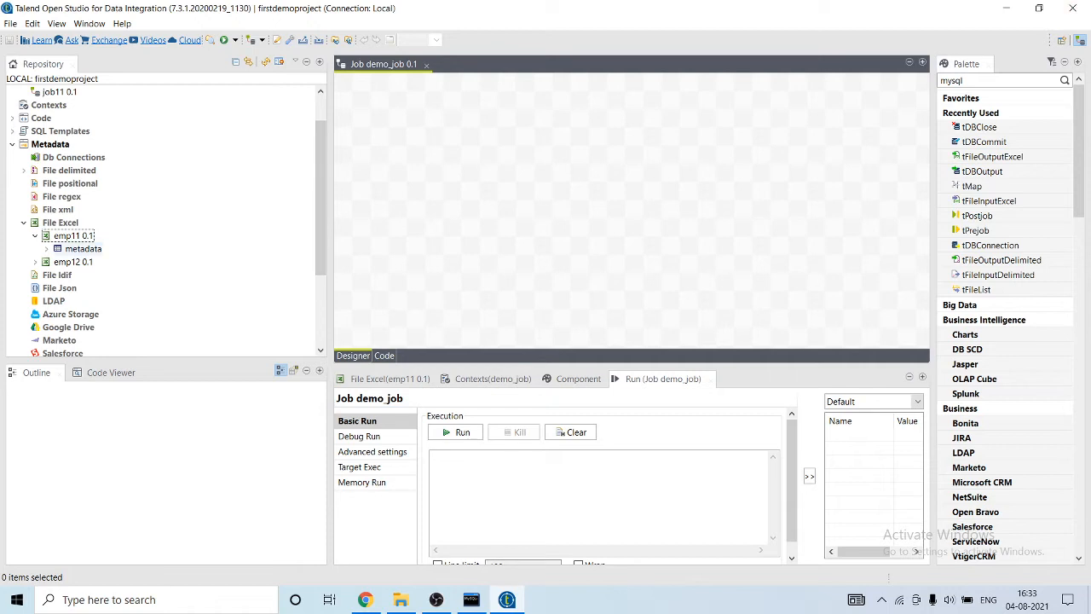
left_click(82, 249)
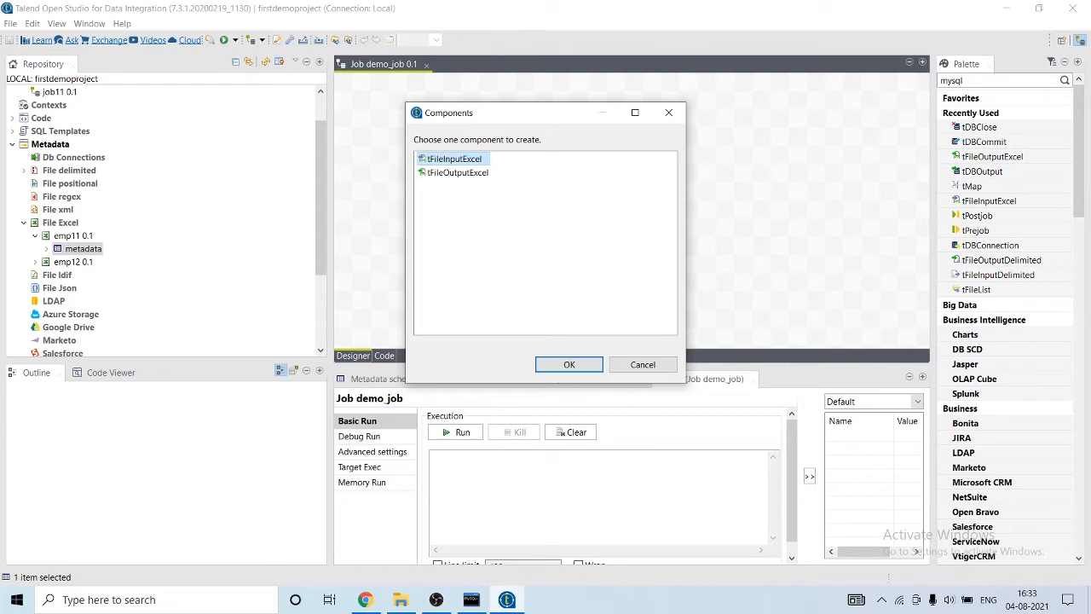
left_click(569, 365)
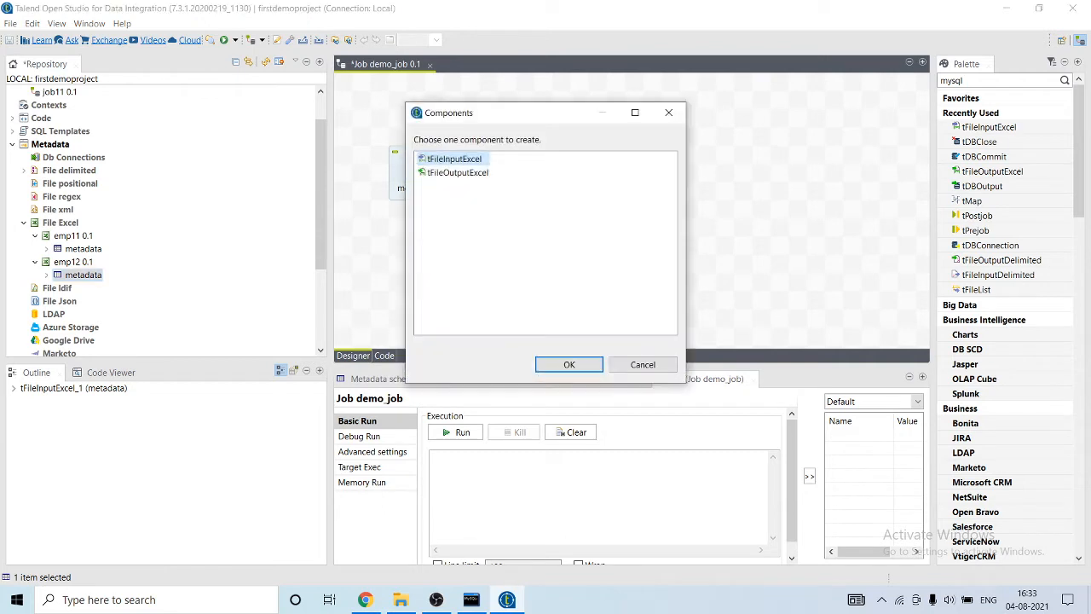
left_click(570, 365)
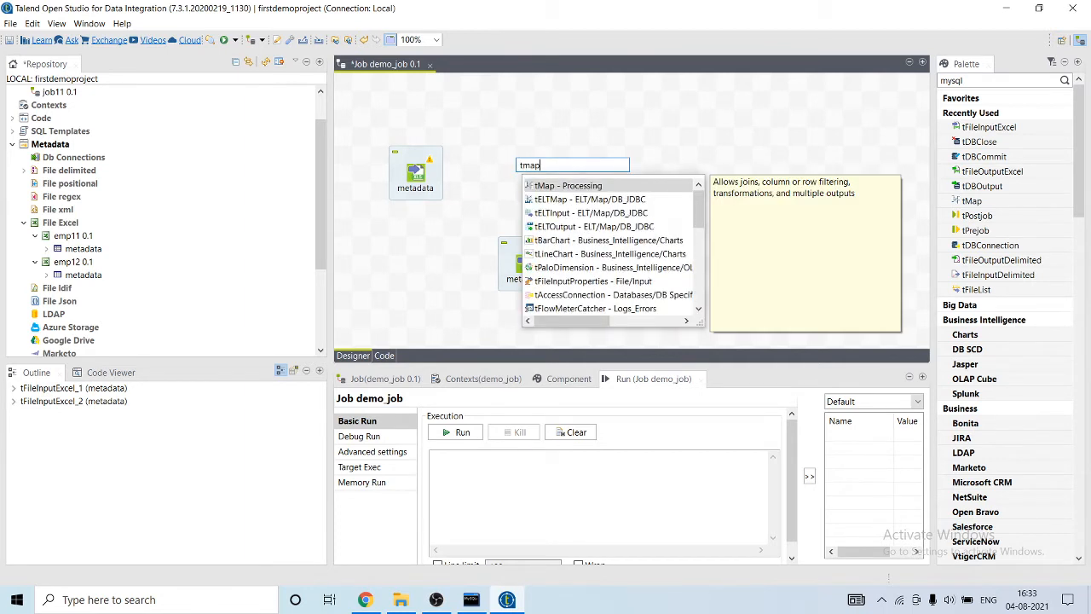
left_click(568, 184)
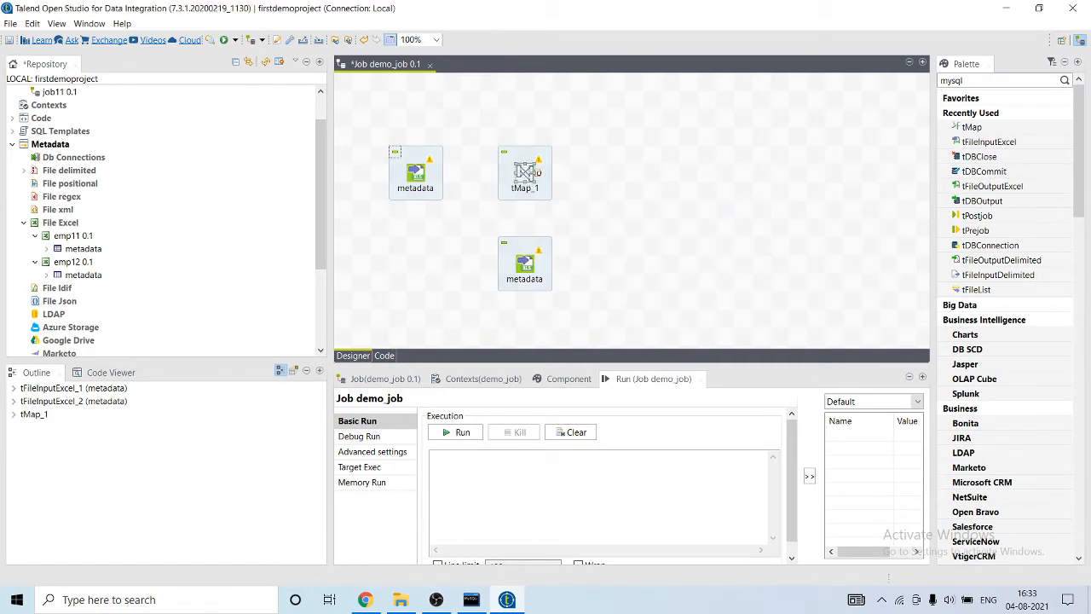
left_click_drag(525, 262, 525, 298)
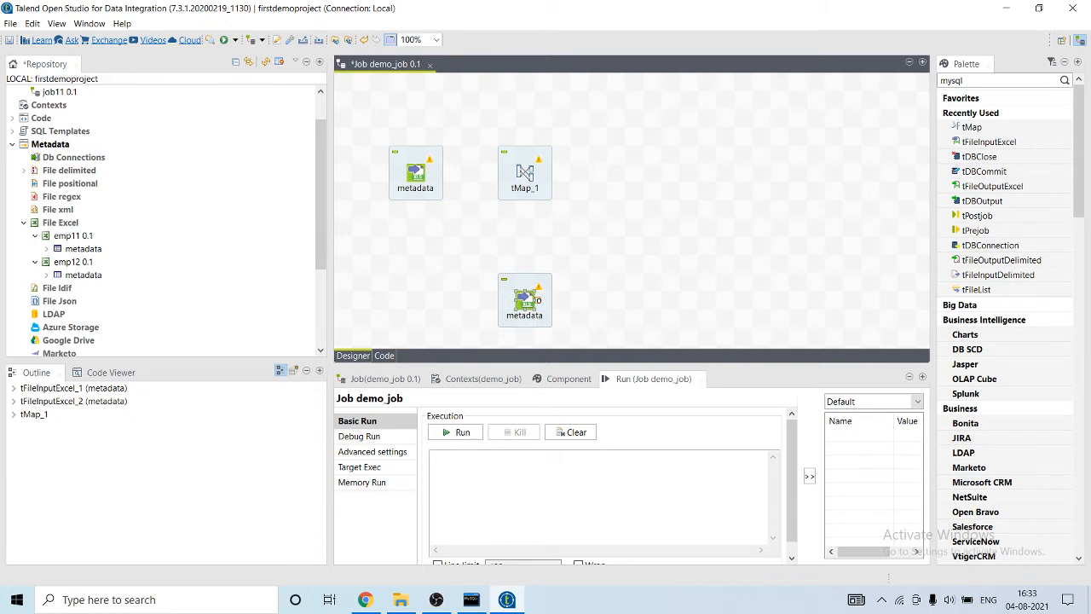
Step: Link the first input as main row and the second as lookup into tMap_1
right_click(416, 170)
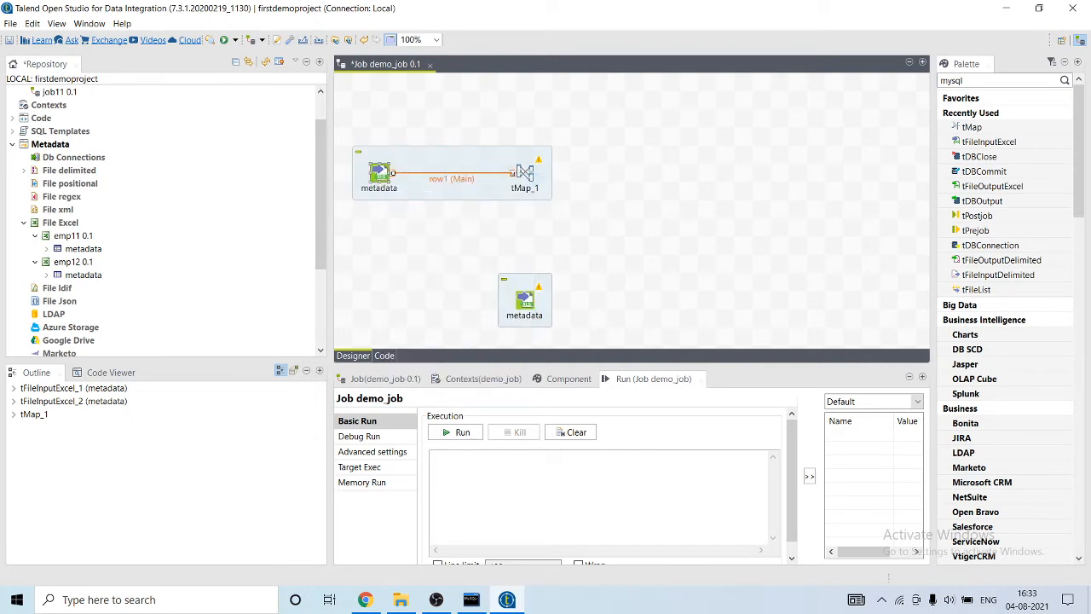
right_click(526, 298)
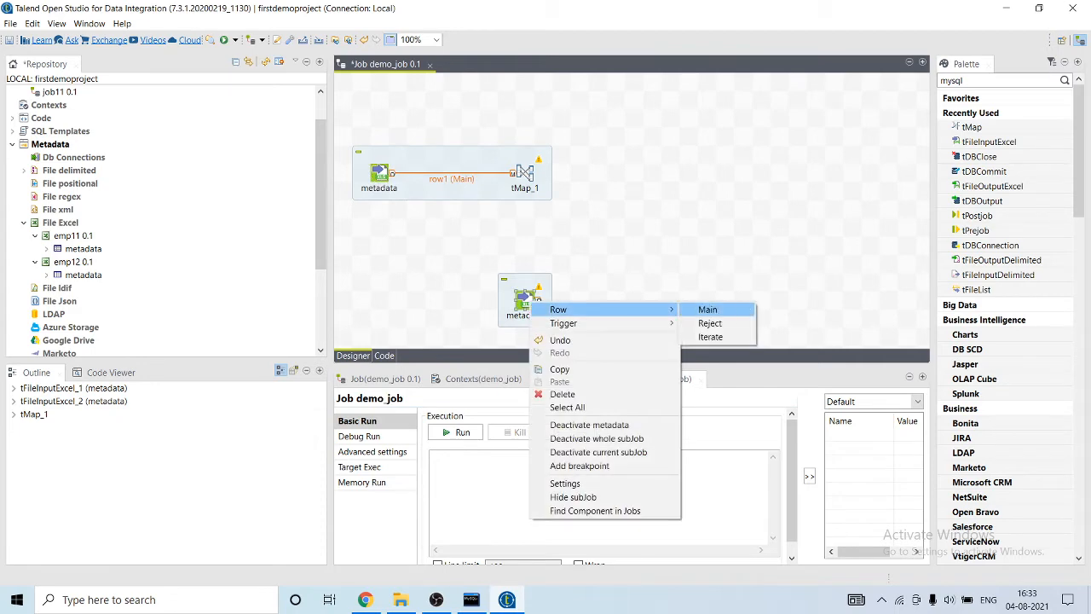
left_click(708, 309)
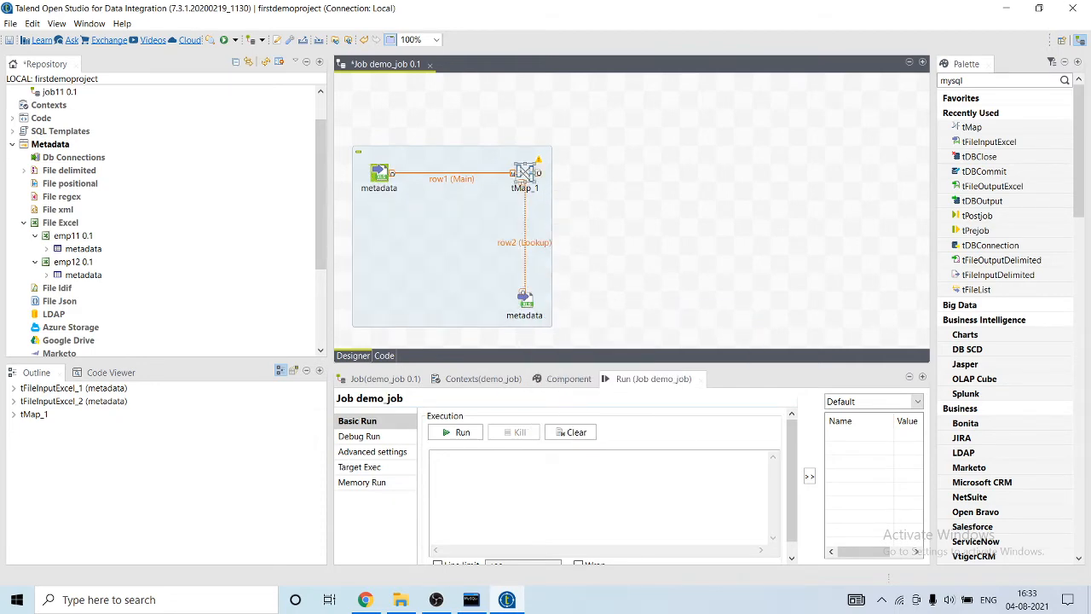
Step: Enter the tMap editor and bring up the row2 lookup settings
double_click(525, 174)
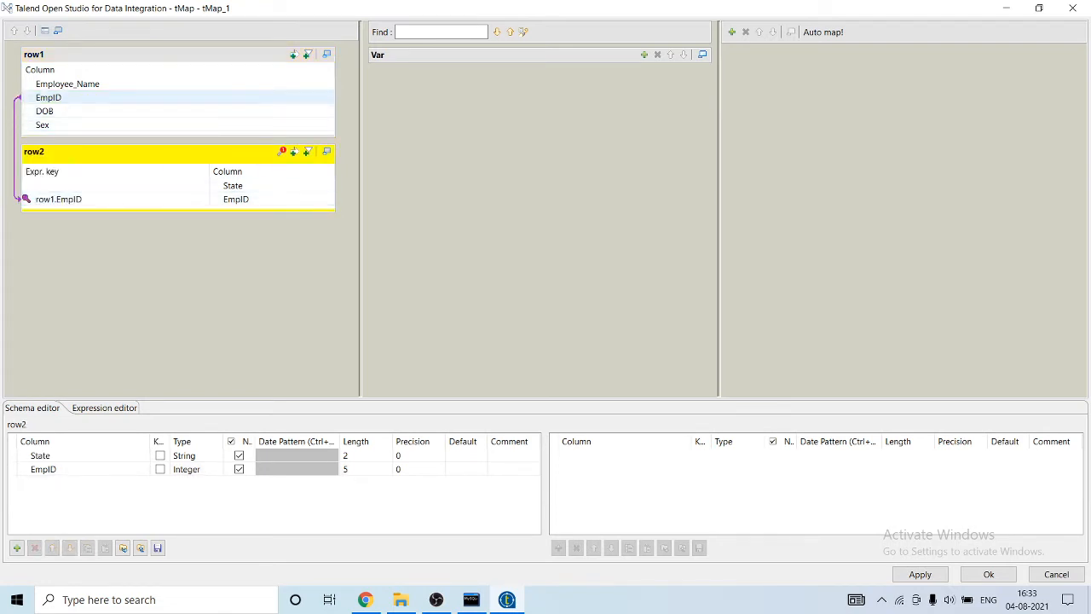
left_click(48, 97)
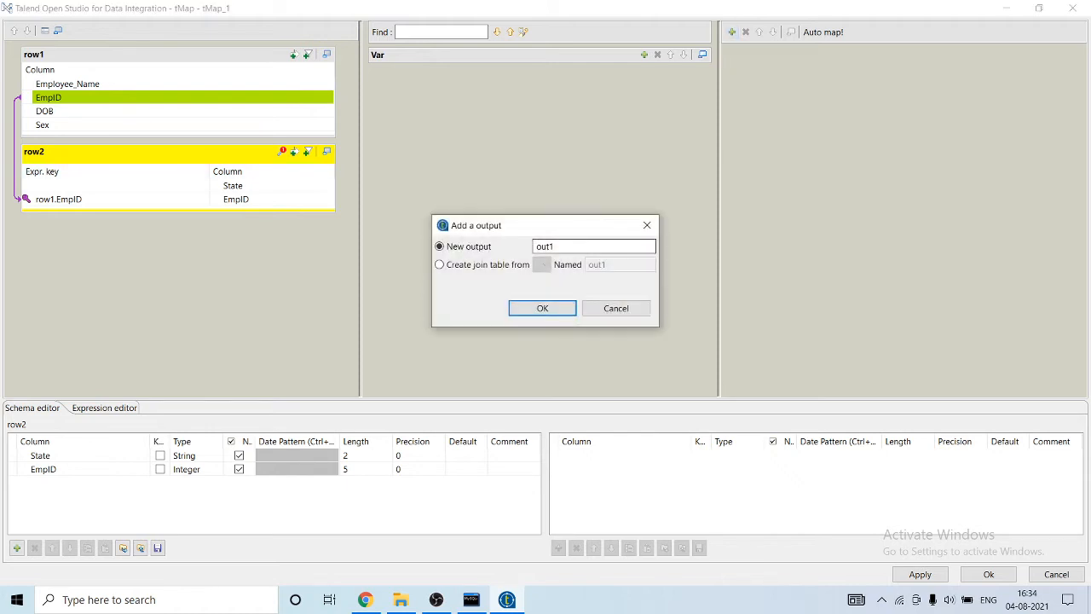
left_click(616, 307)
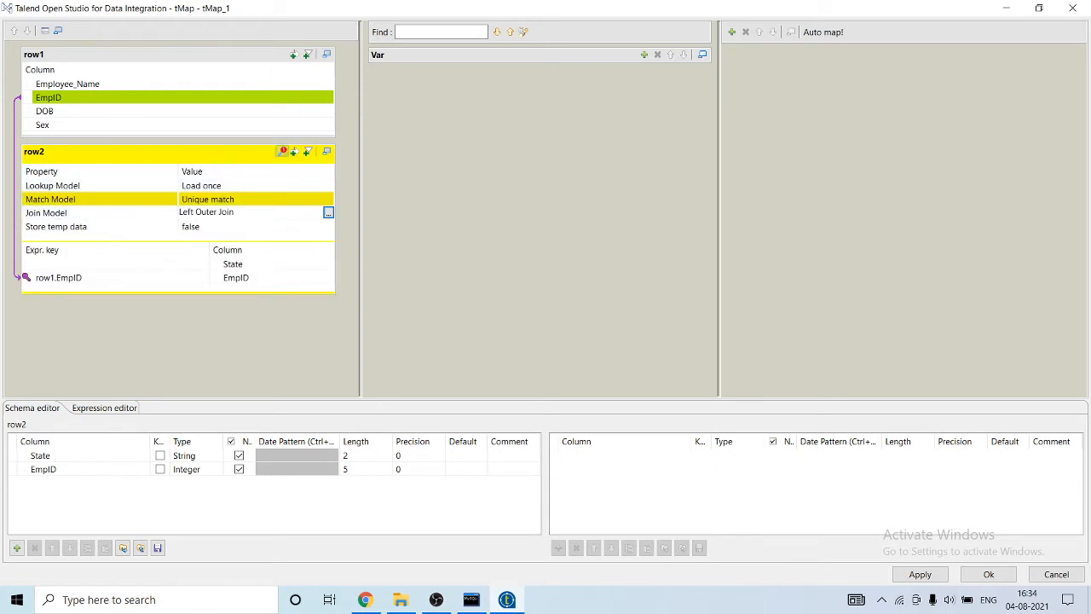
Step: Set the lookup Join Model to Inner Join and create the out1 output table
left_click(328, 211)
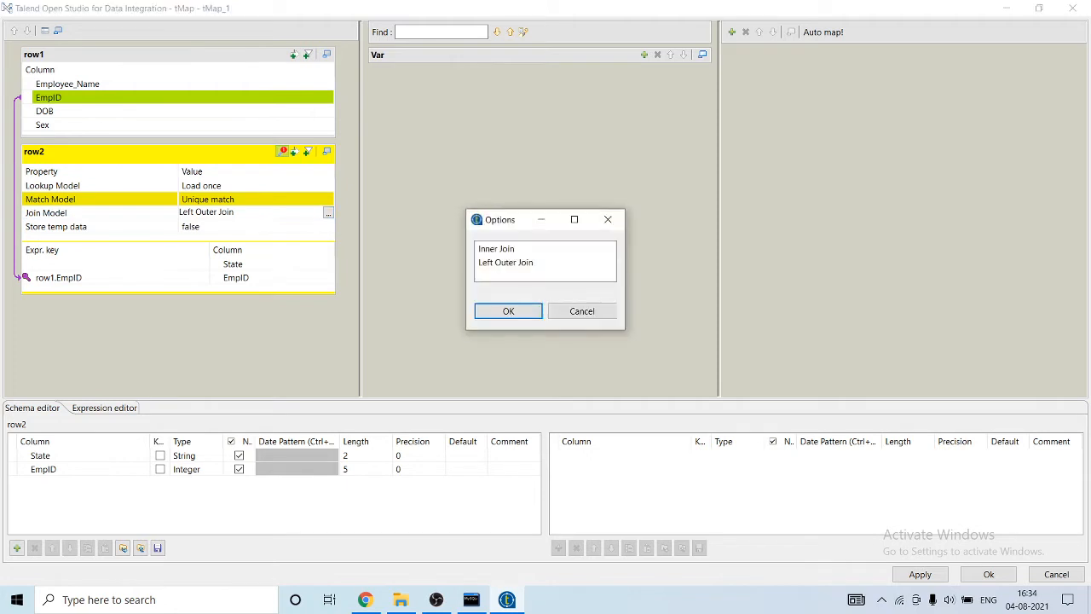
left_click(508, 311)
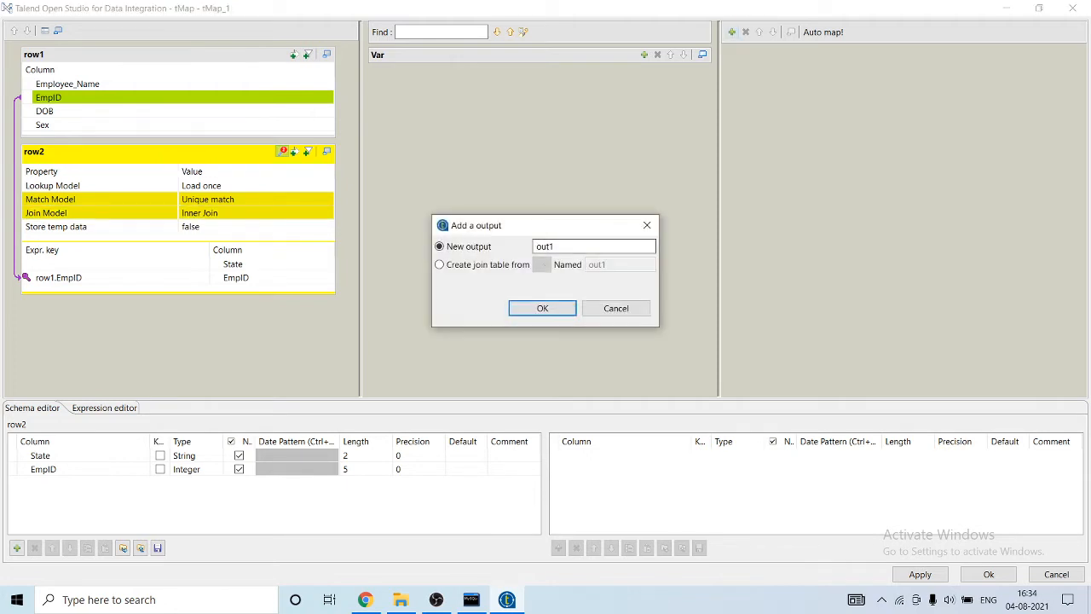
left_click(543, 307)
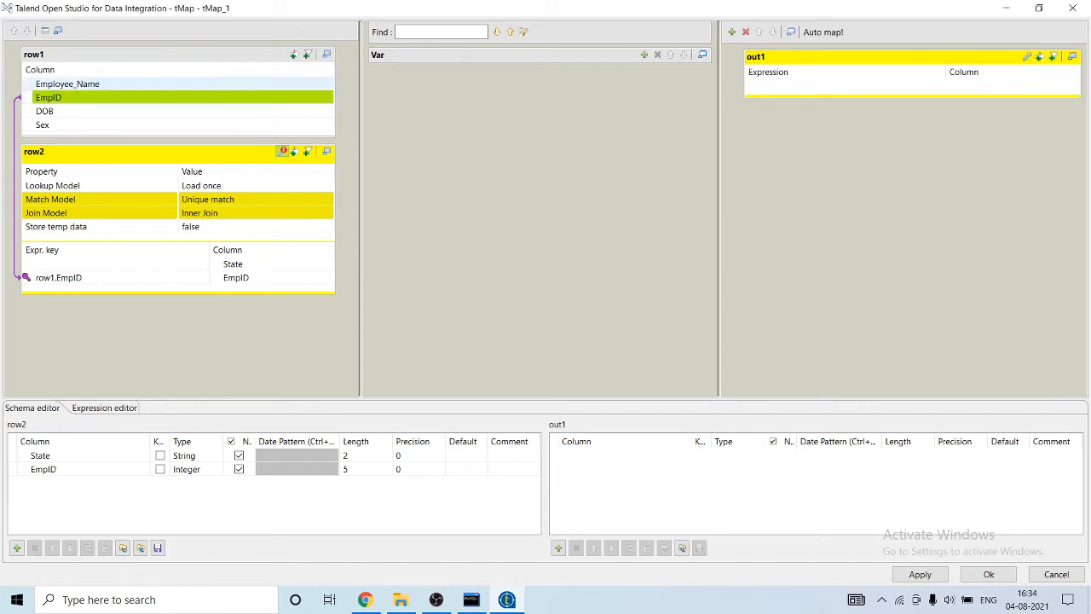
Step: Map the row1 columns and the State column into out1
left_click(34, 53)
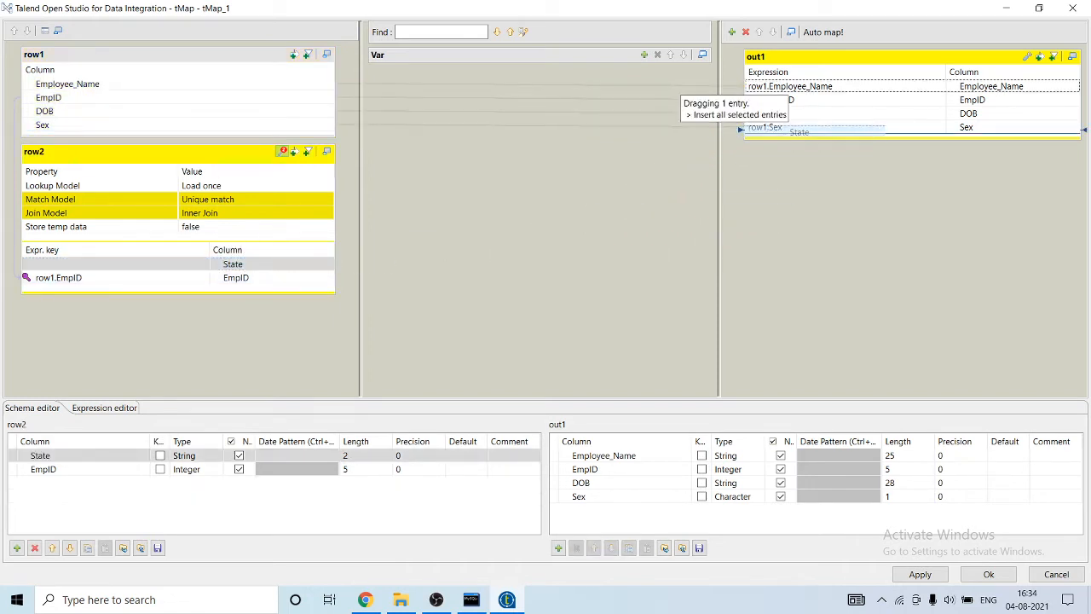
left_click_drag(232, 263, 968, 139)
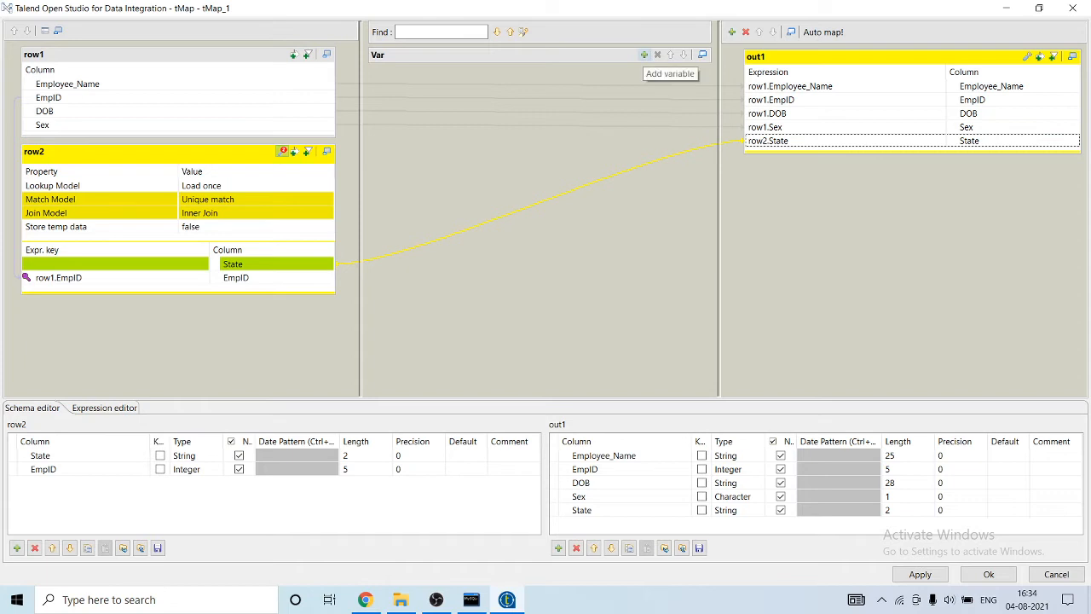
Step: Add a Var table variable with expression EmailID
left_click(670, 72)
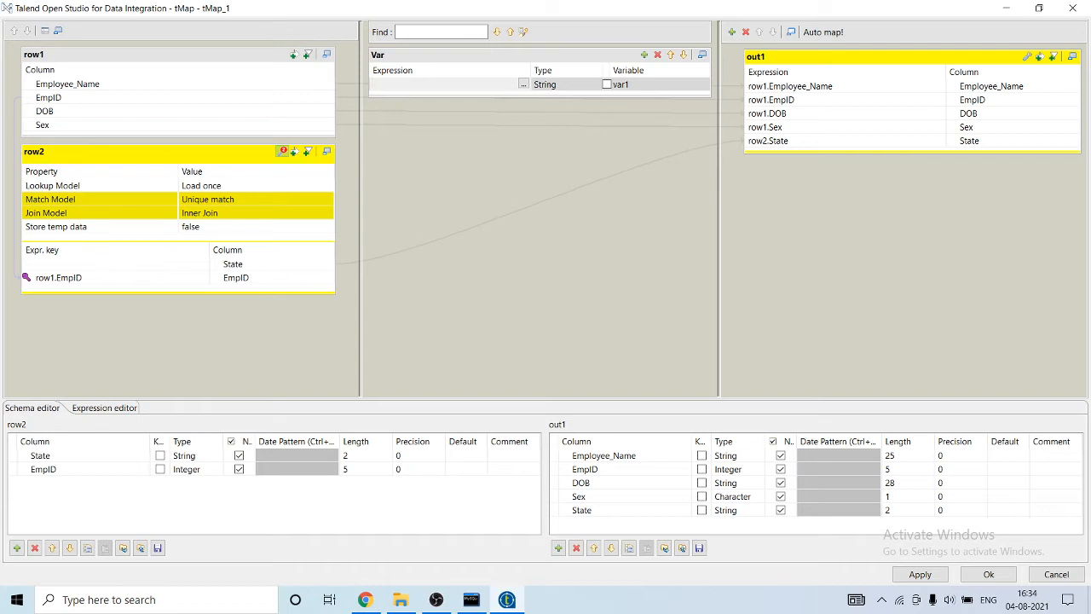
type("Email")
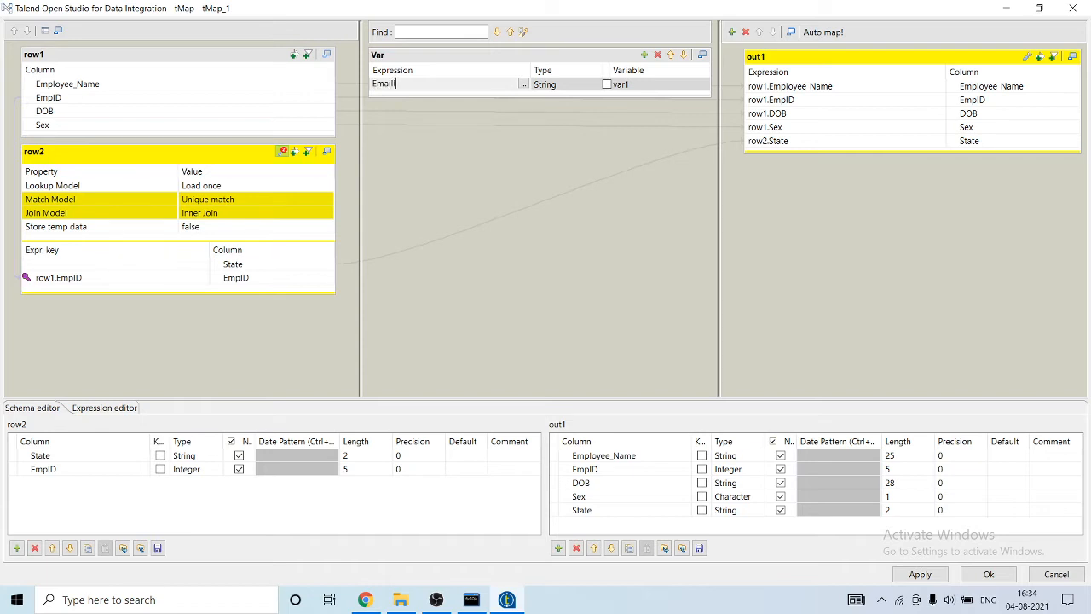
type("ID")
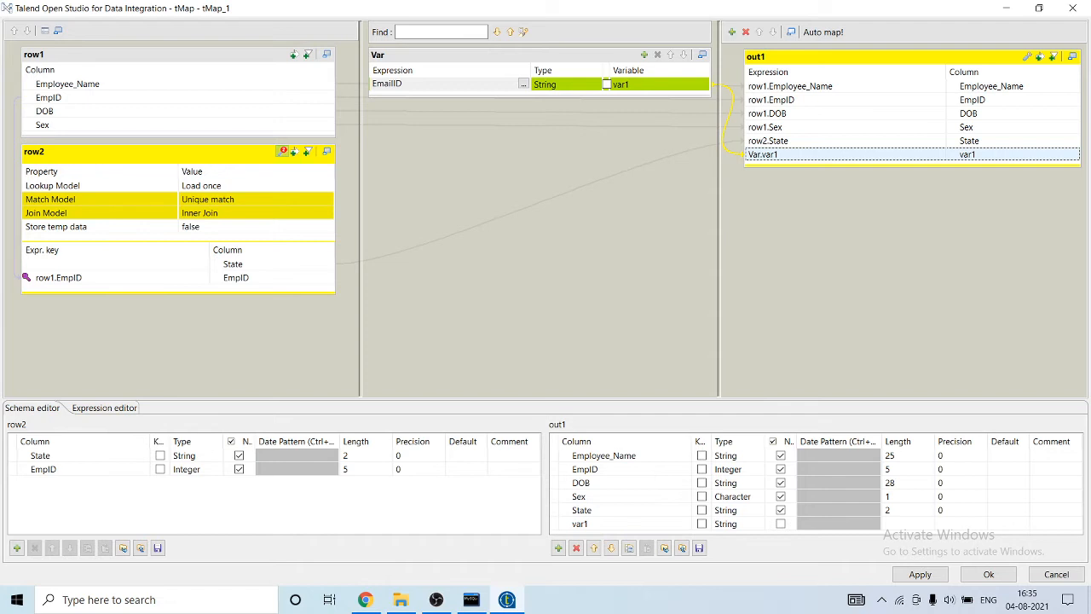
left_click(844, 153)
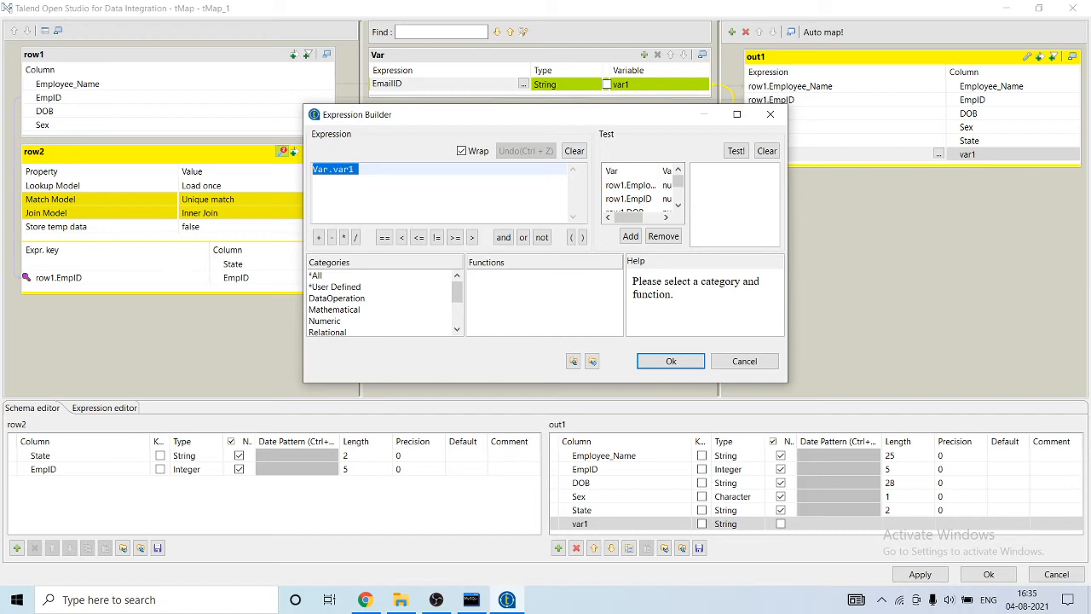
type("row")
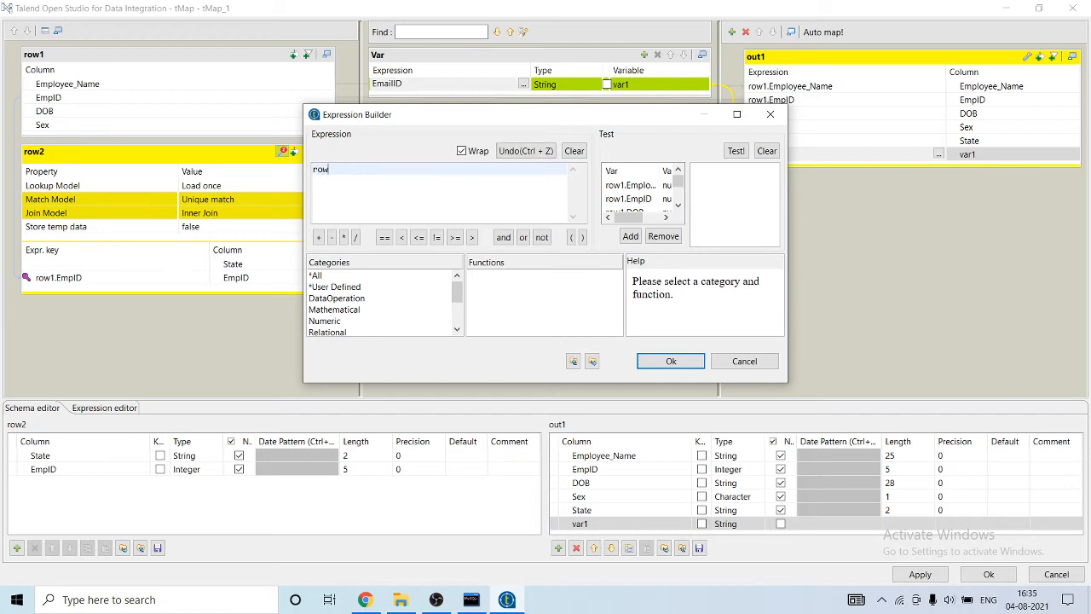
type("1.")
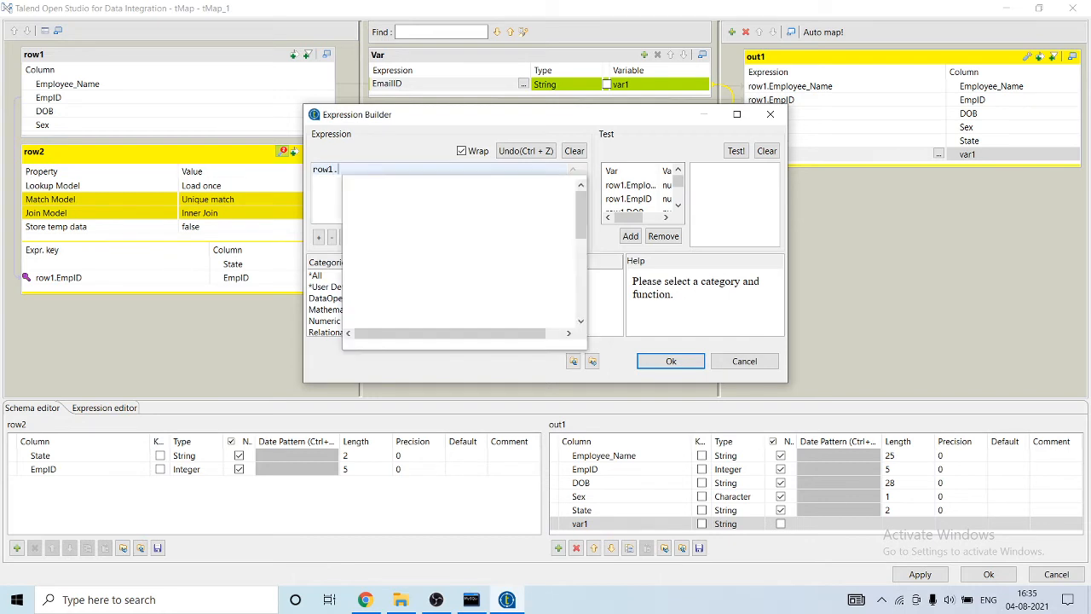
type("DOB")
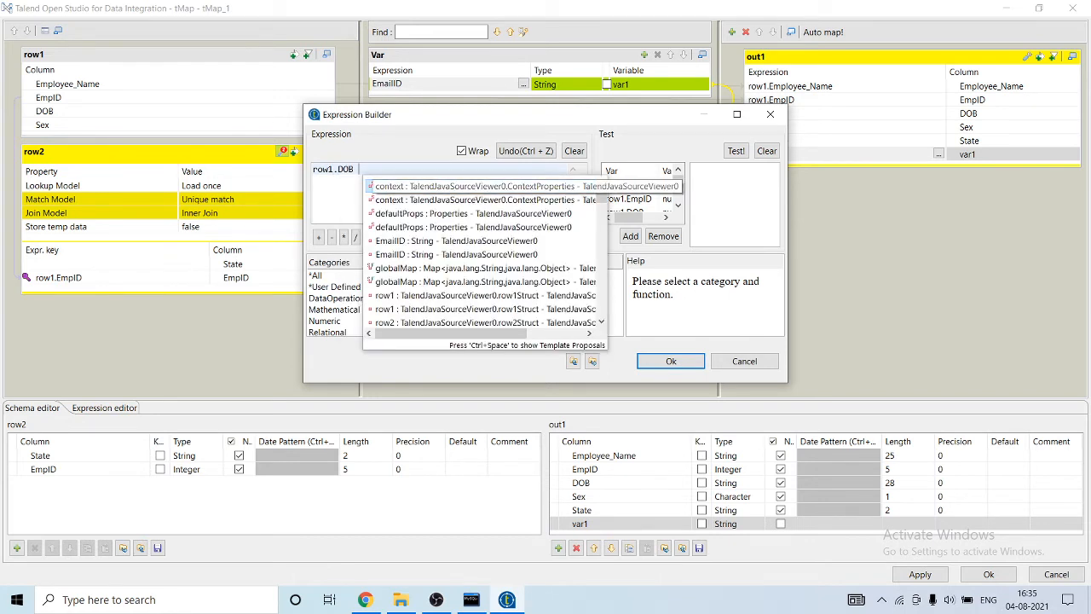
type("DOB")
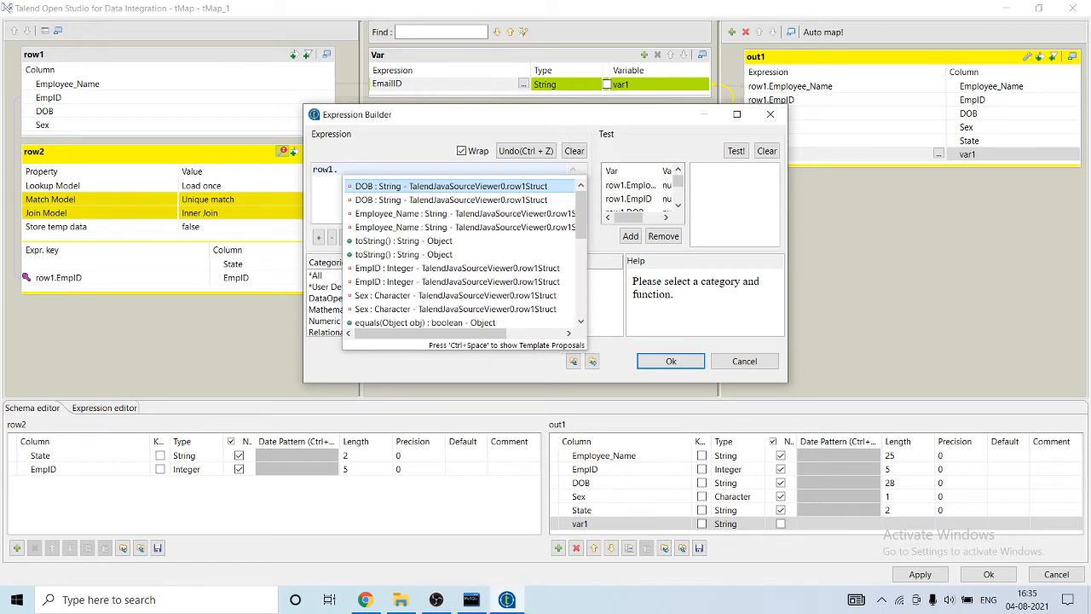
type("EM")
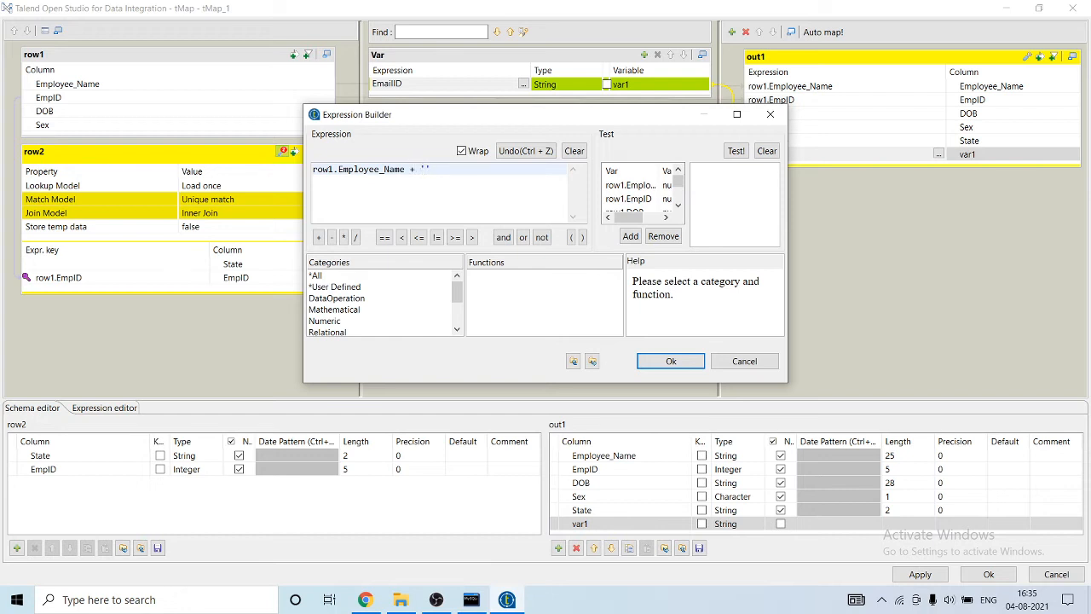
type("@gmail")
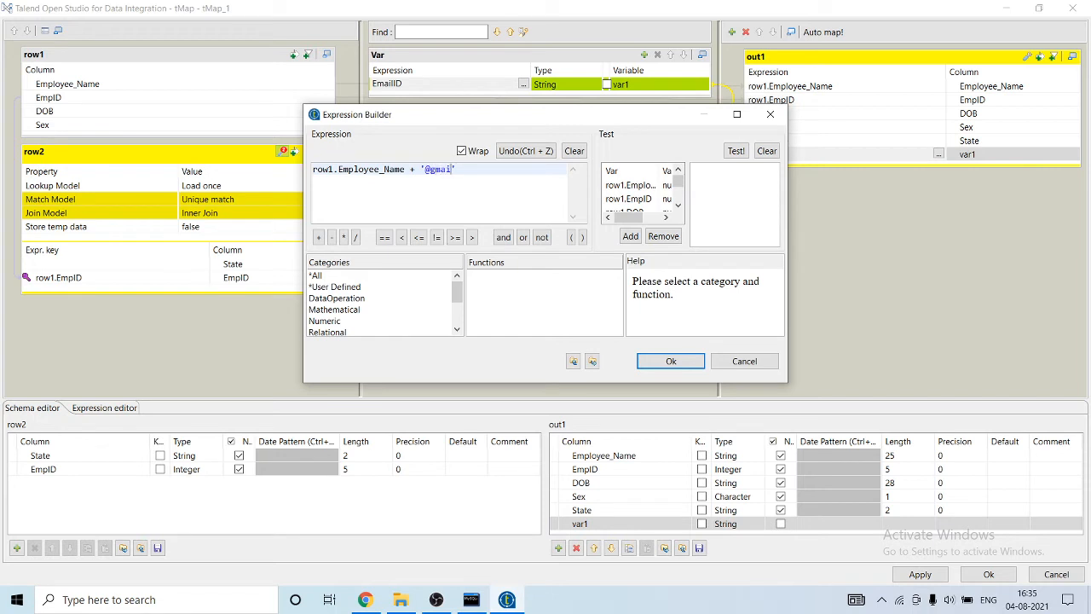
type(".com")
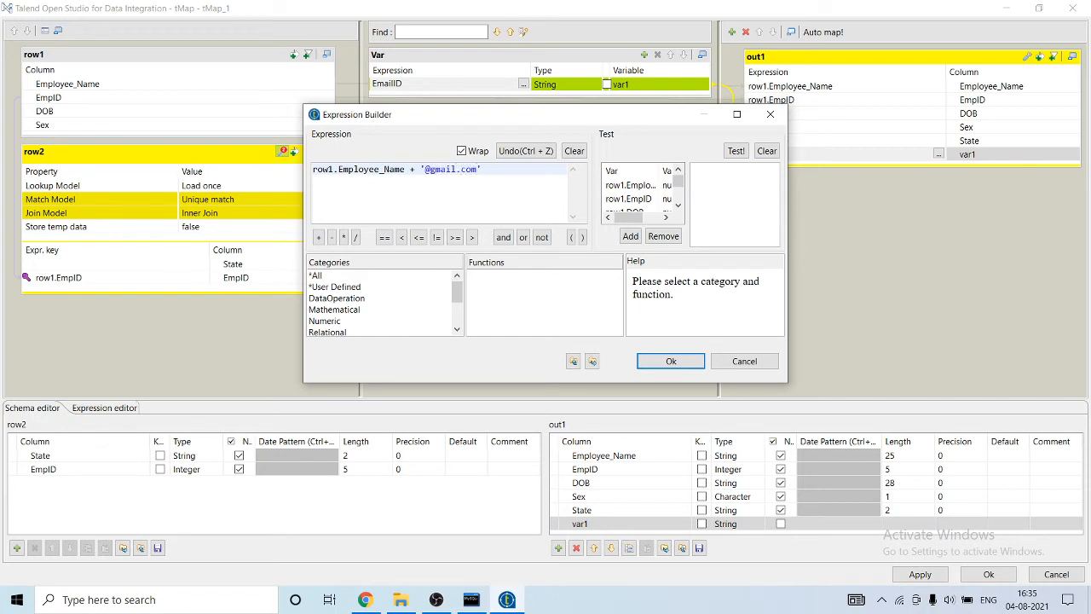
scroll("down", 3)
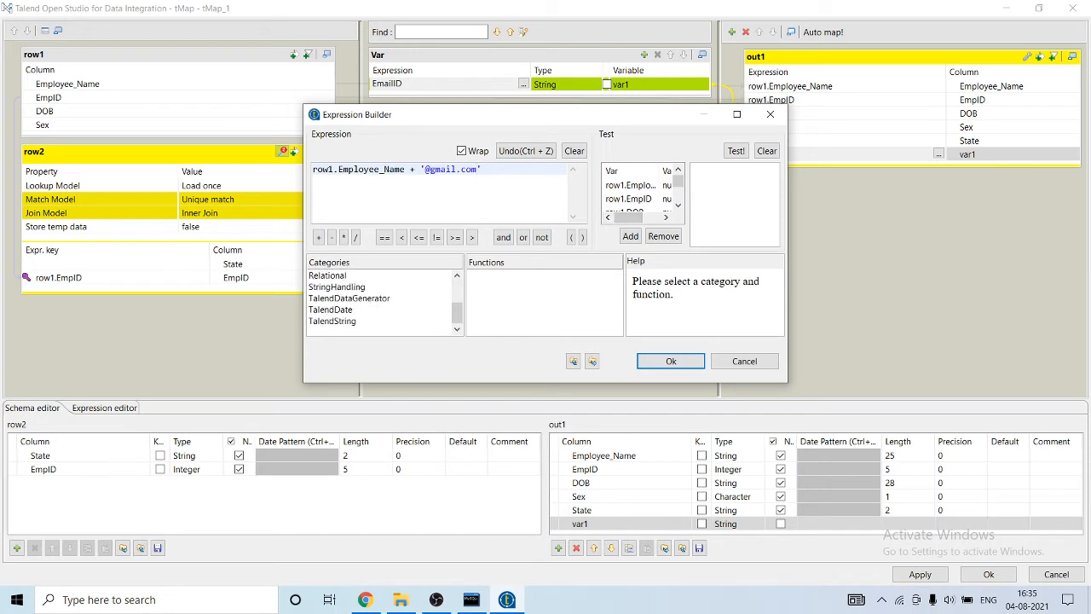
left_click(672, 361)
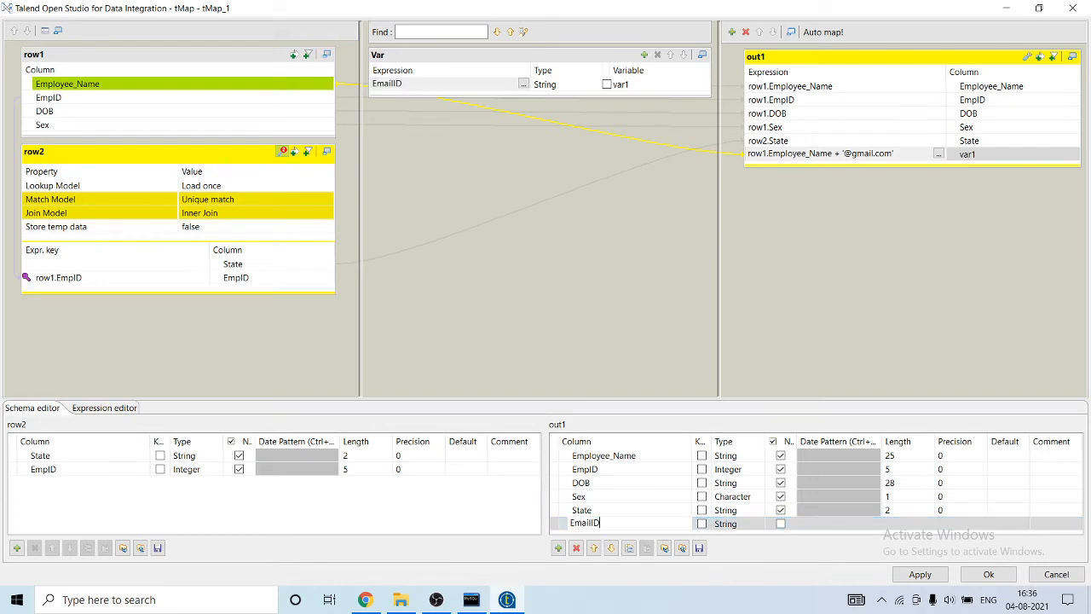
Step: Rename the var1 output column to EmailID and propagate the change to existing links
left_click(580, 482)
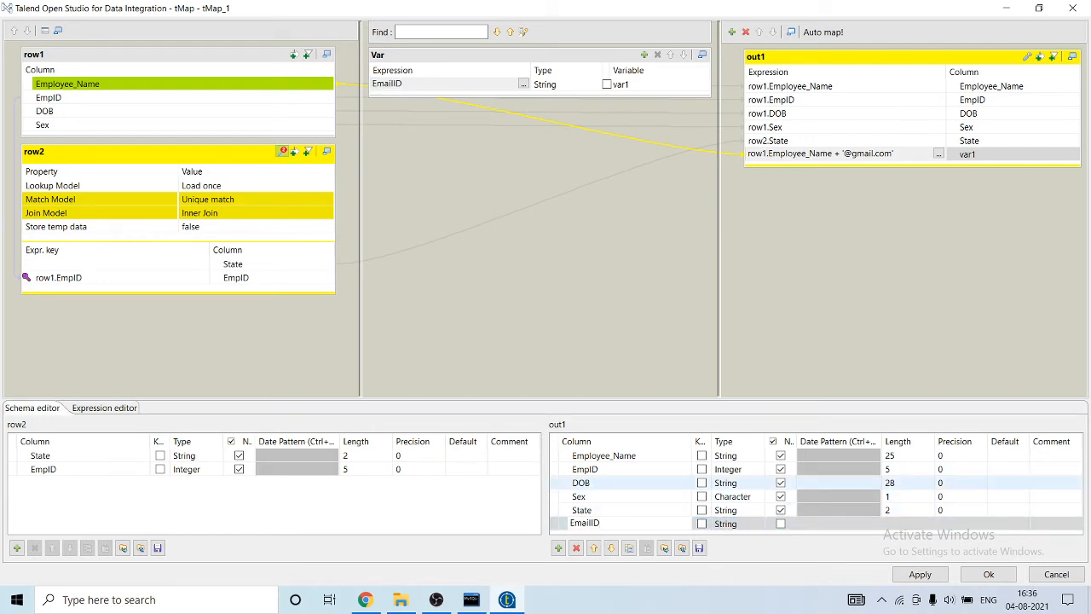
left_click(585, 522)
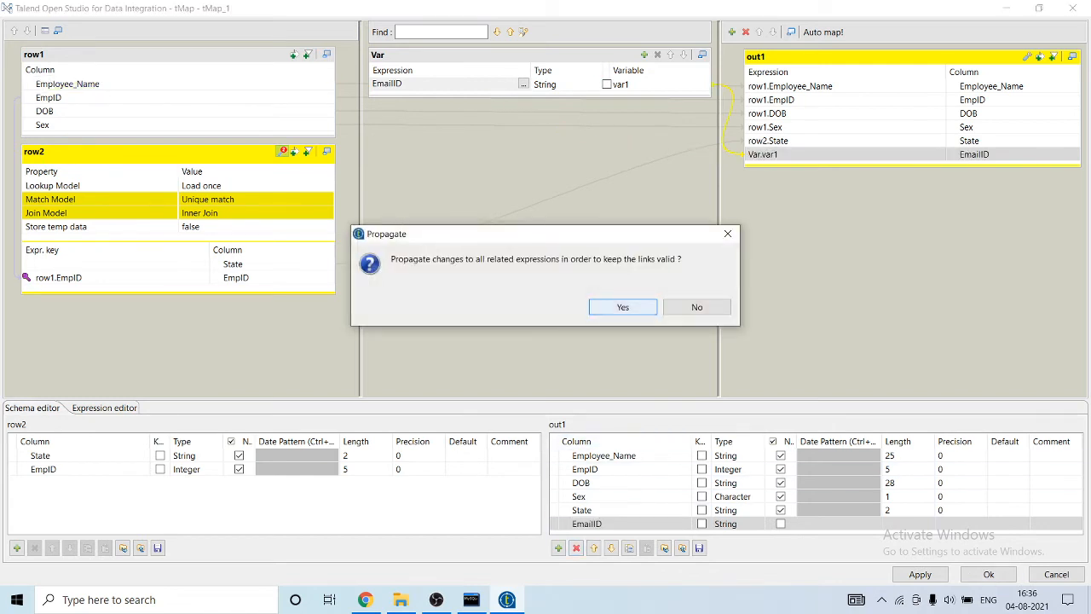
left_click(622, 307)
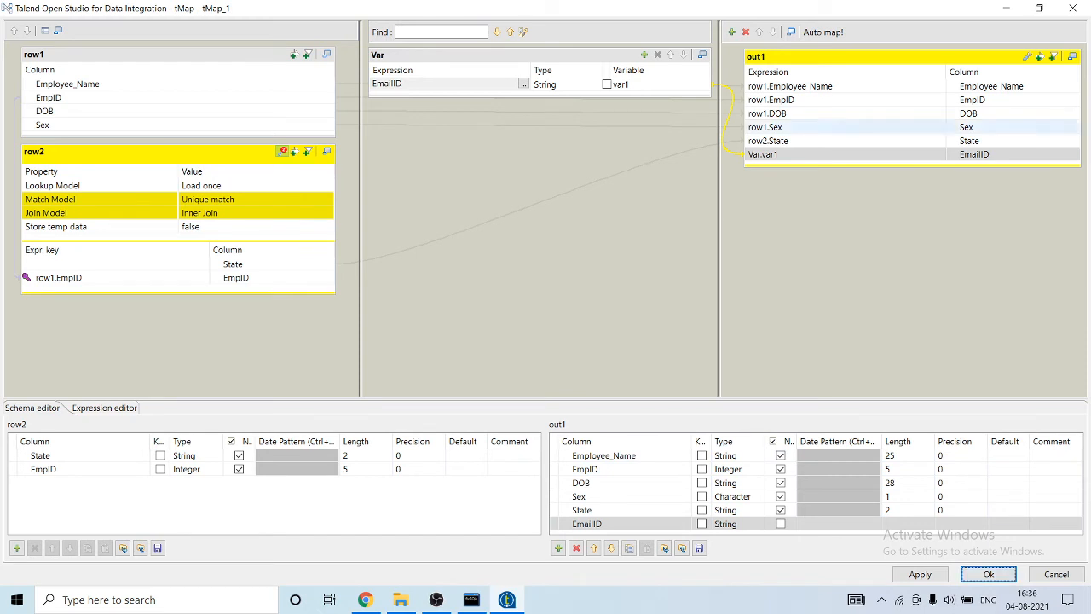
Step: Start editing the EmailID expression, then cancel without saving changes
left_click(523, 83)
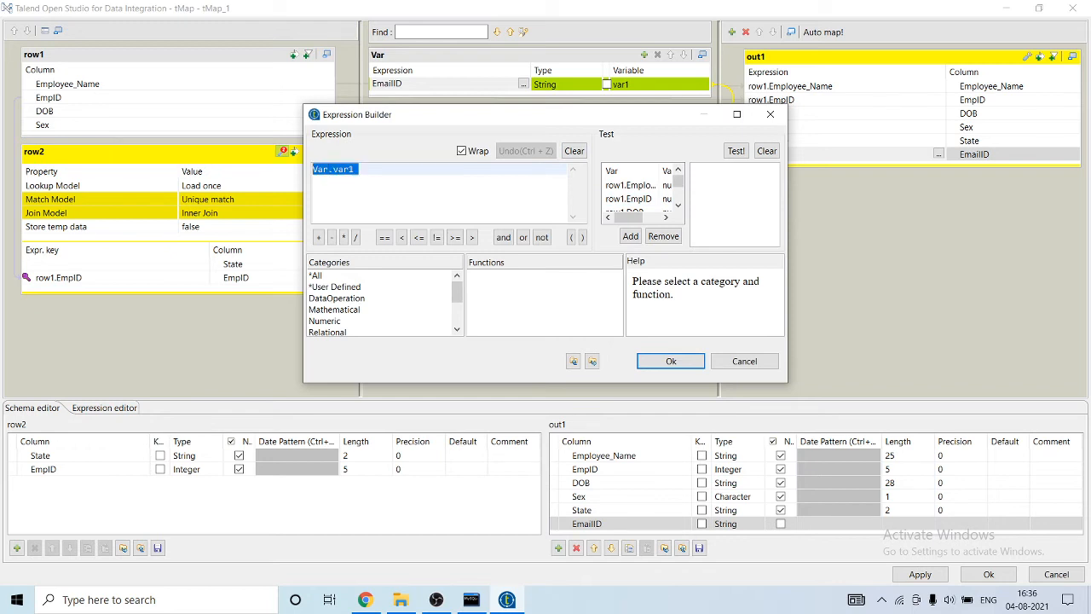
type("row")
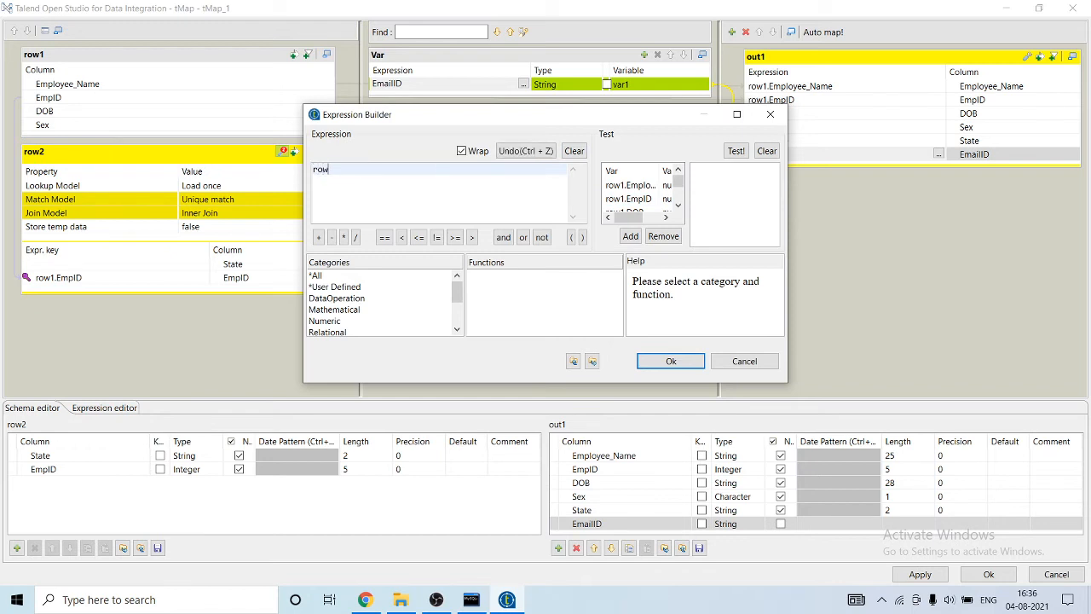
left_click(743, 362)
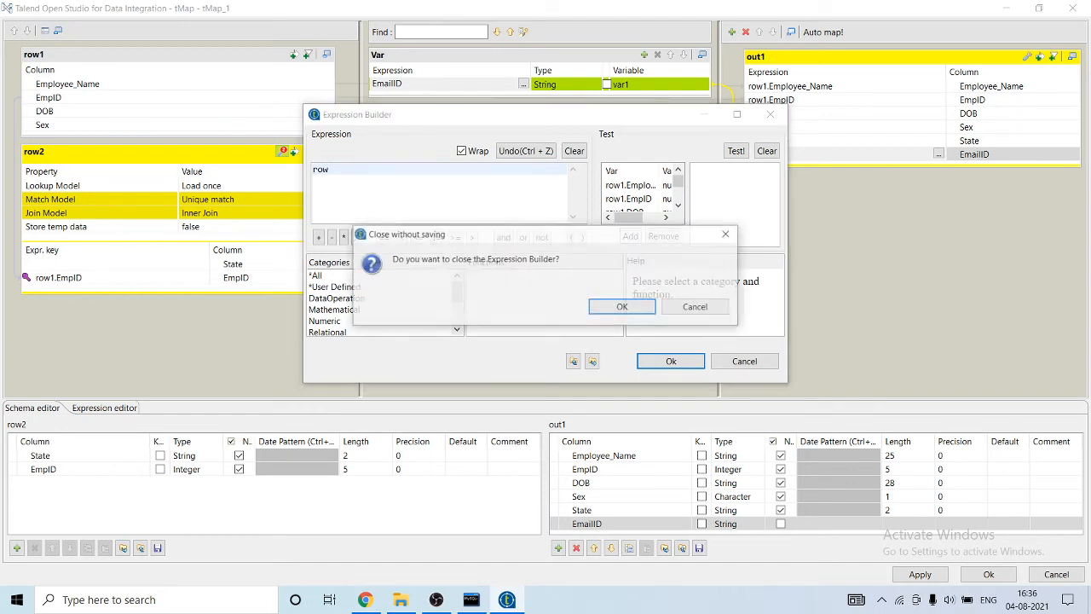
left_click(623, 307)
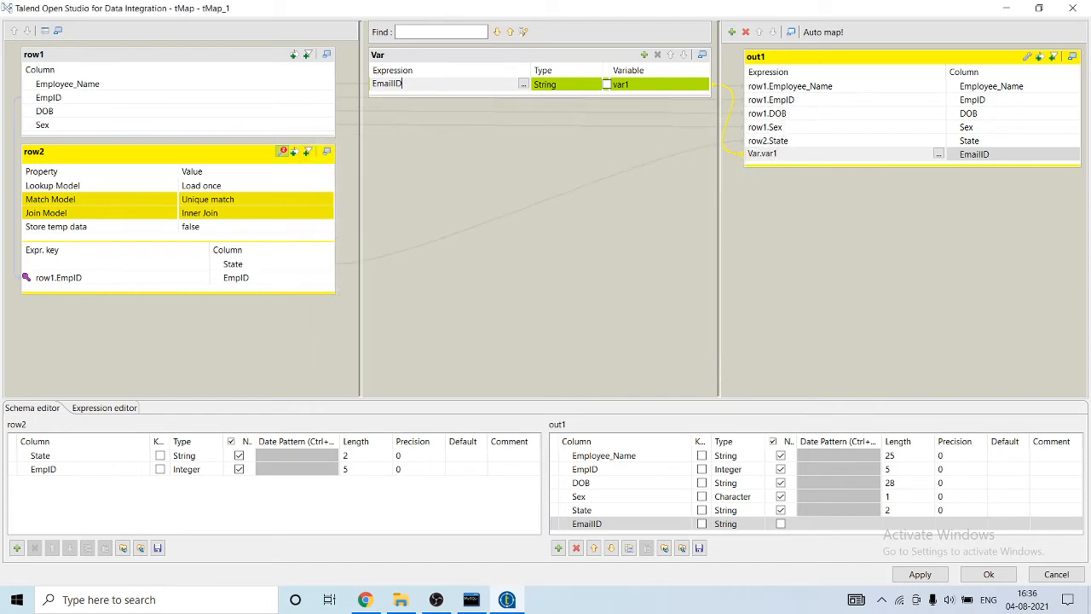
type("row.")
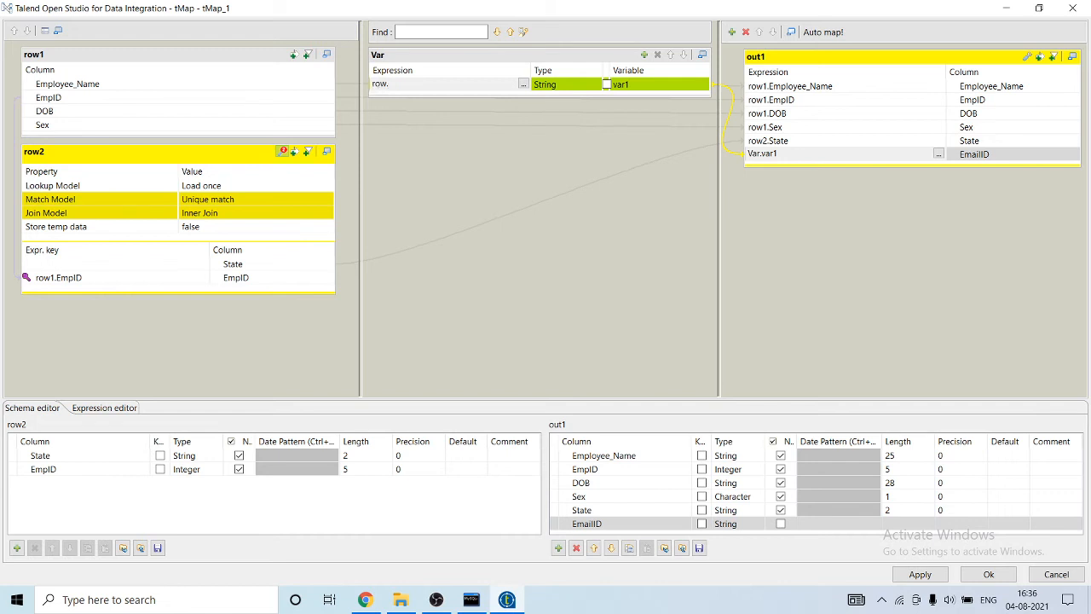
type("E")
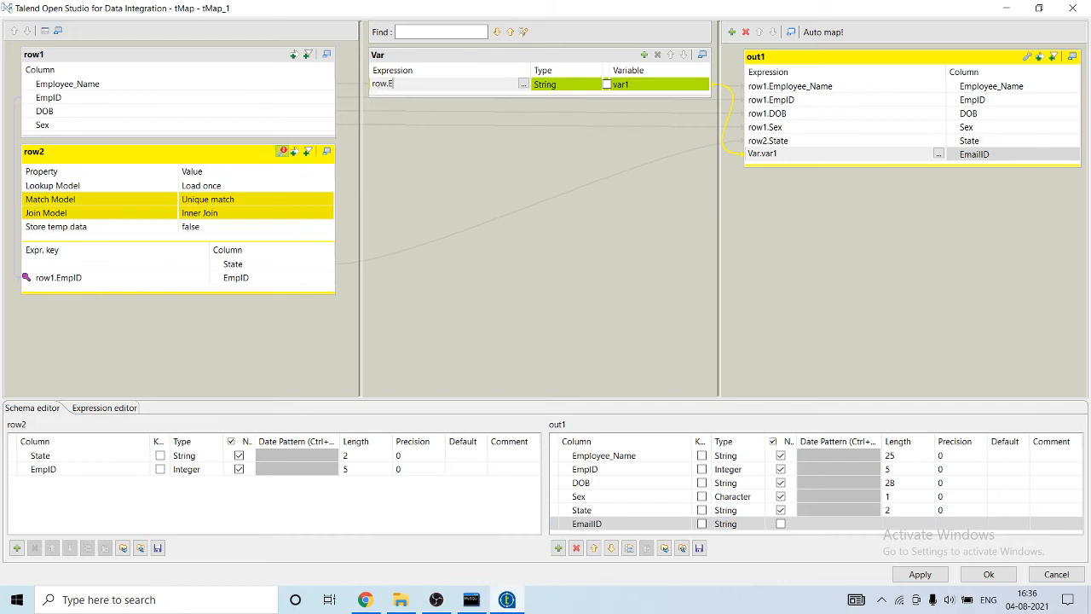
left_click(450, 82)
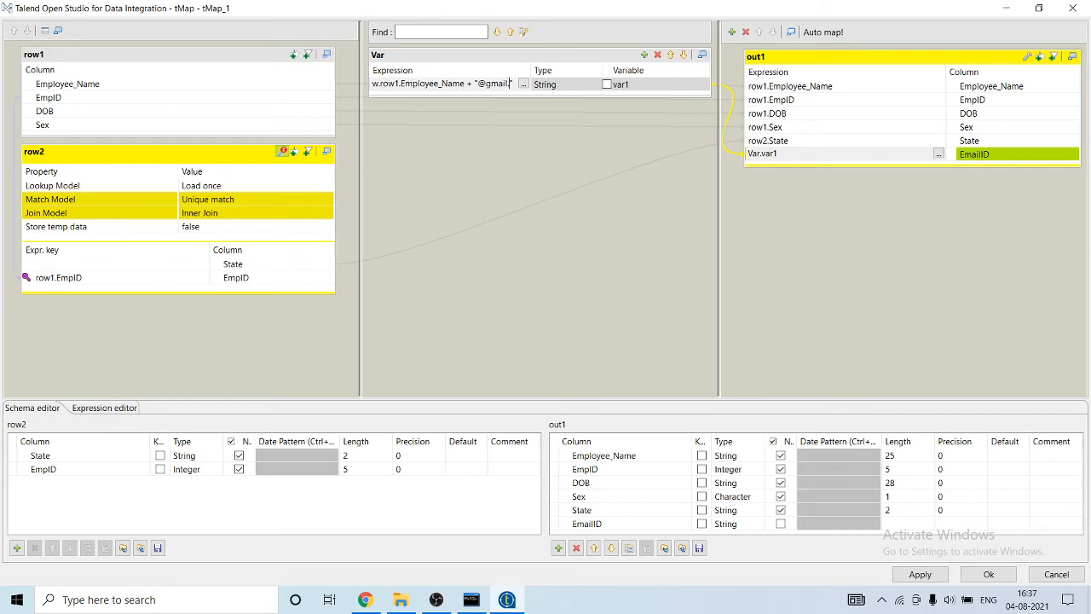
type(".com")
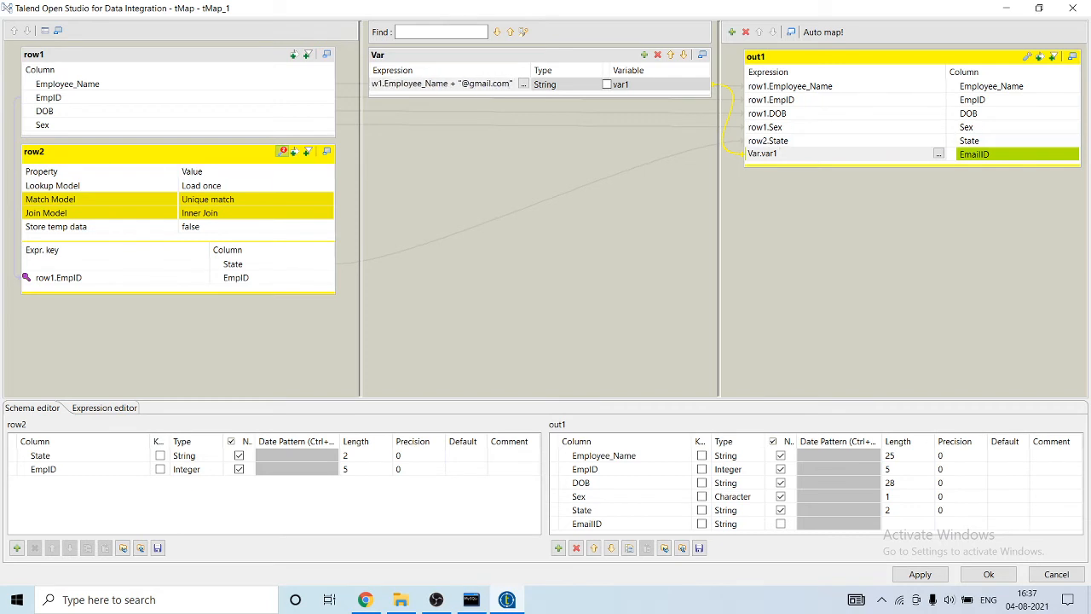
left_click(523, 84)
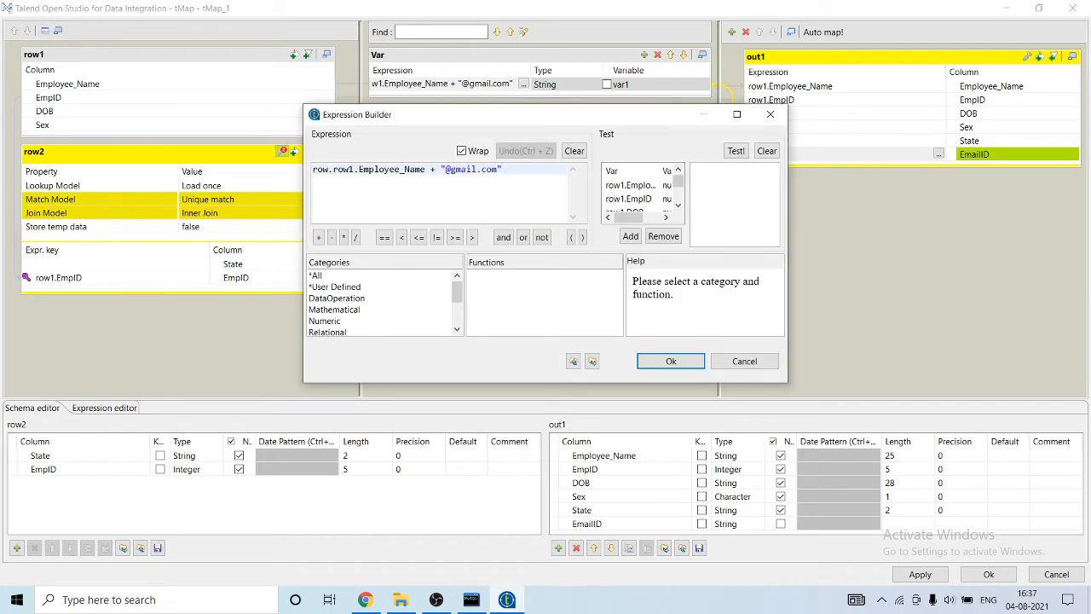
left_click(672, 361)
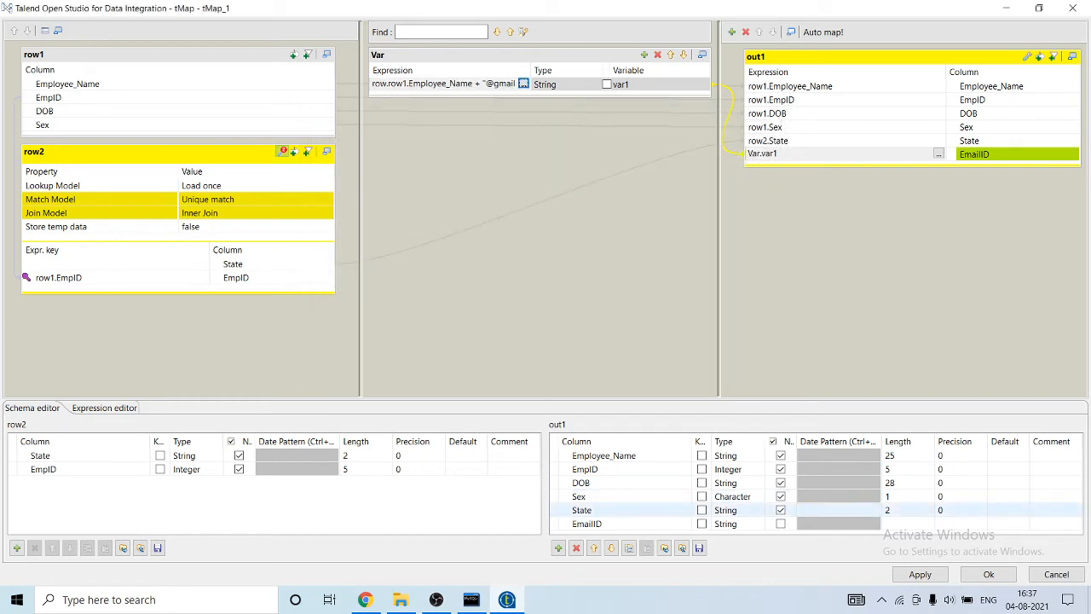
left_click(989, 573)
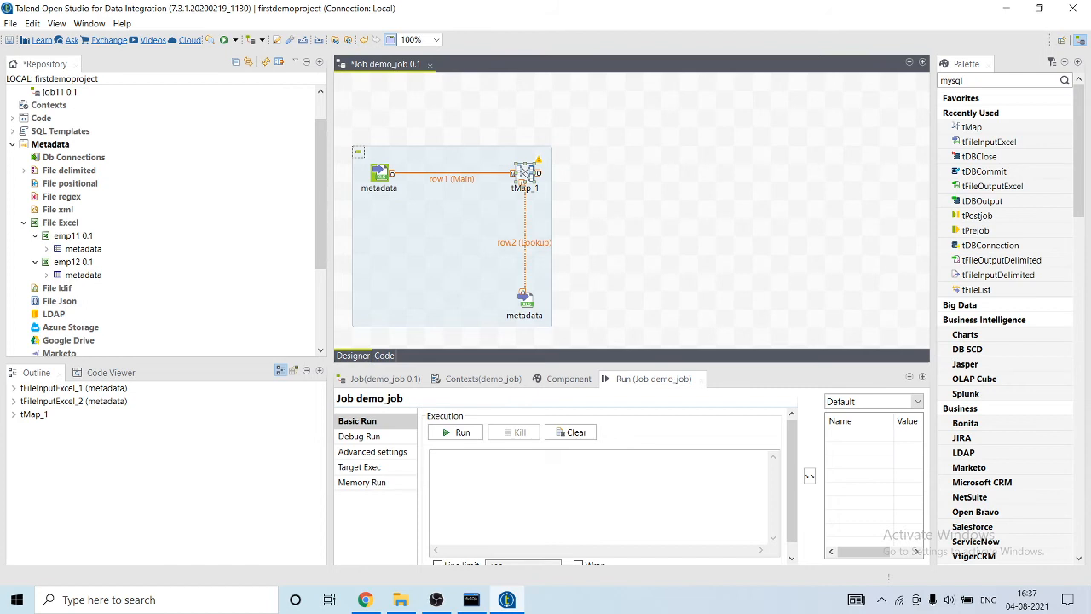
Step: Add a tLogRow component fed by tMap_1's out1 flow and run the job
right_click(525, 171)
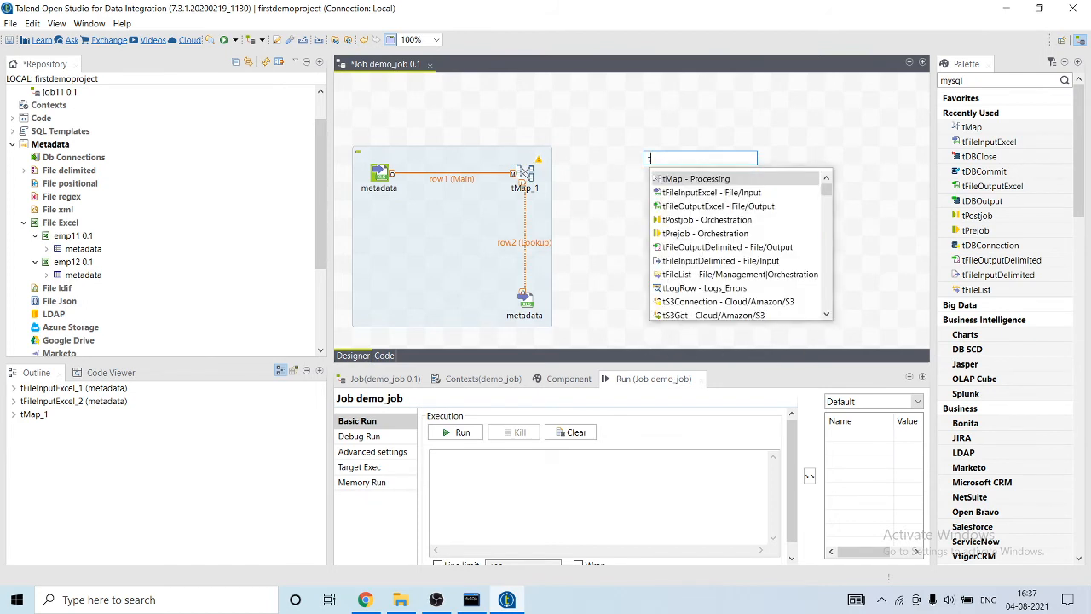
type("log")
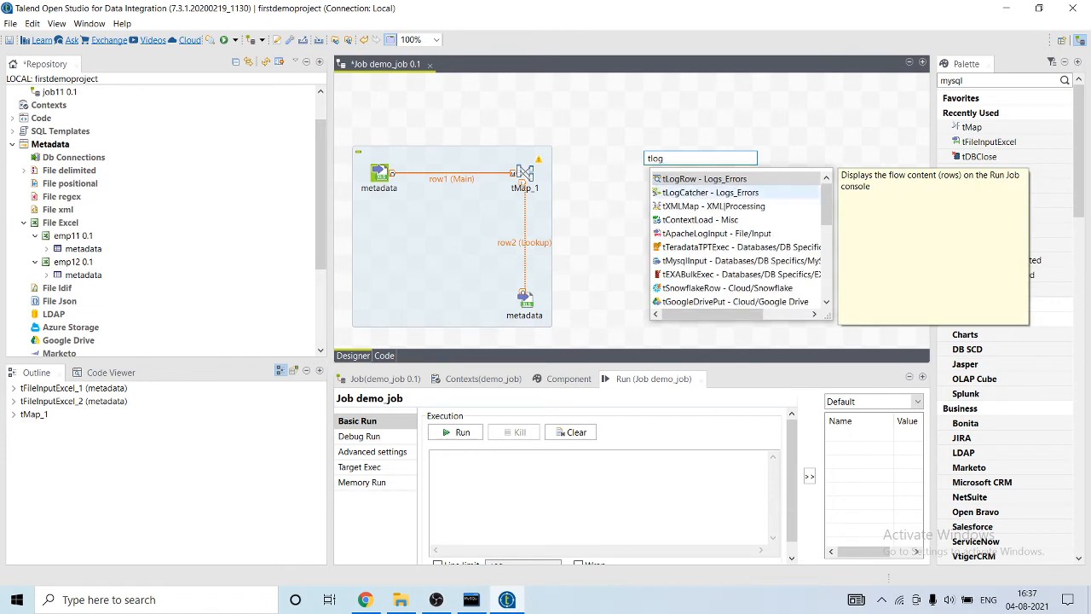
left_click(703, 179)
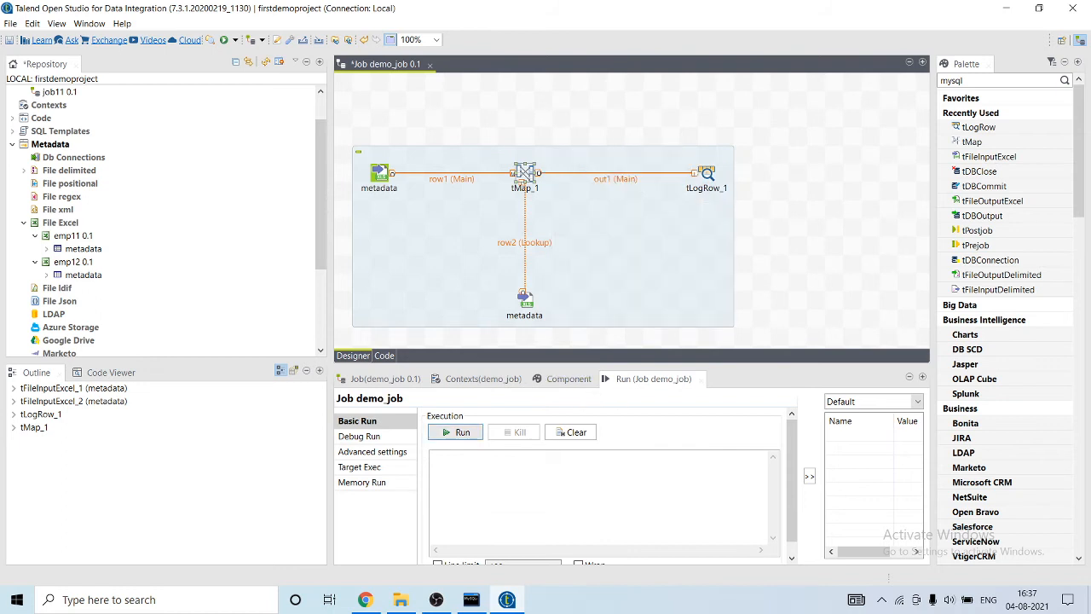
left_click(708, 174)
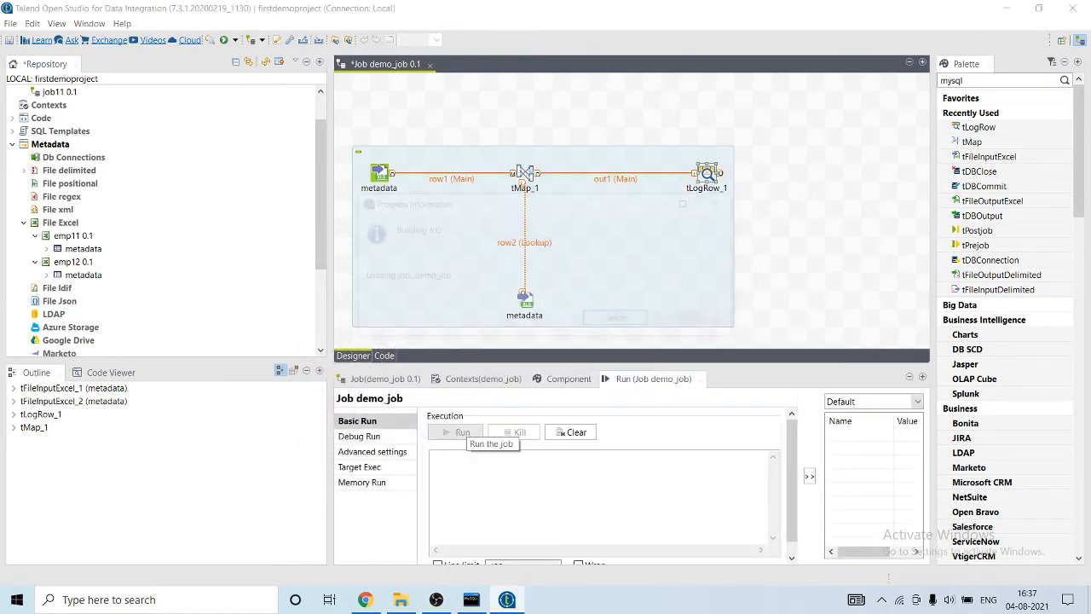
Step: Run the job, dismiss the compile error, and reopen the tMap_1 mapping editor
left_click(462, 433)
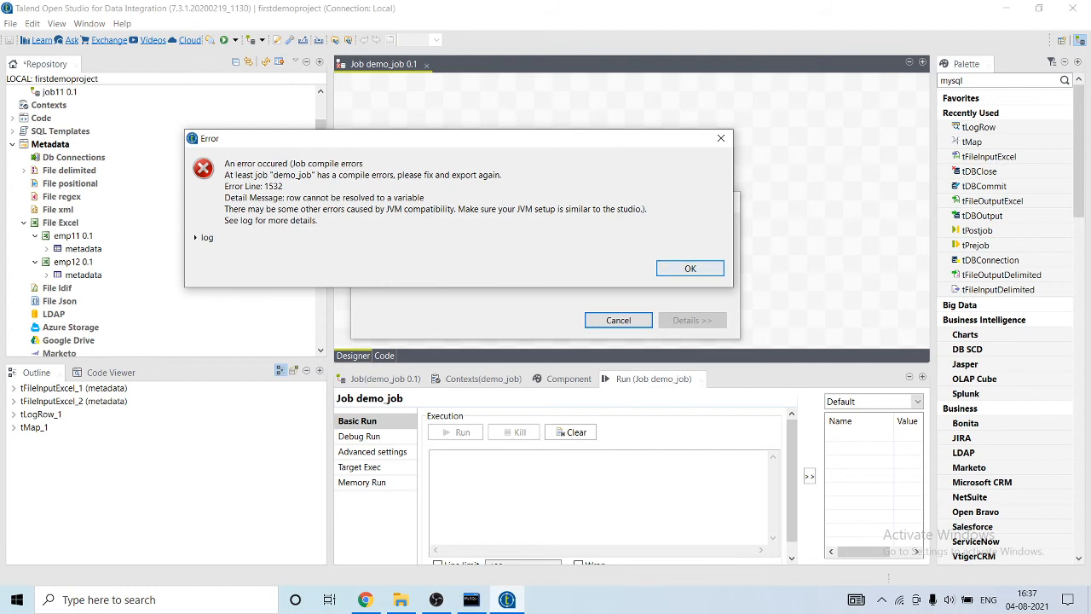
left_click(689, 268)
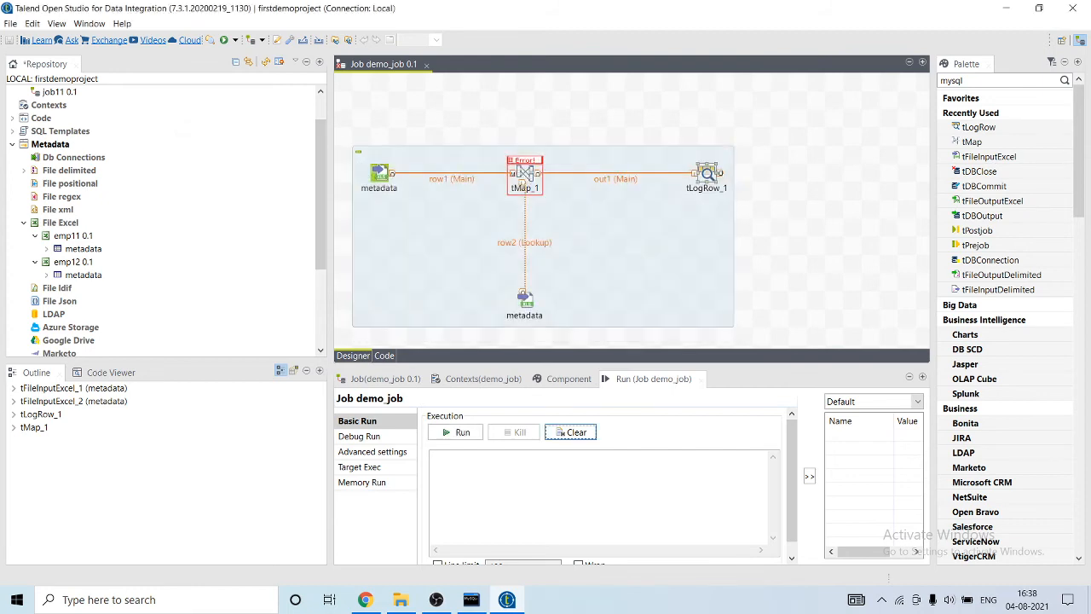
double_click(525, 180)
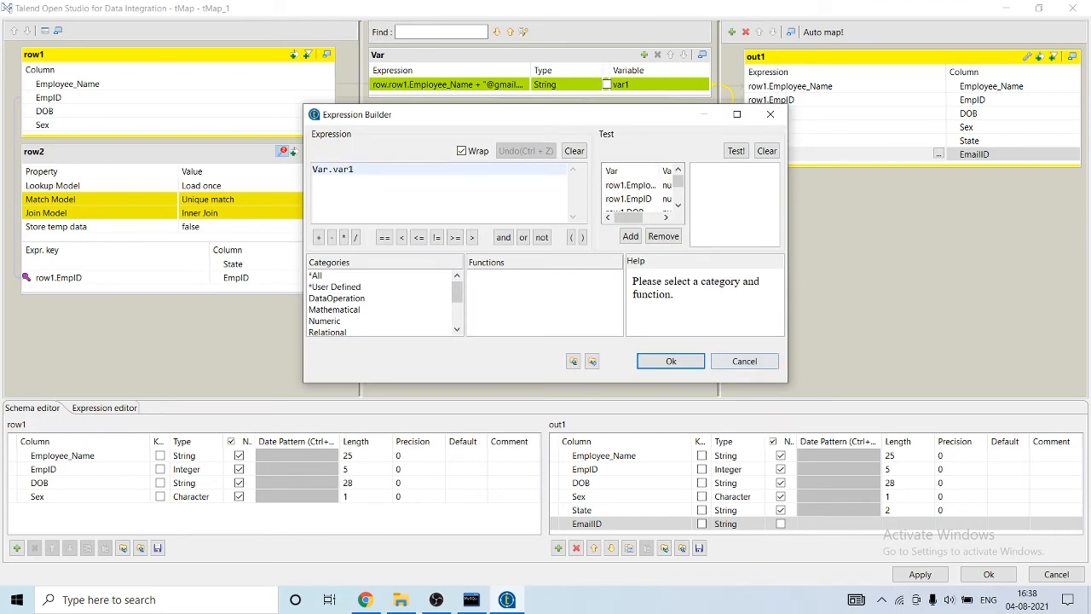
Step: Remove the stray 'row.' prefix from the email variable expression and confirm it
left_click(670, 362)
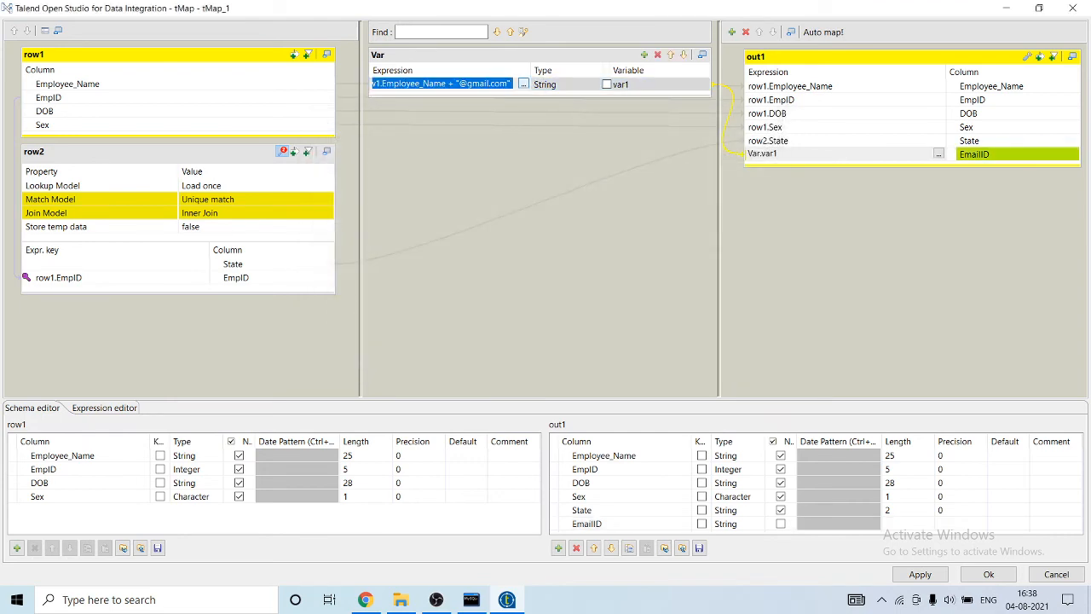
left_click(523, 82)
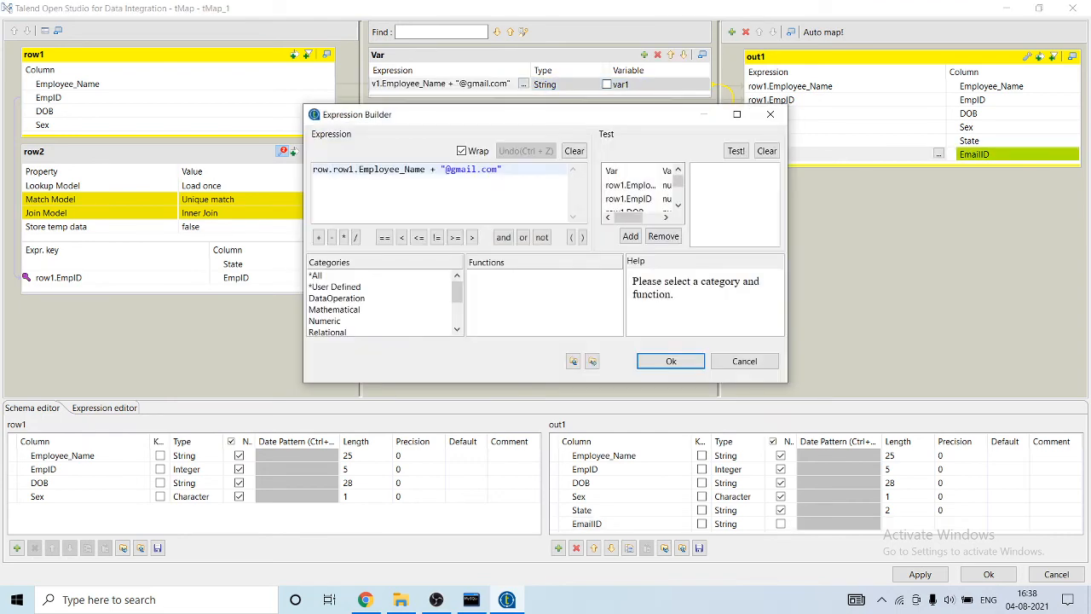
double_click(320, 168)
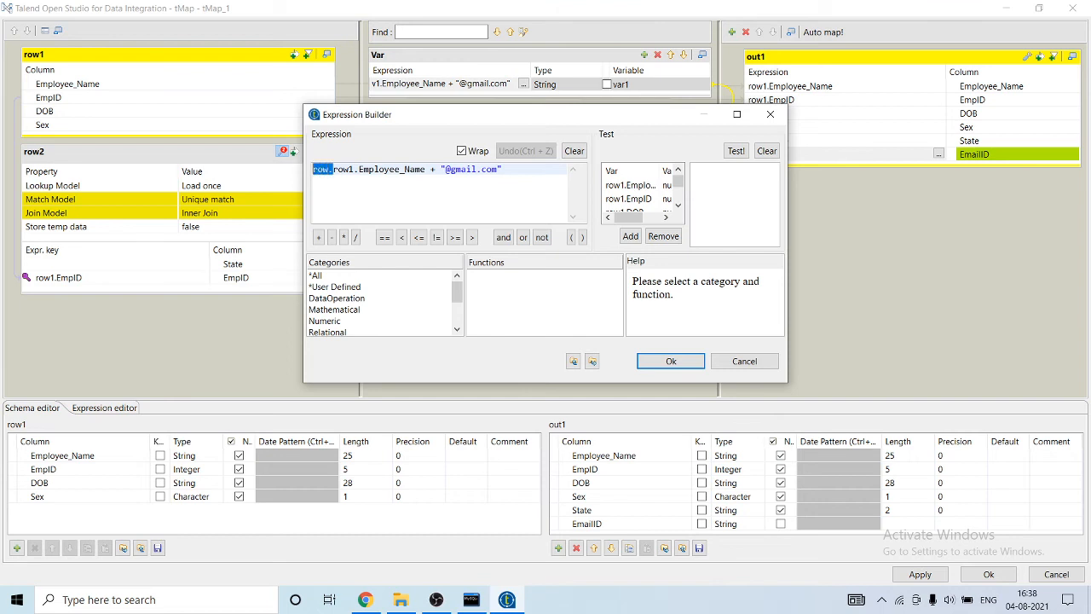
left_click(670, 361)
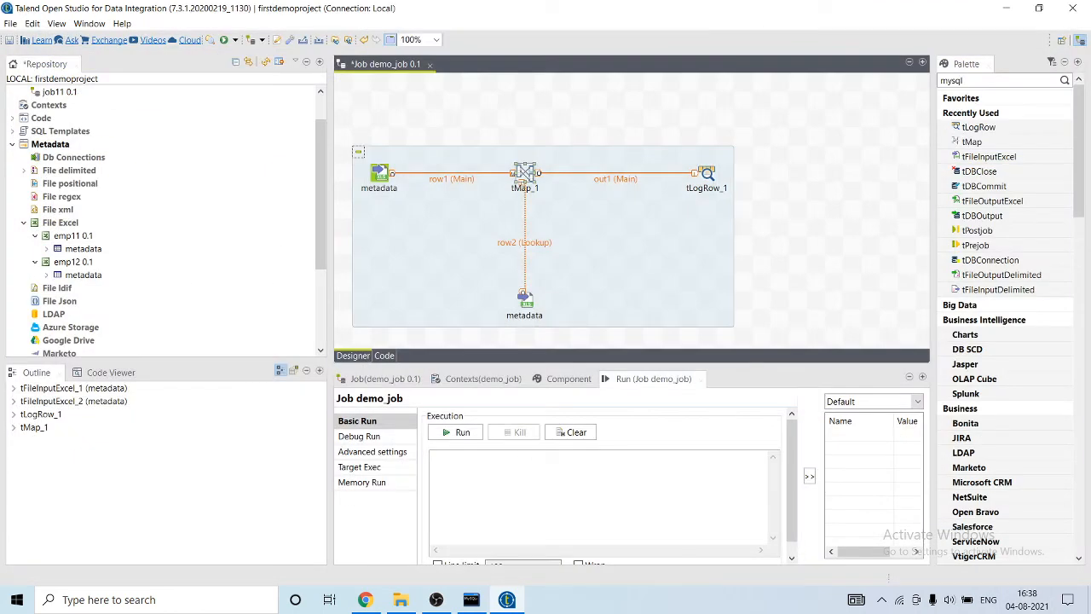
Step: Run the job and review the 311 joined rows printed by tLogRow_1 in the console
left_click(462, 431)
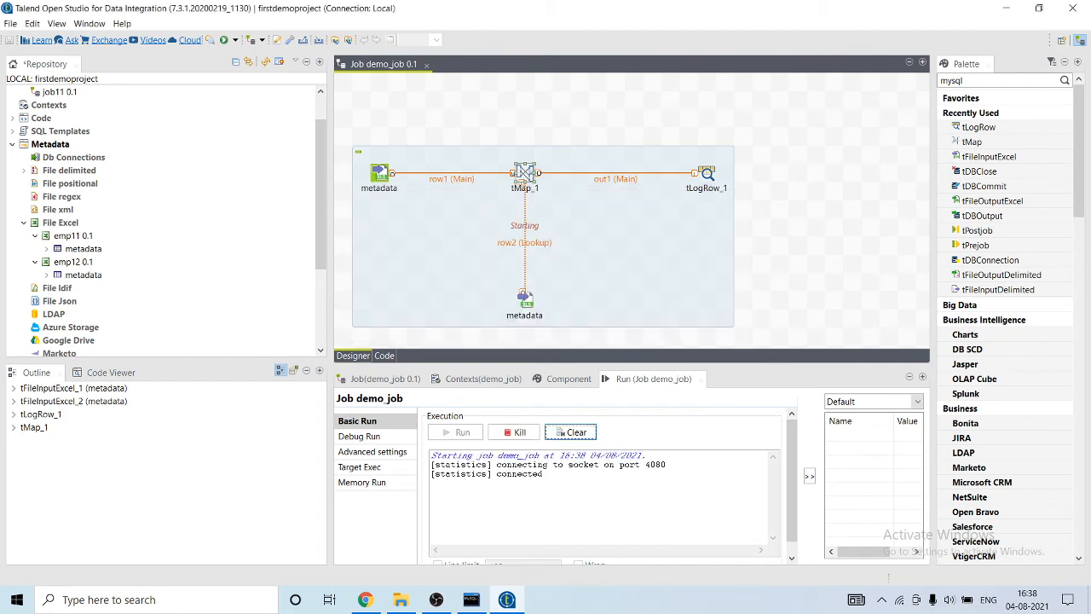
left_click(457, 433)
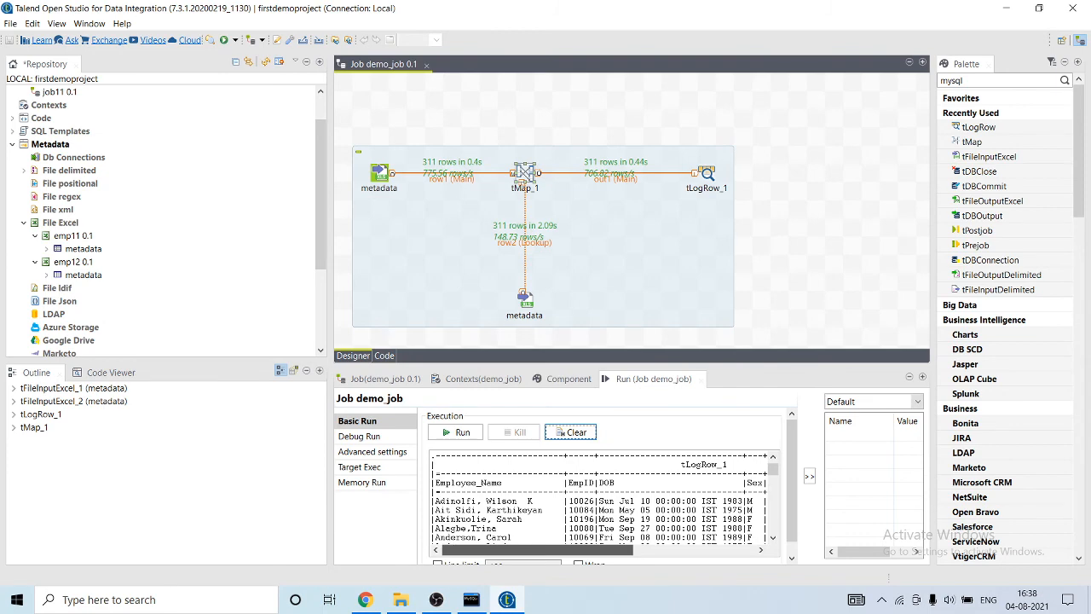
scroll("right", 3)
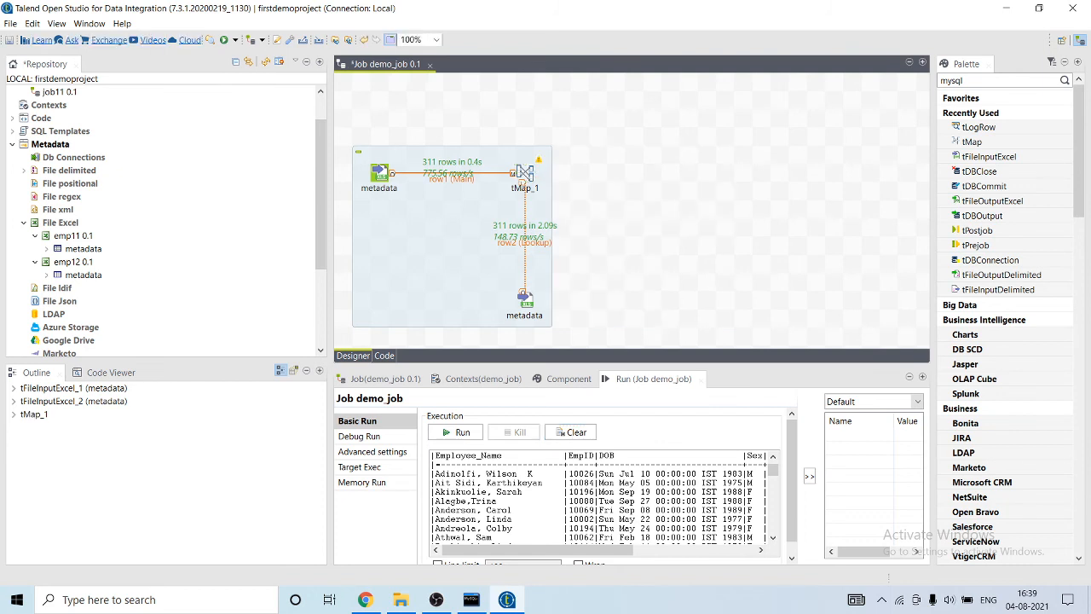
Step: Add a tFileOutputExcel in Excel 2007 format writing out.xls to the workspace folder
type("tfile")
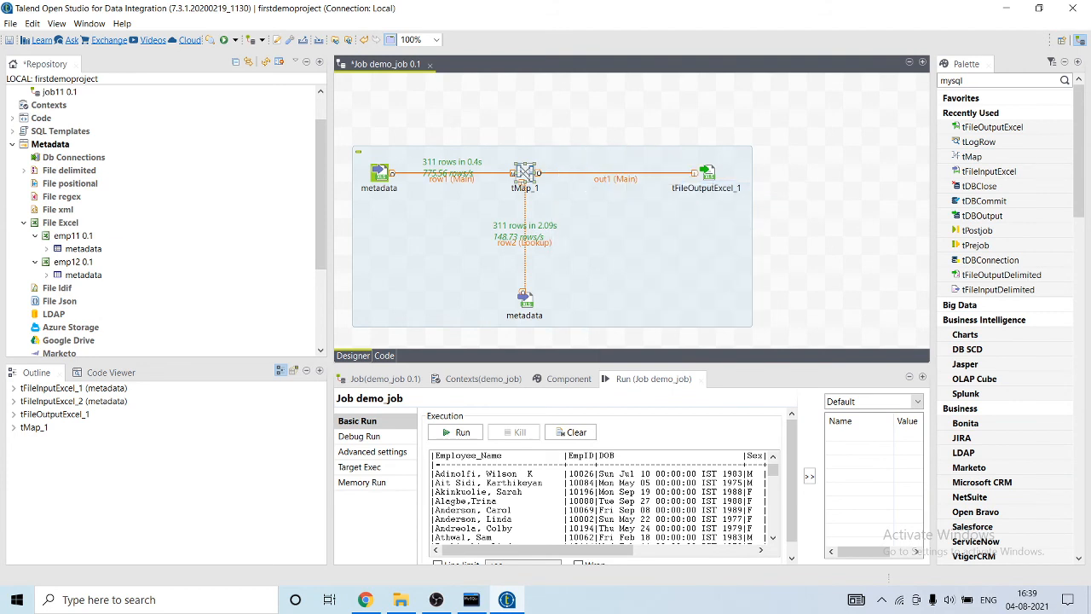
left_click(709, 174)
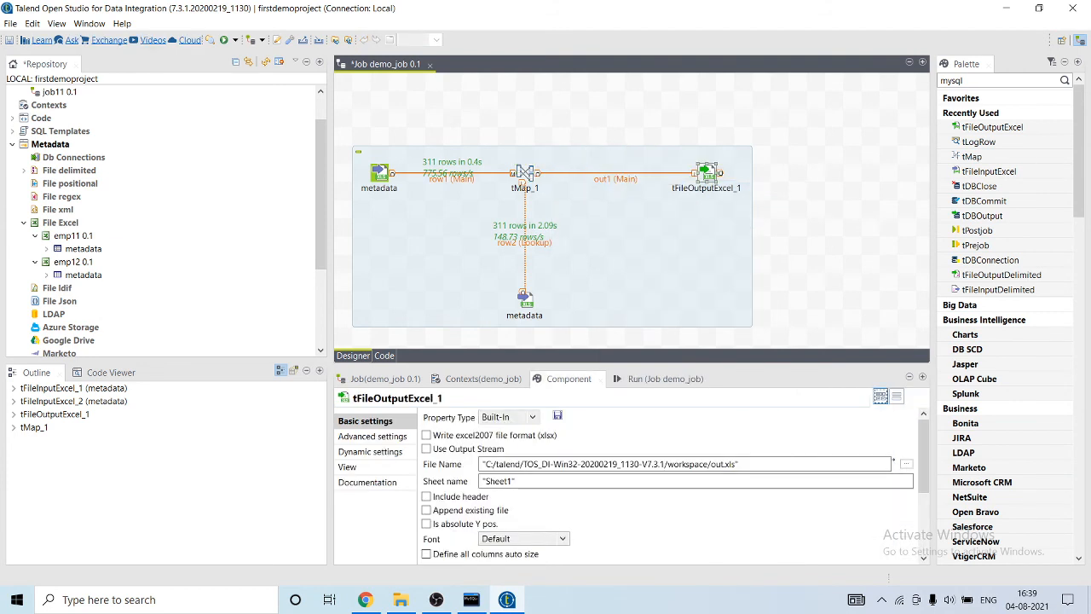
left_click(426, 435)
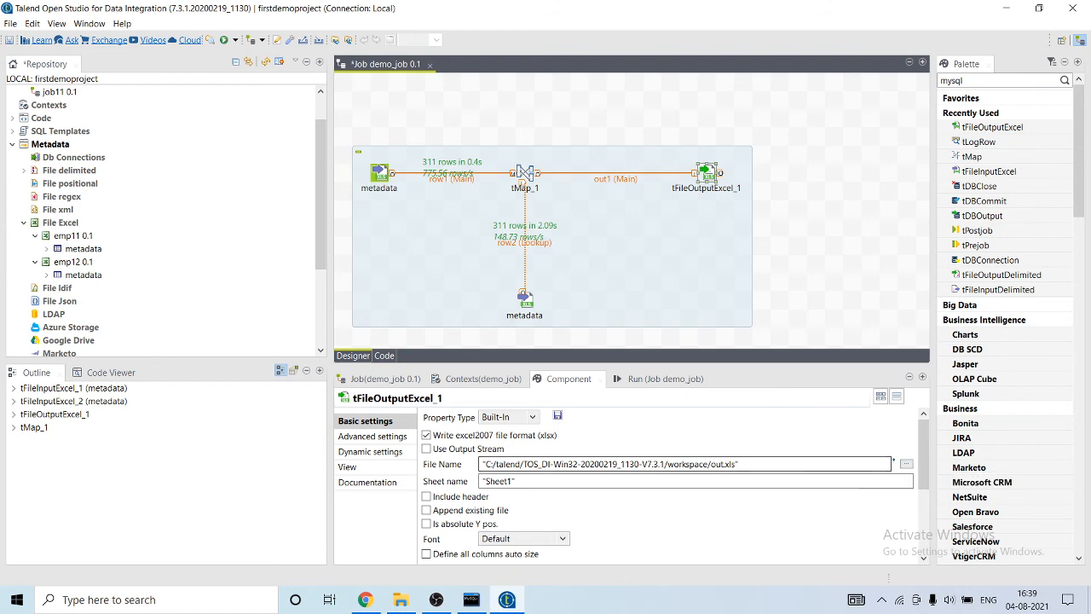
left_click(907, 463)
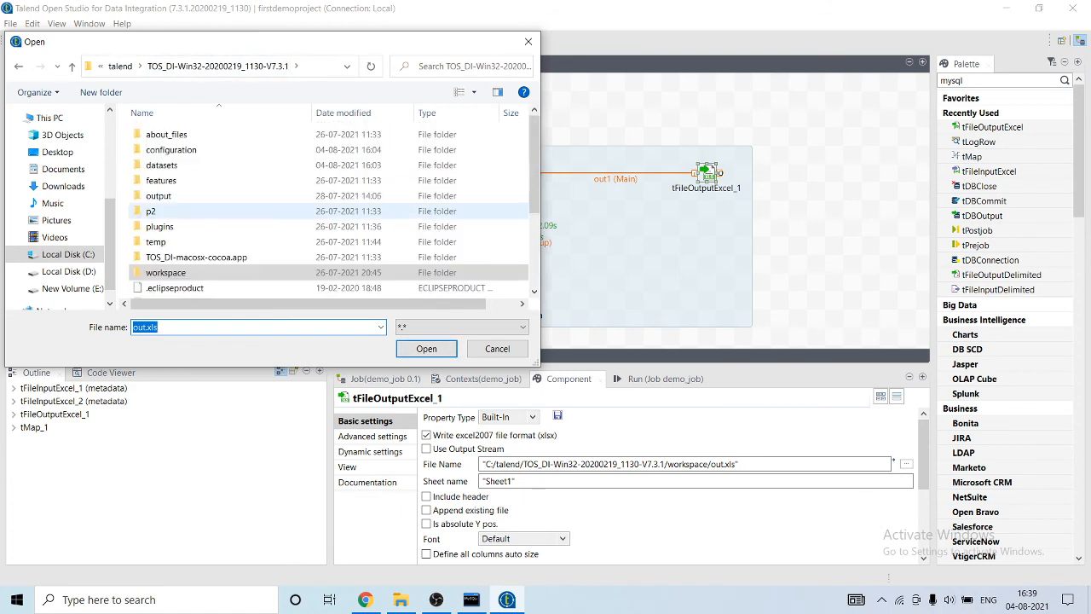
double_click(165, 273)
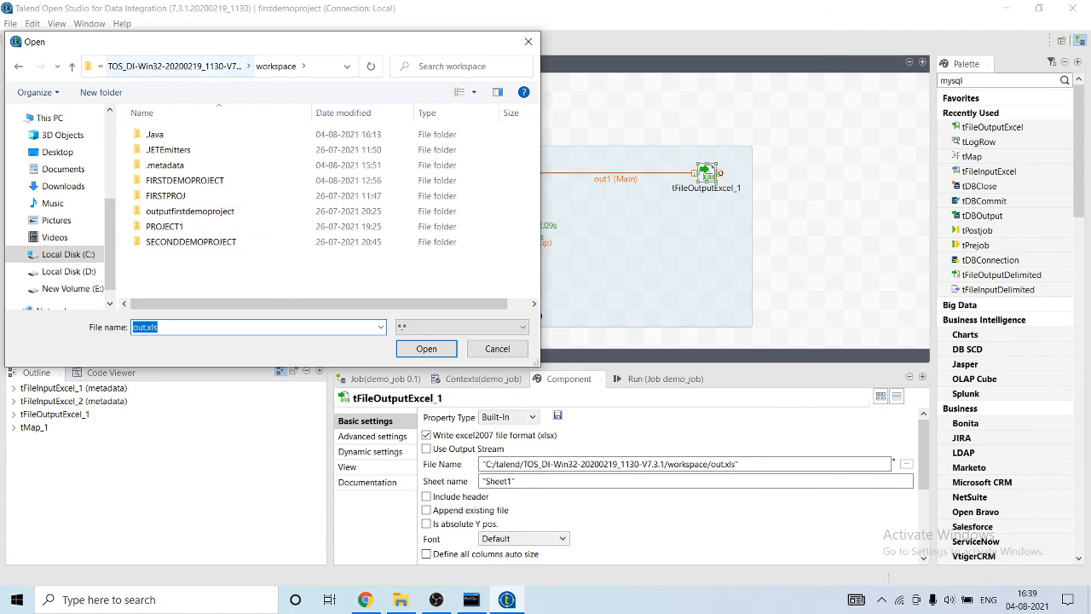
left_click(426, 348)
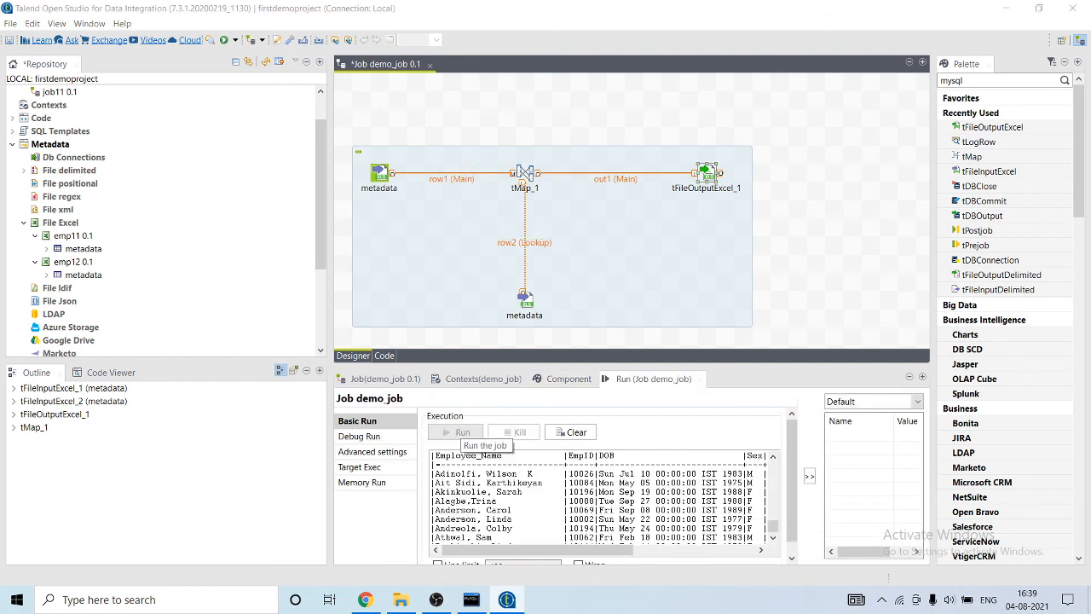
Step: Run the job to write the Excel file and switch to File Explorer
left_click(462, 431)
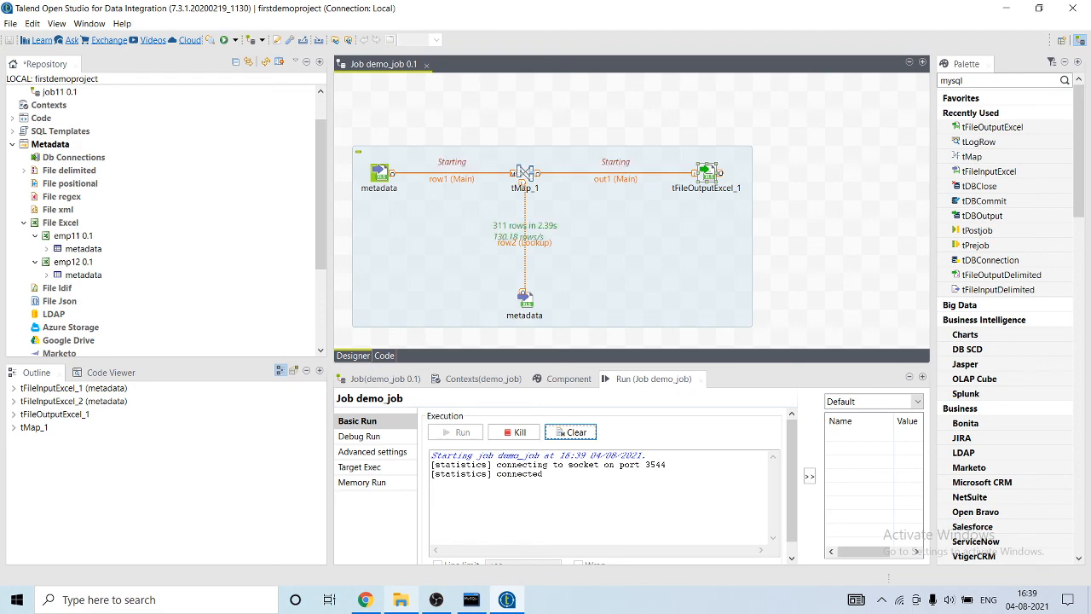
left_click(399, 600)
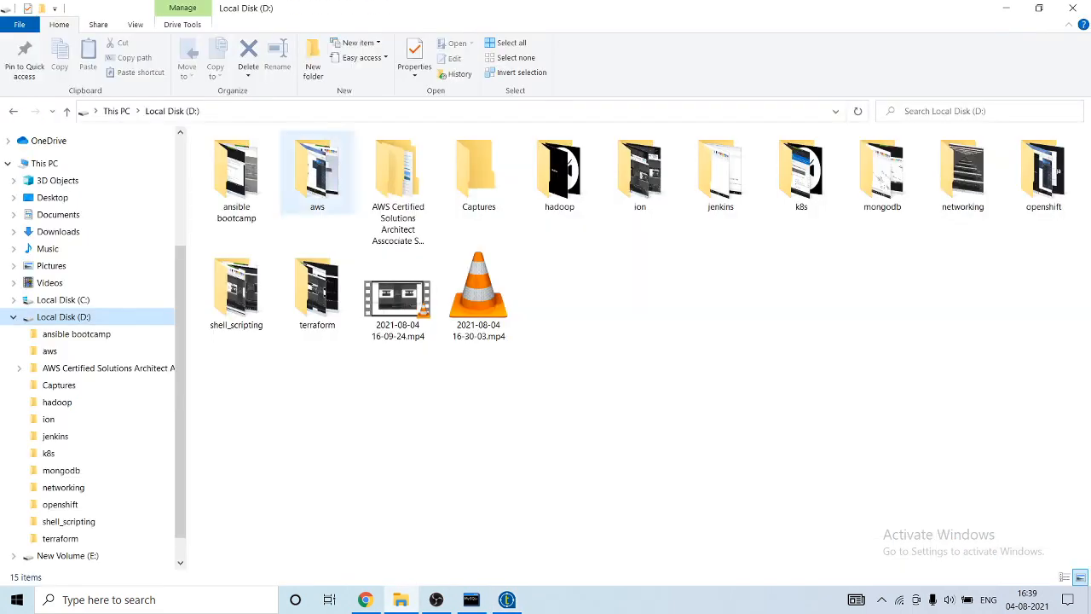
scroll("down", 3)
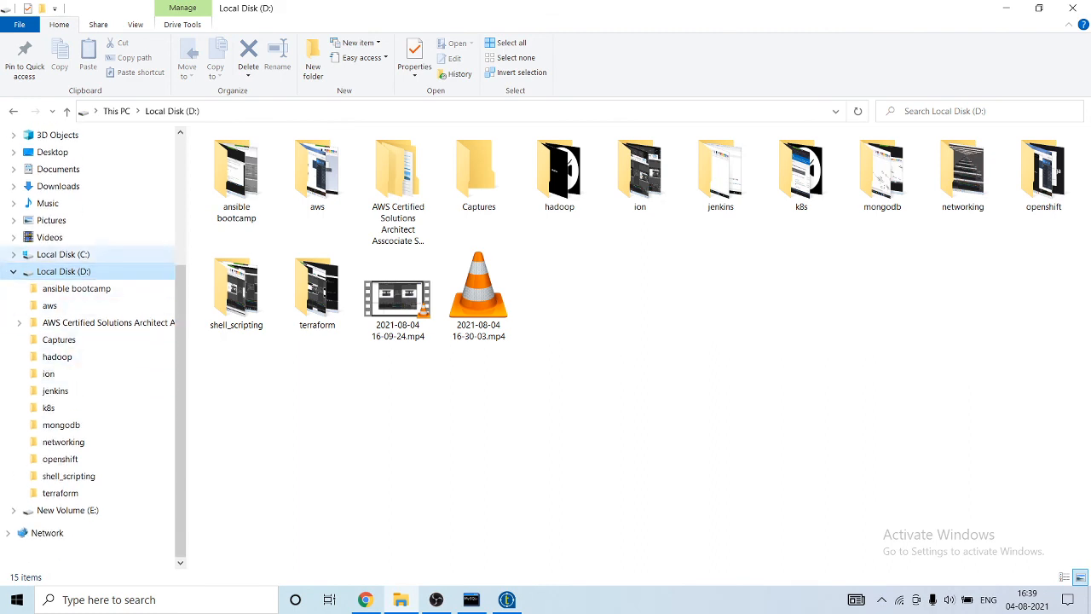
left_click(62, 254)
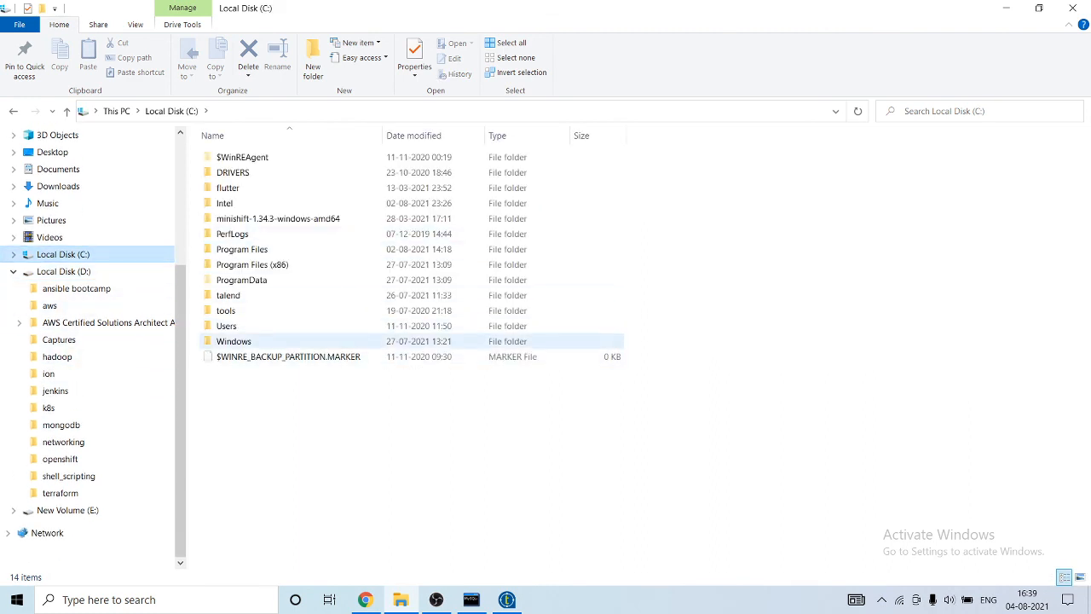
left_click(228, 295)
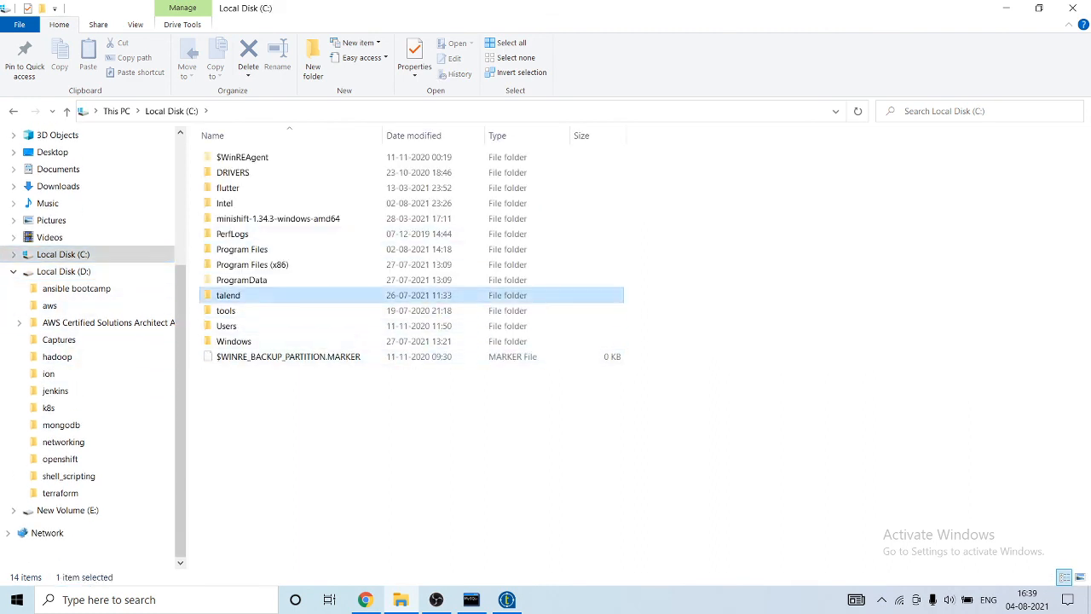
double_click(228, 294)
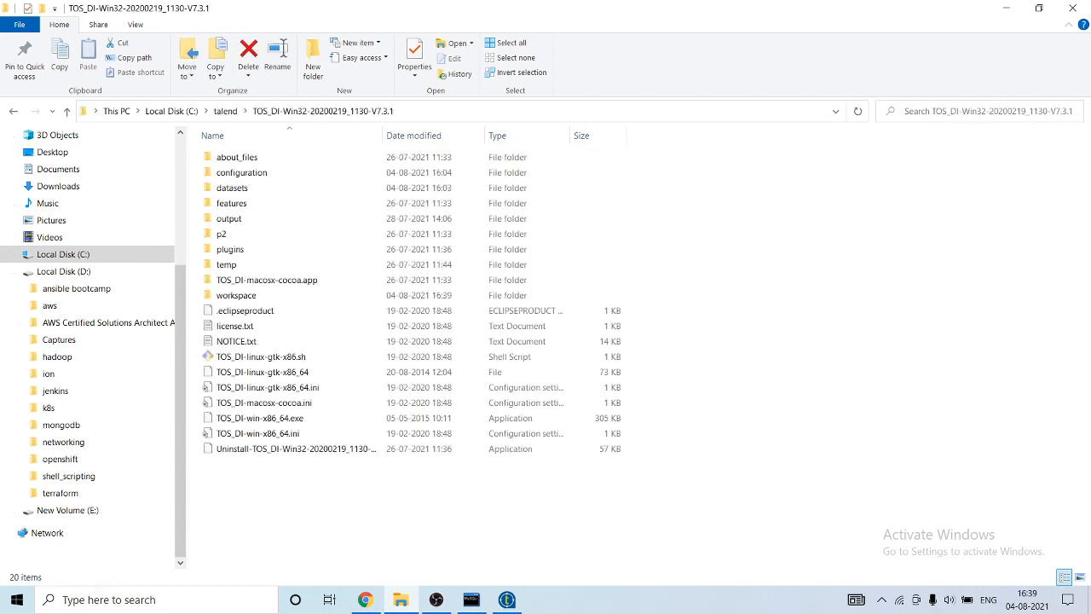
double_click(235, 295)
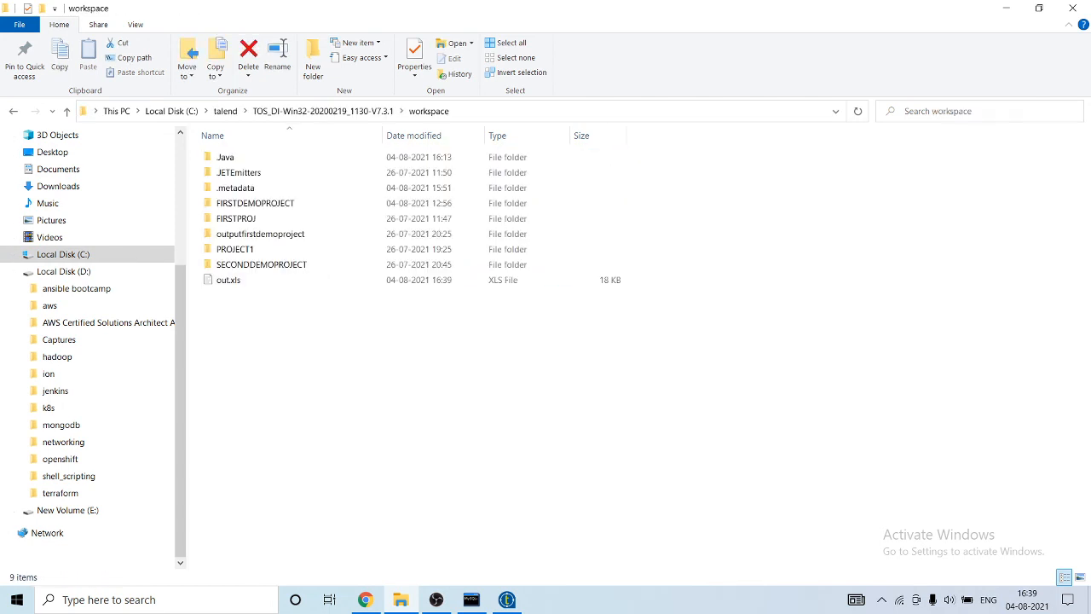
left_click(228, 279)
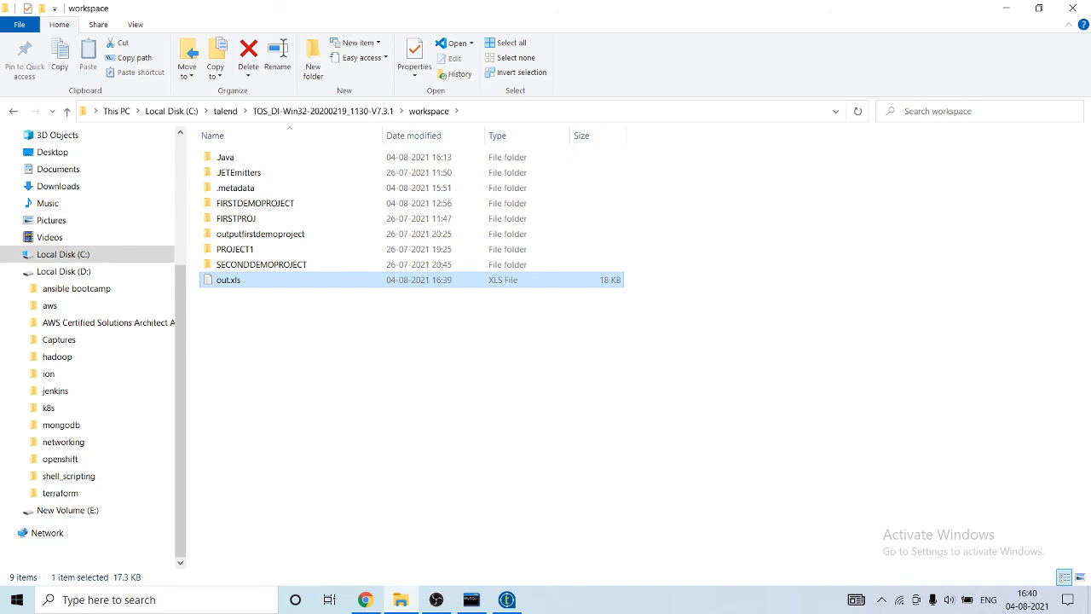
left_click(437, 600)
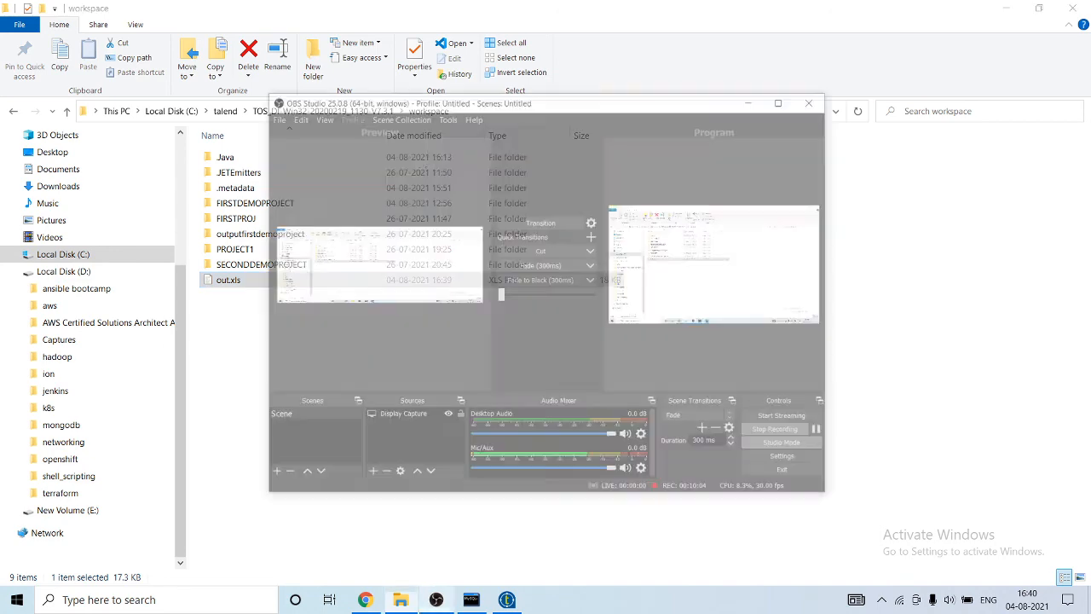